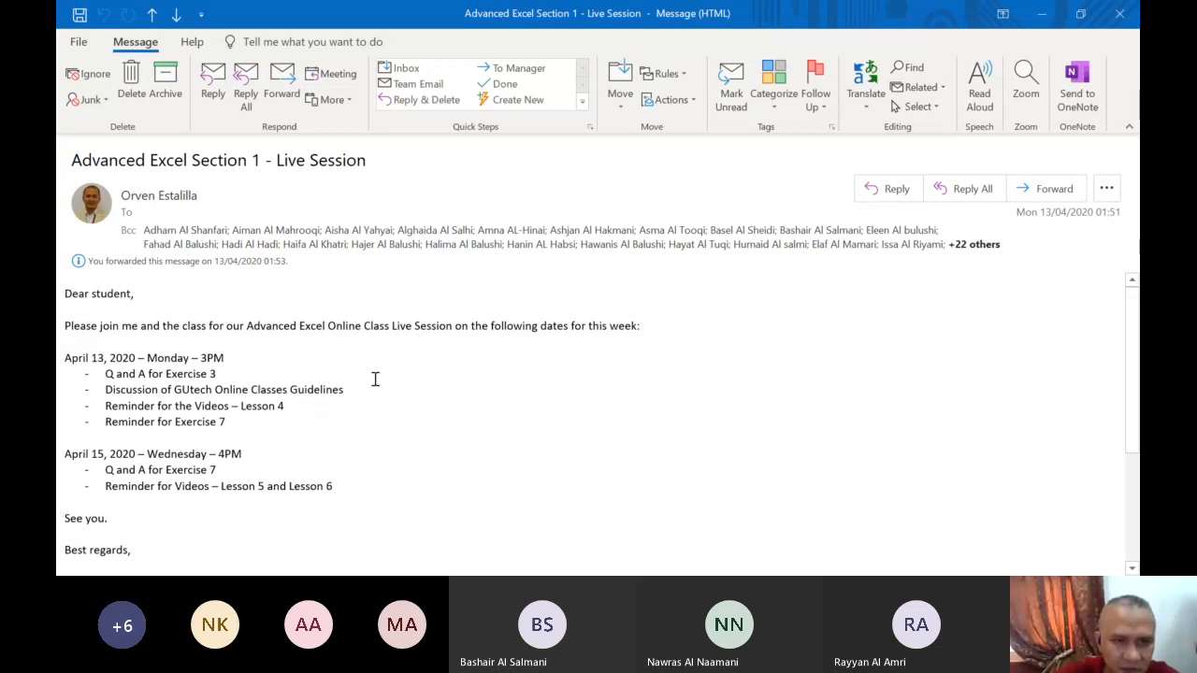
pyautogui.moveTo(338, 381)
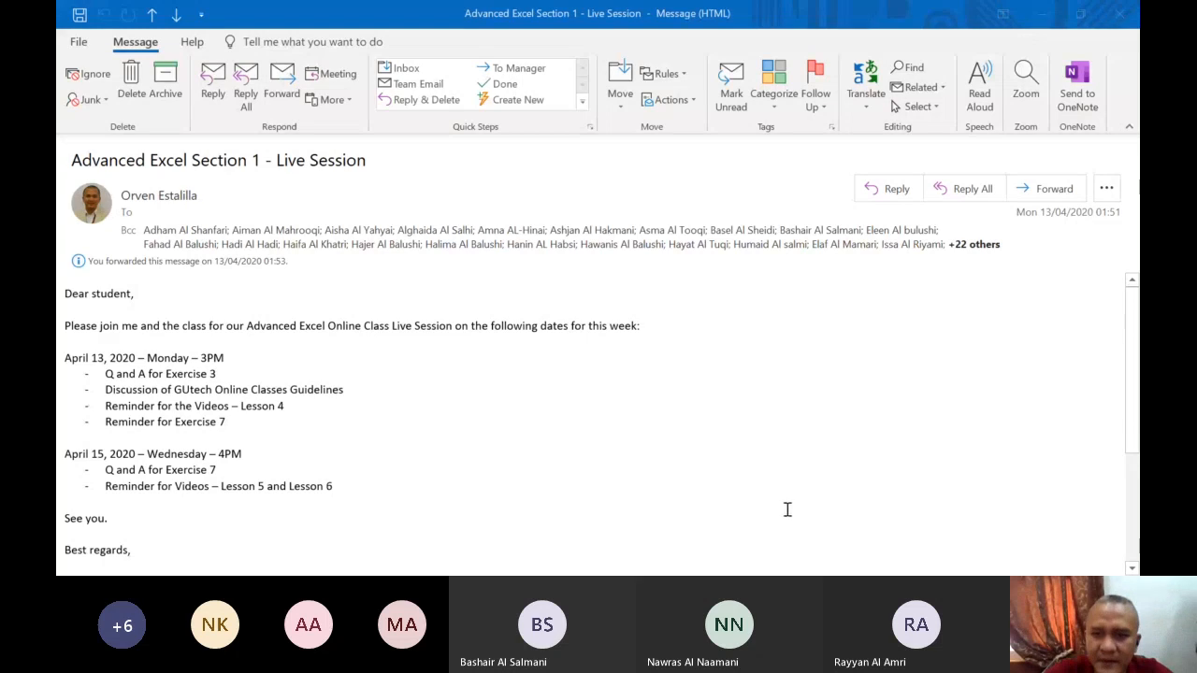
pyautogui.moveTo(922, 128)
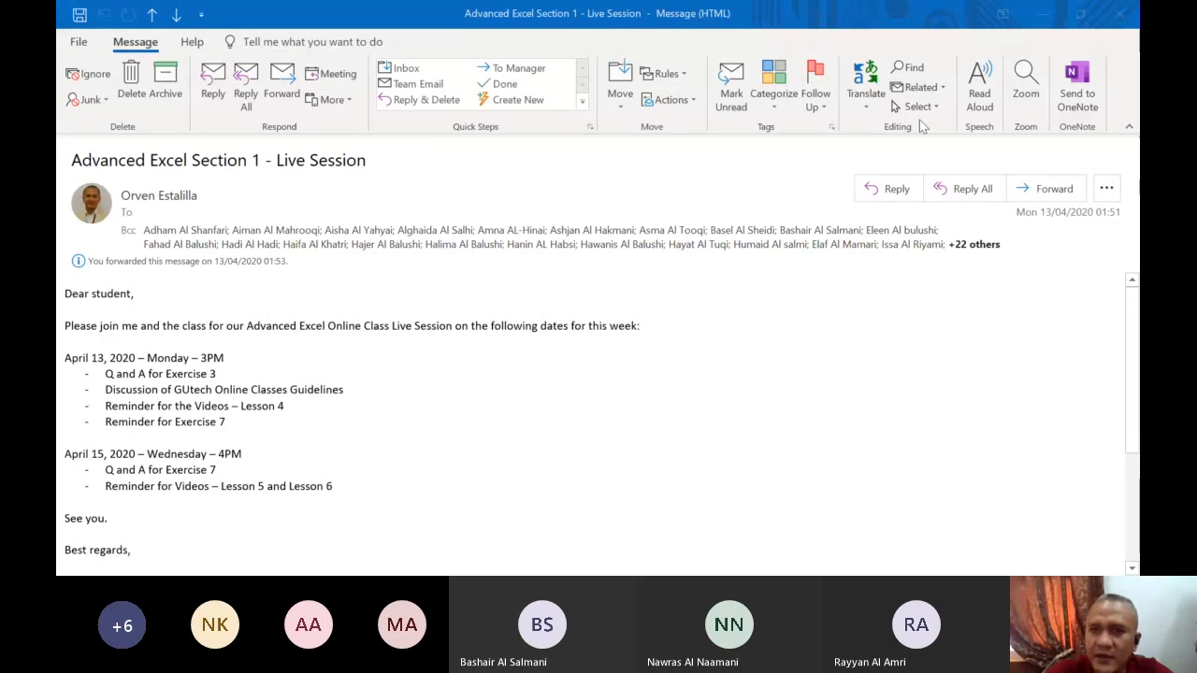
pyautogui.moveTo(748, 19)
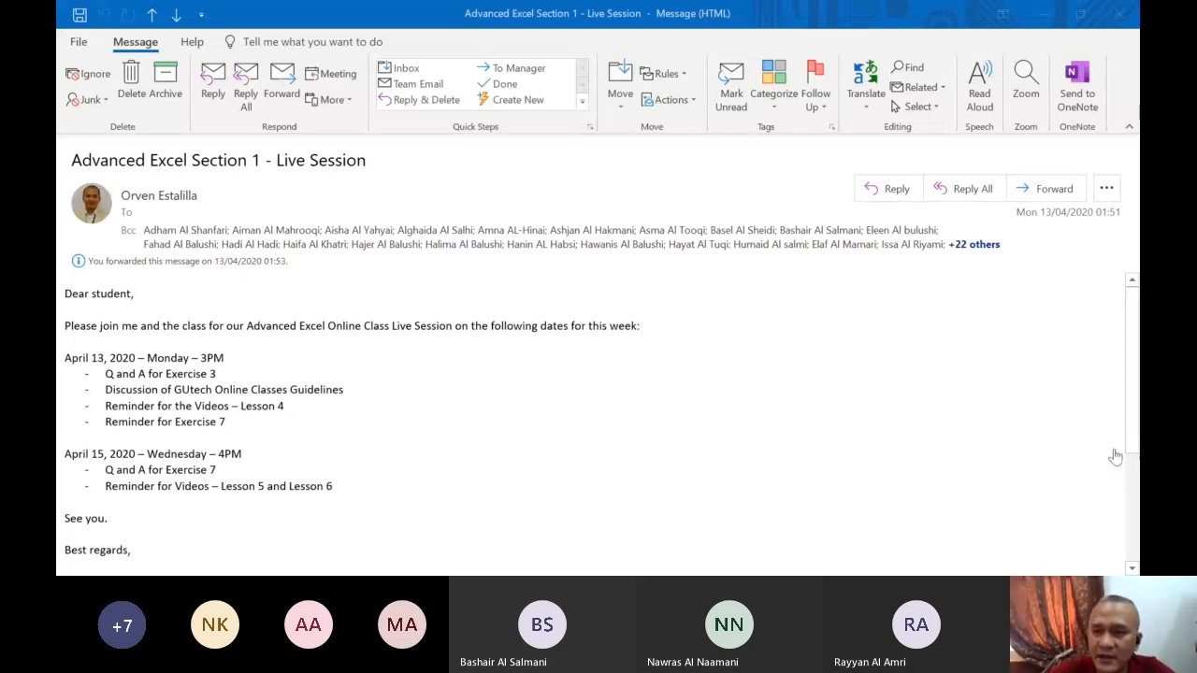
pyautogui.moveTo(1113, 451)
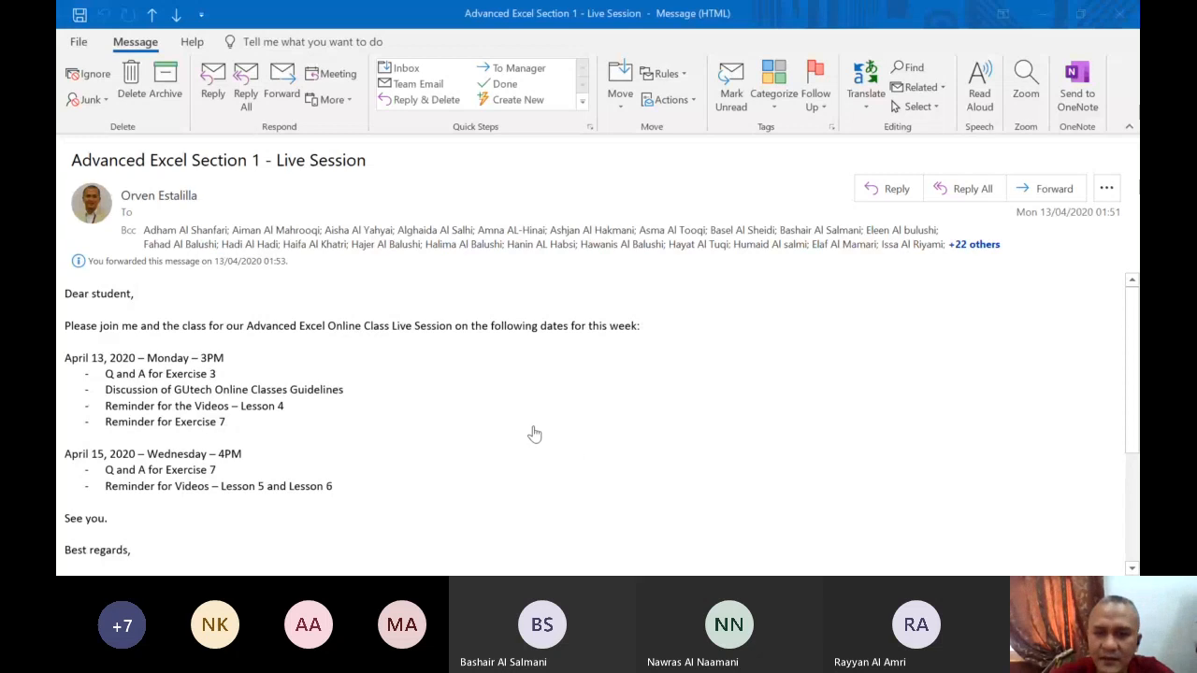
pyautogui.moveTo(973, 441)
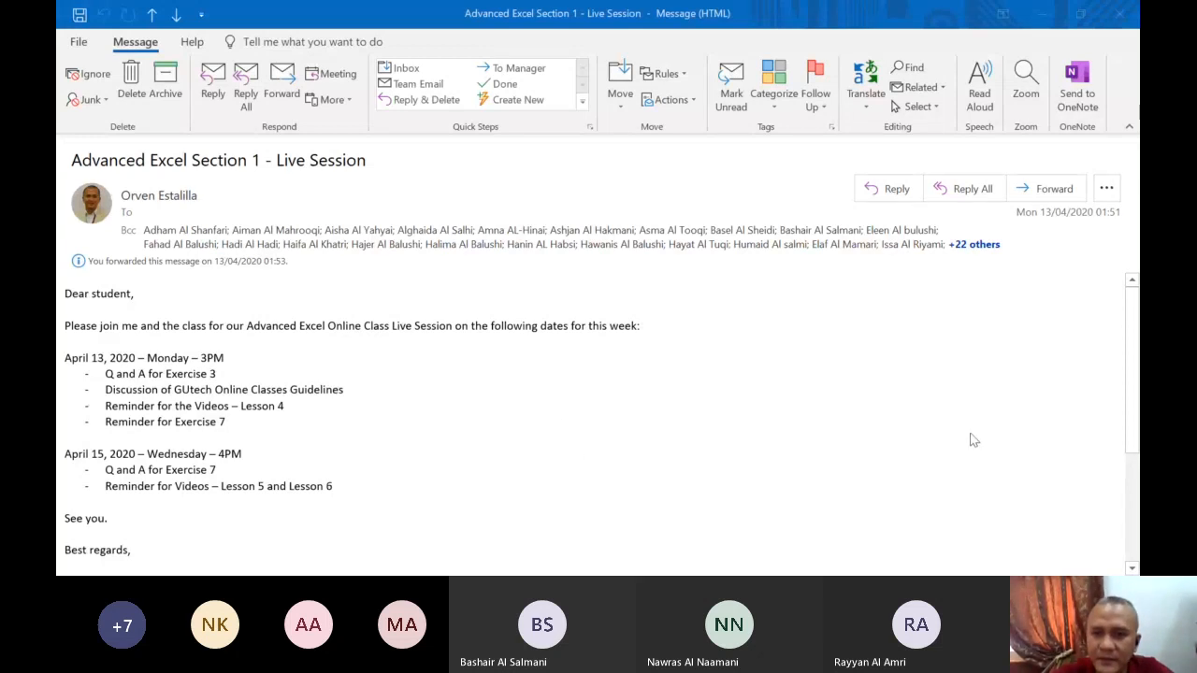
pyautogui.moveTo(969, 434)
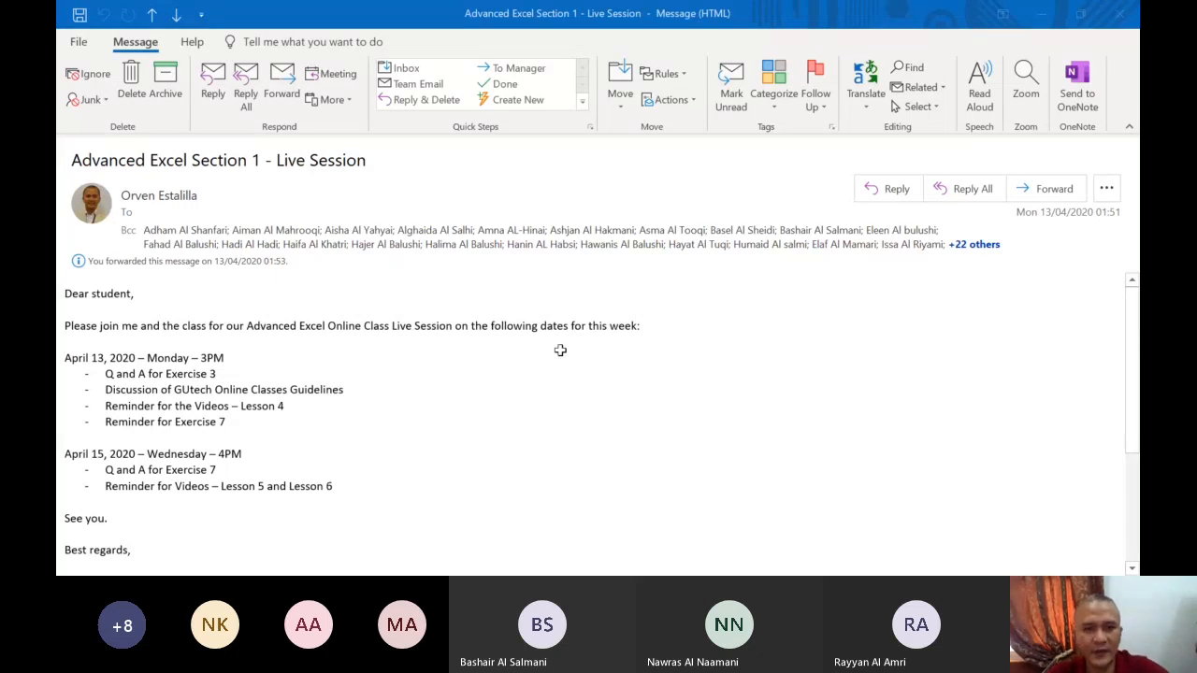
pyautogui.moveTo(561, 355)
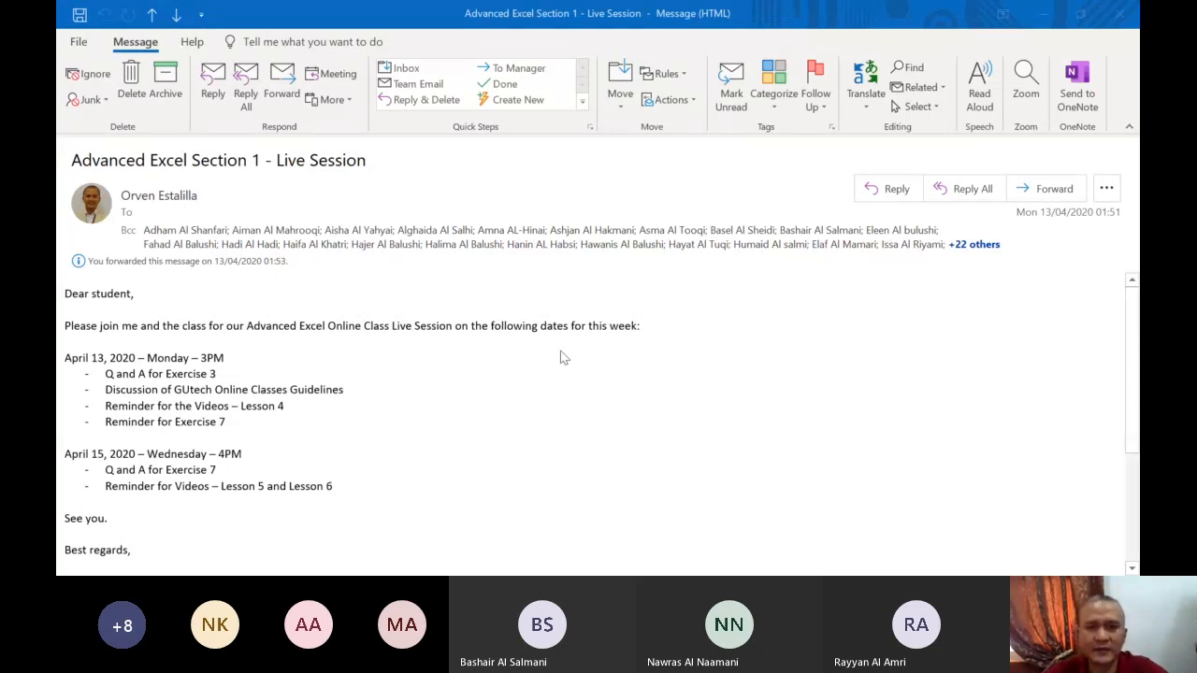
pyautogui.moveTo(853, 340)
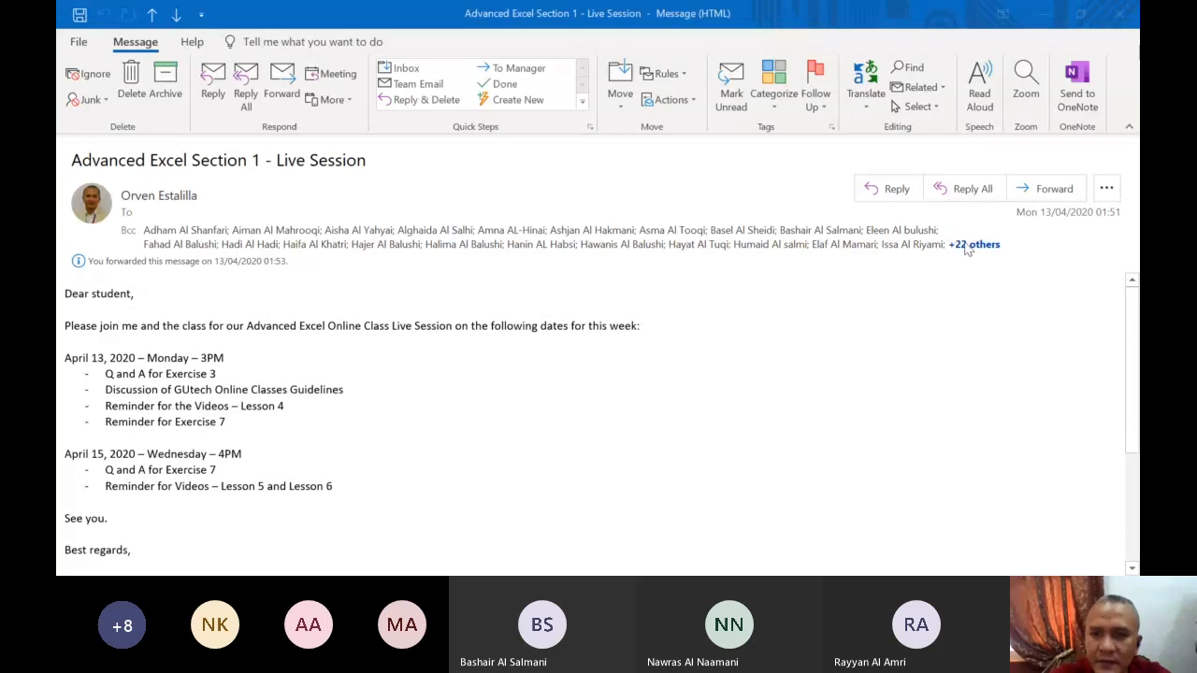
pyautogui.moveTo(972, 318)
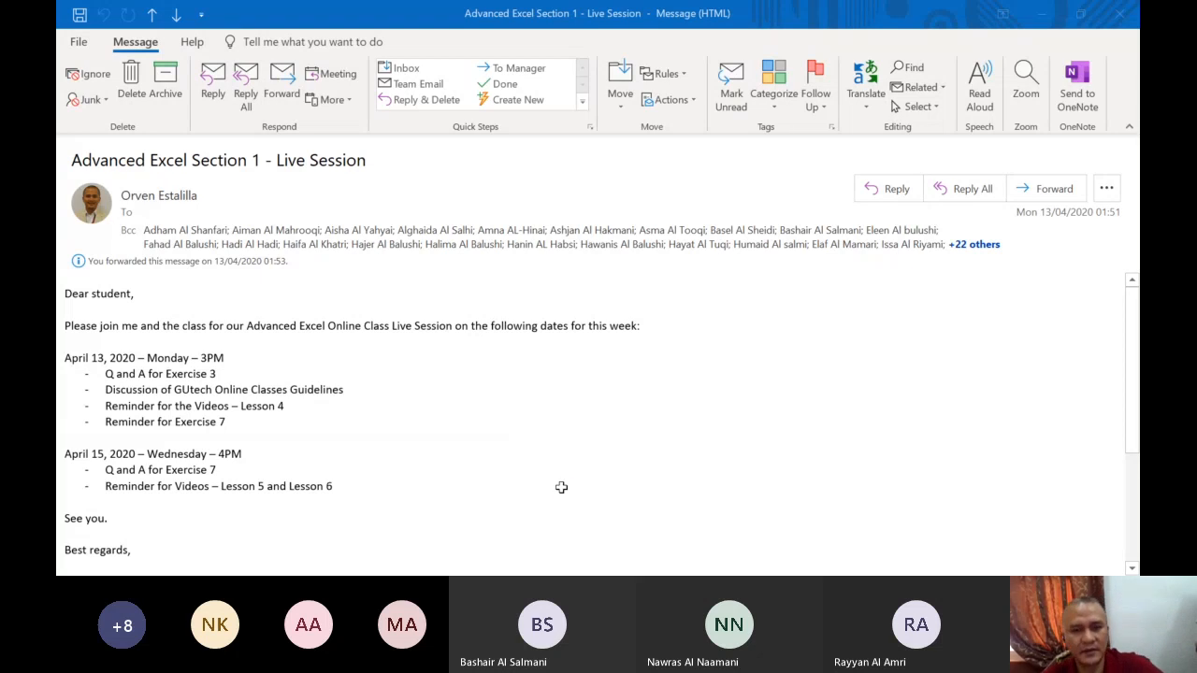
pyautogui.moveTo(576, 447)
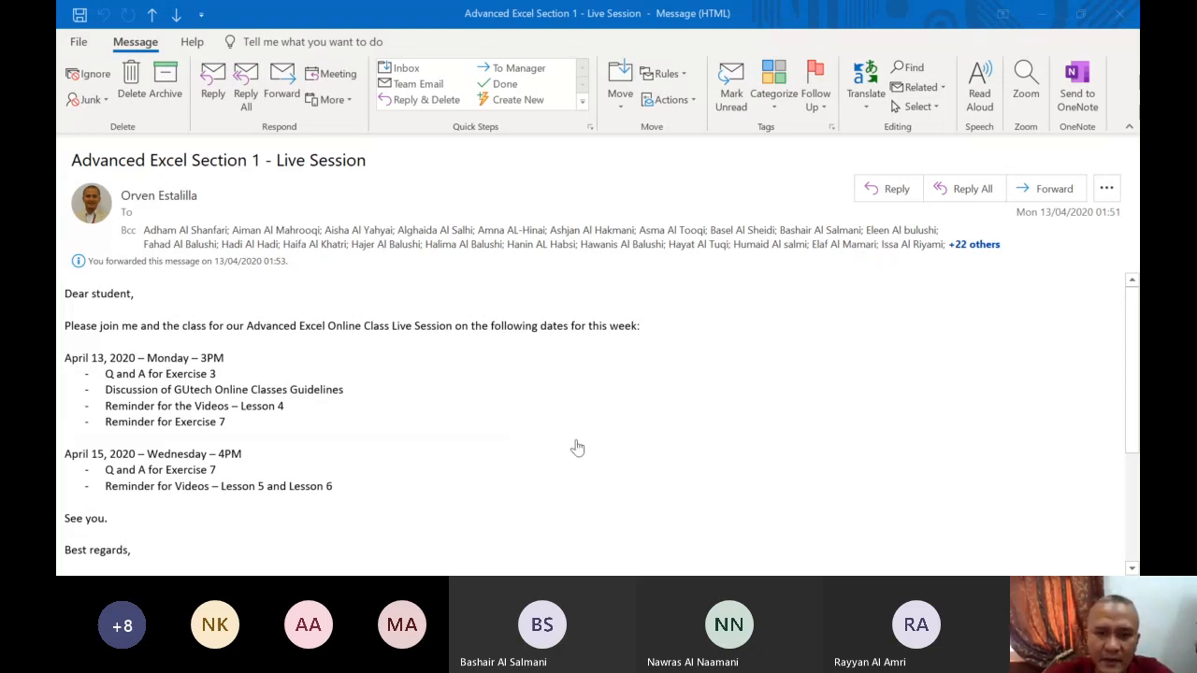
pyautogui.moveTo(510, 434)
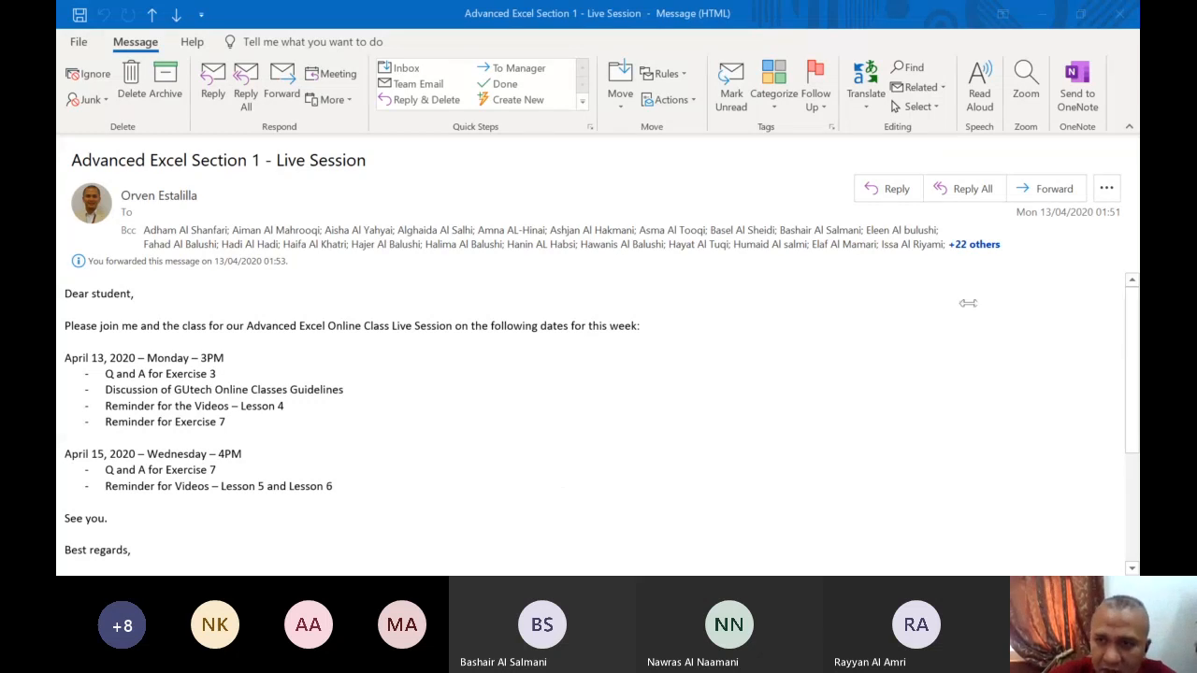
pyautogui.moveTo(962, 277)
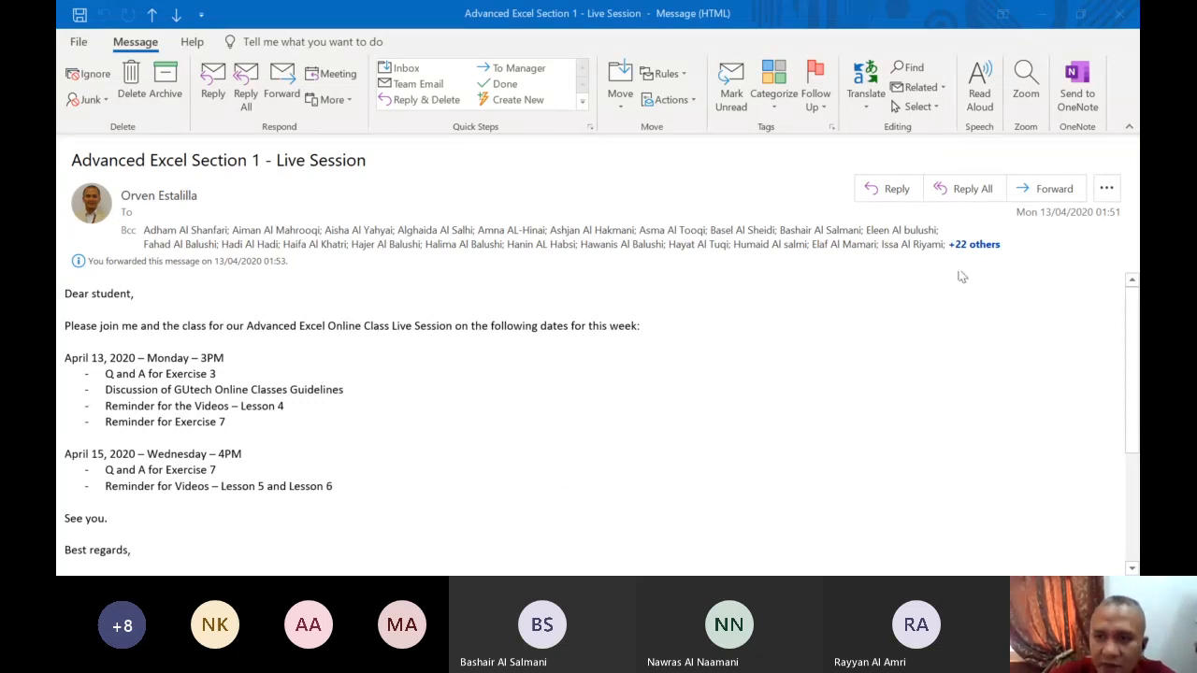
pyautogui.moveTo(853, 498)
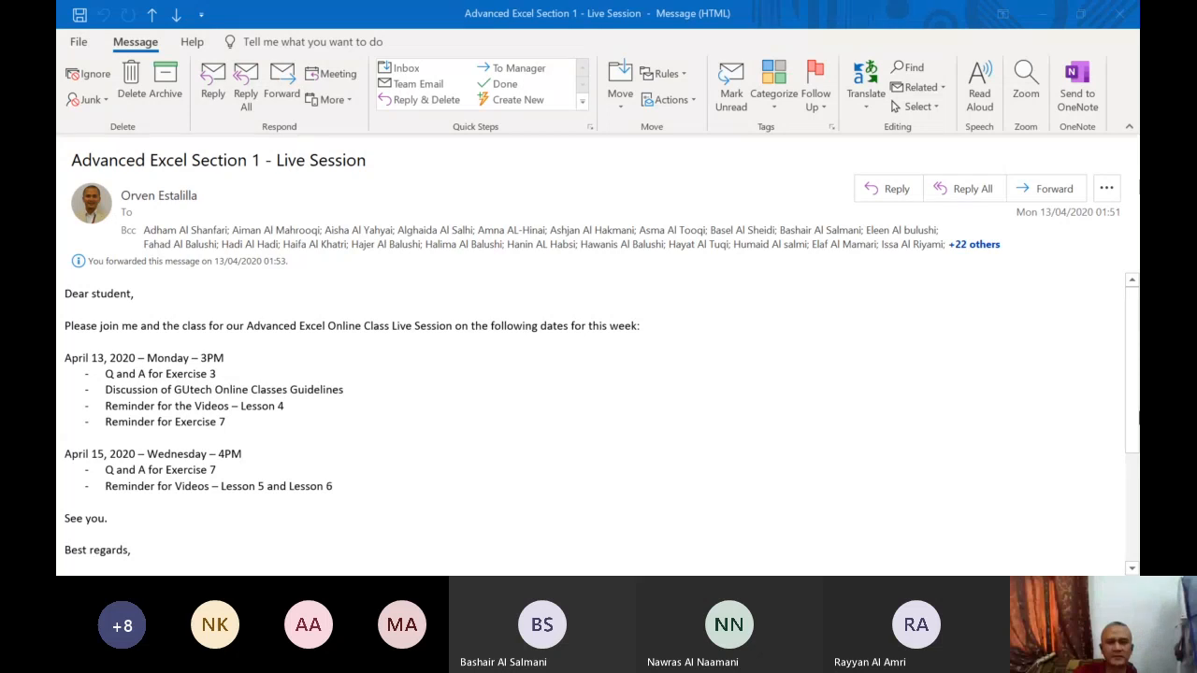
pyautogui.moveTo(561, 493)
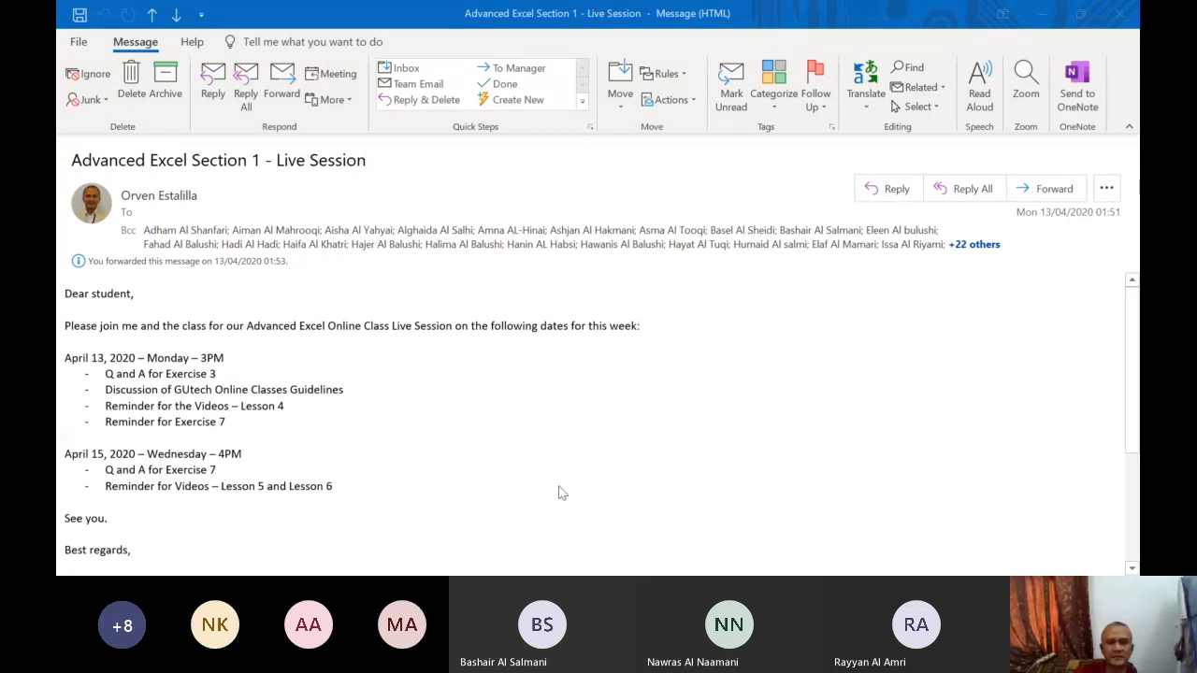
pyautogui.moveTo(1044, 477)
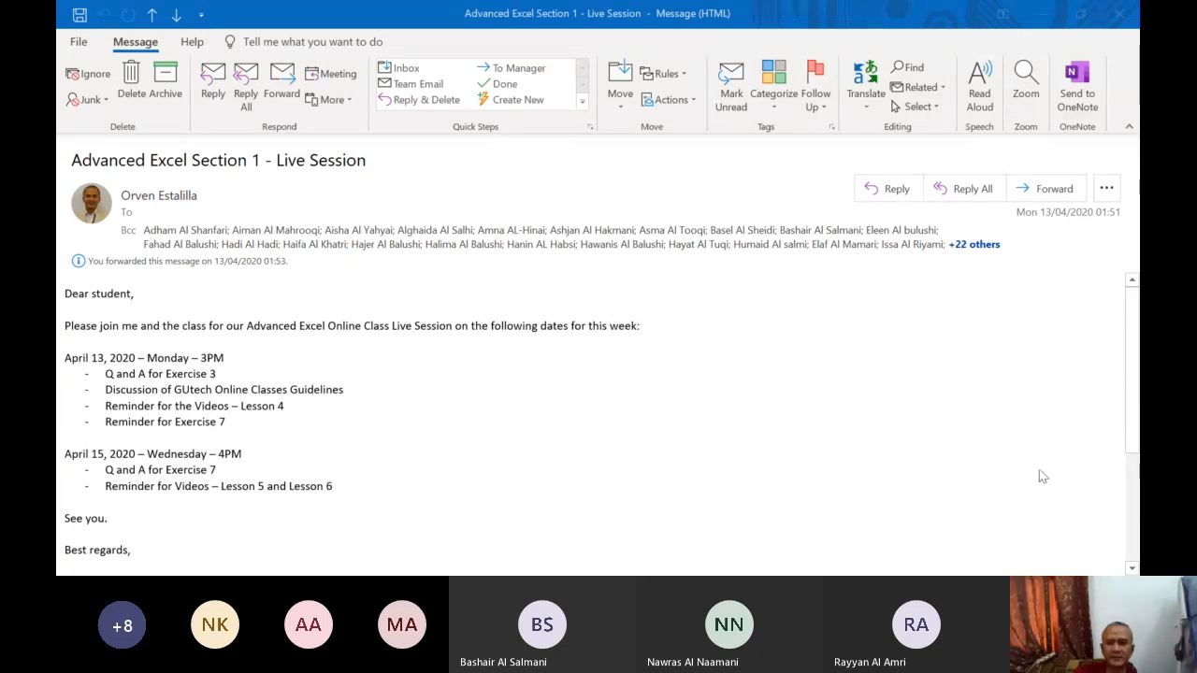
pyautogui.moveTo(1010, 509)
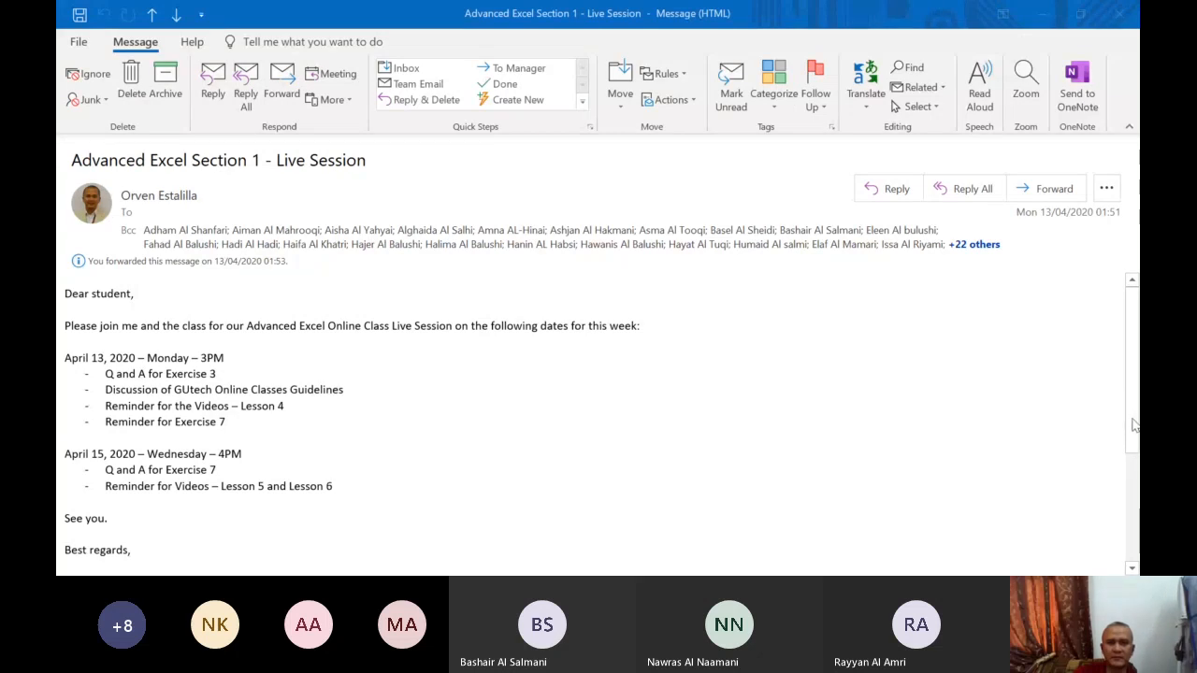
pyautogui.moveTo(1037, 472)
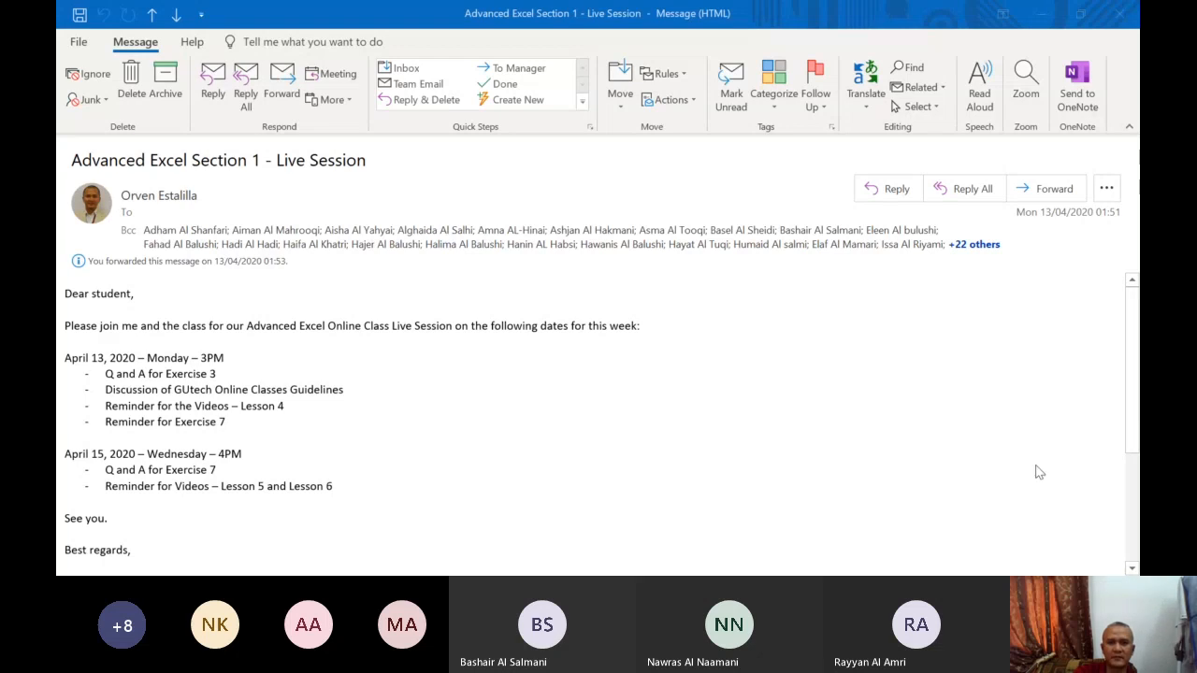
pyautogui.moveTo(569, 215)
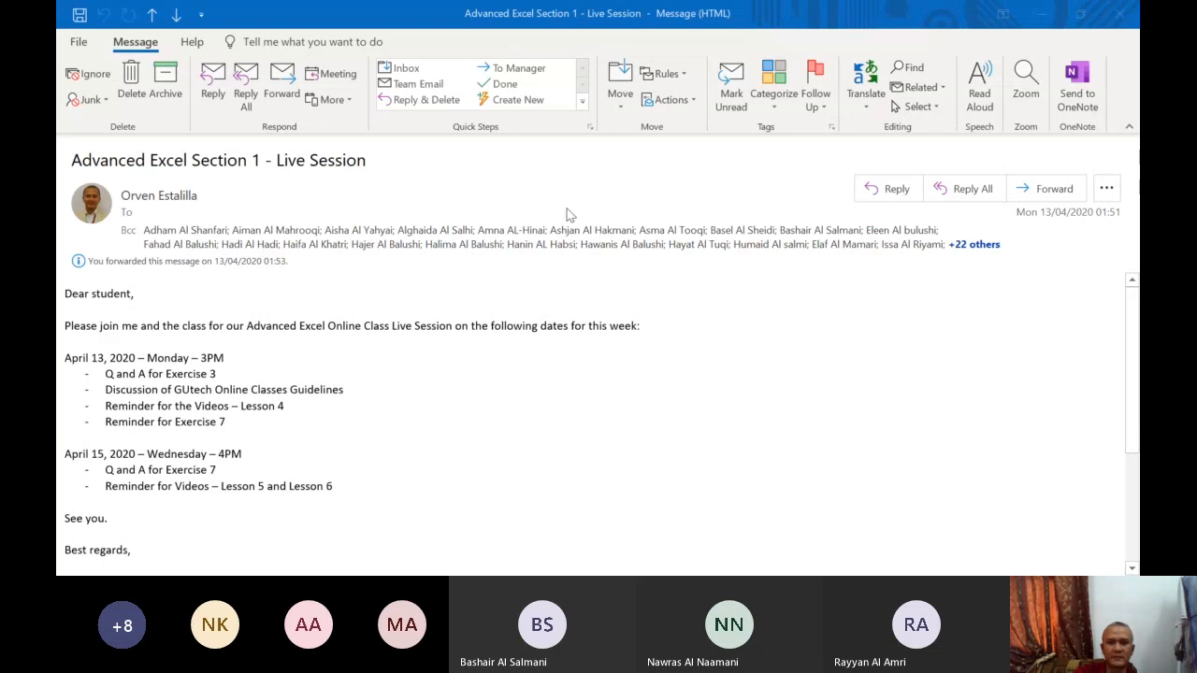
pyautogui.moveTo(576, 260)
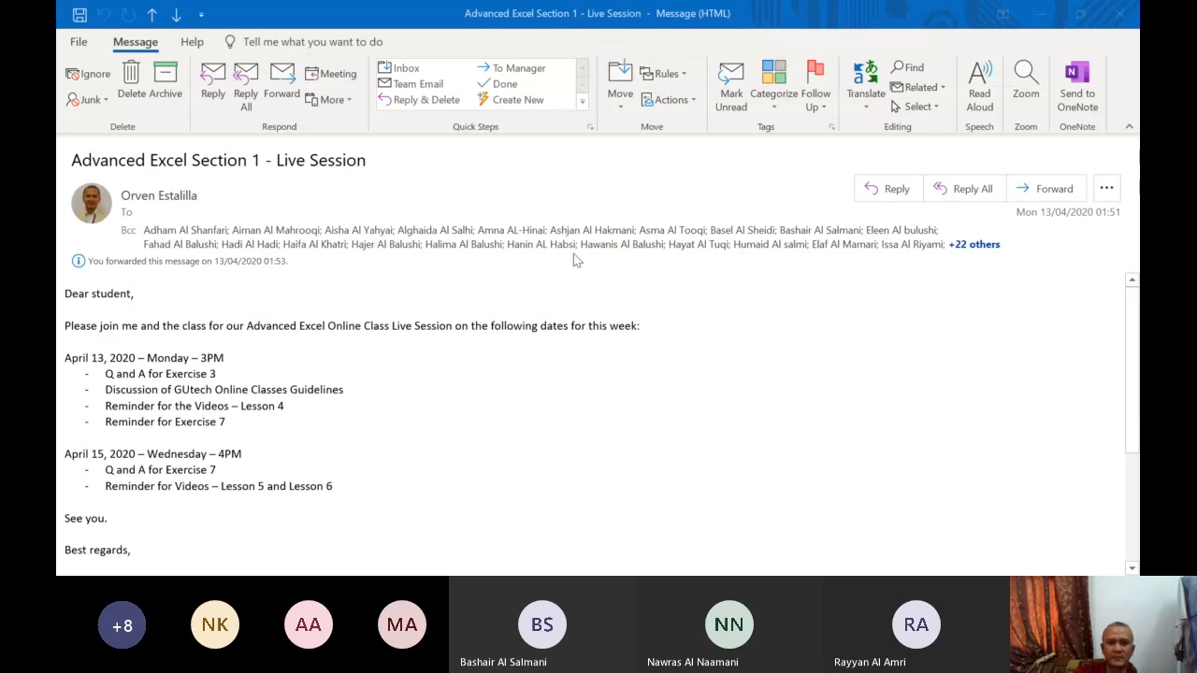
pyautogui.moveTo(572, 363)
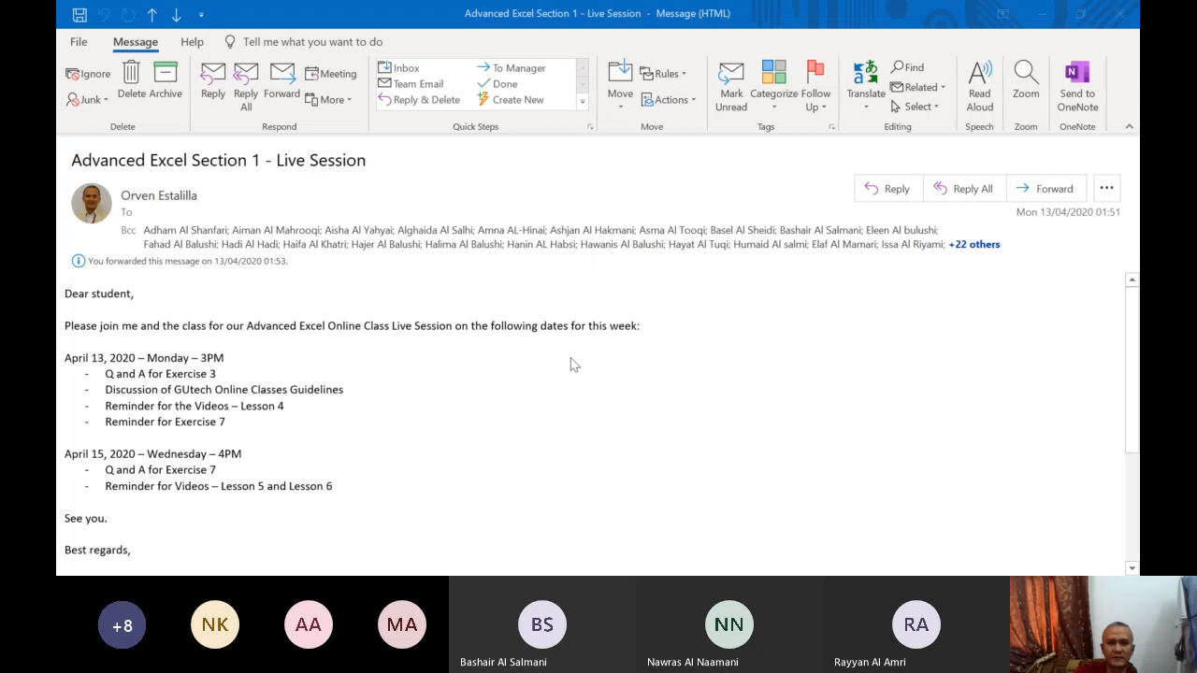
pyautogui.moveTo(427, 378)
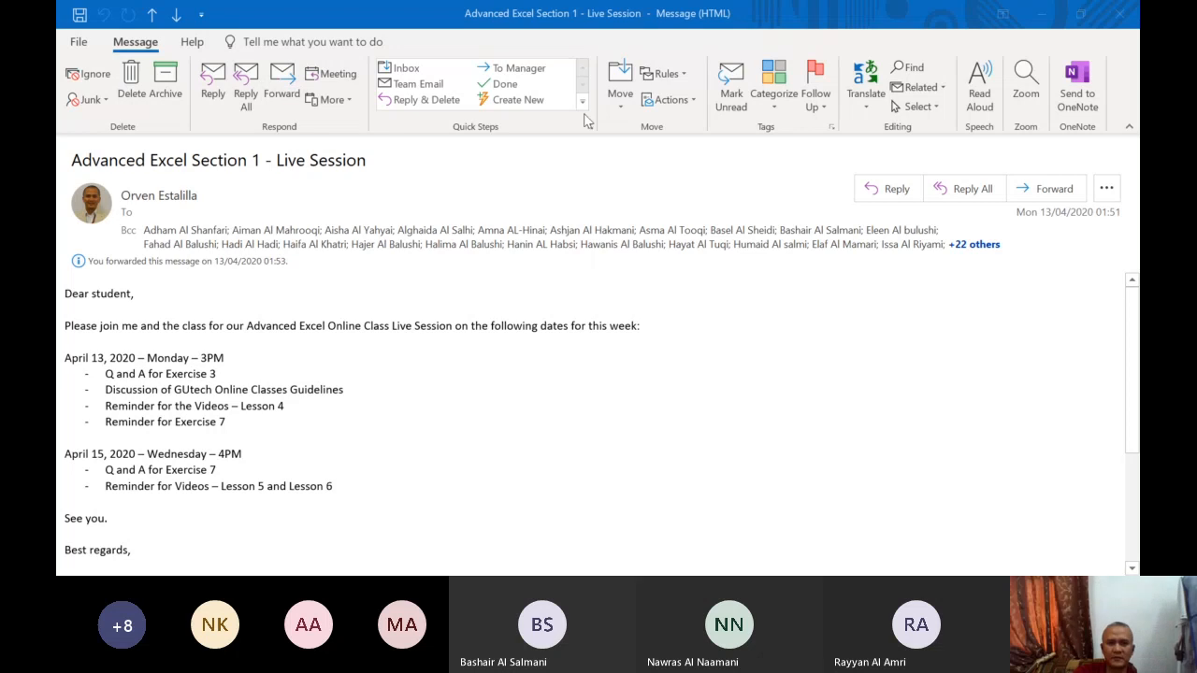
pyautogui.moveTo(587, 119)
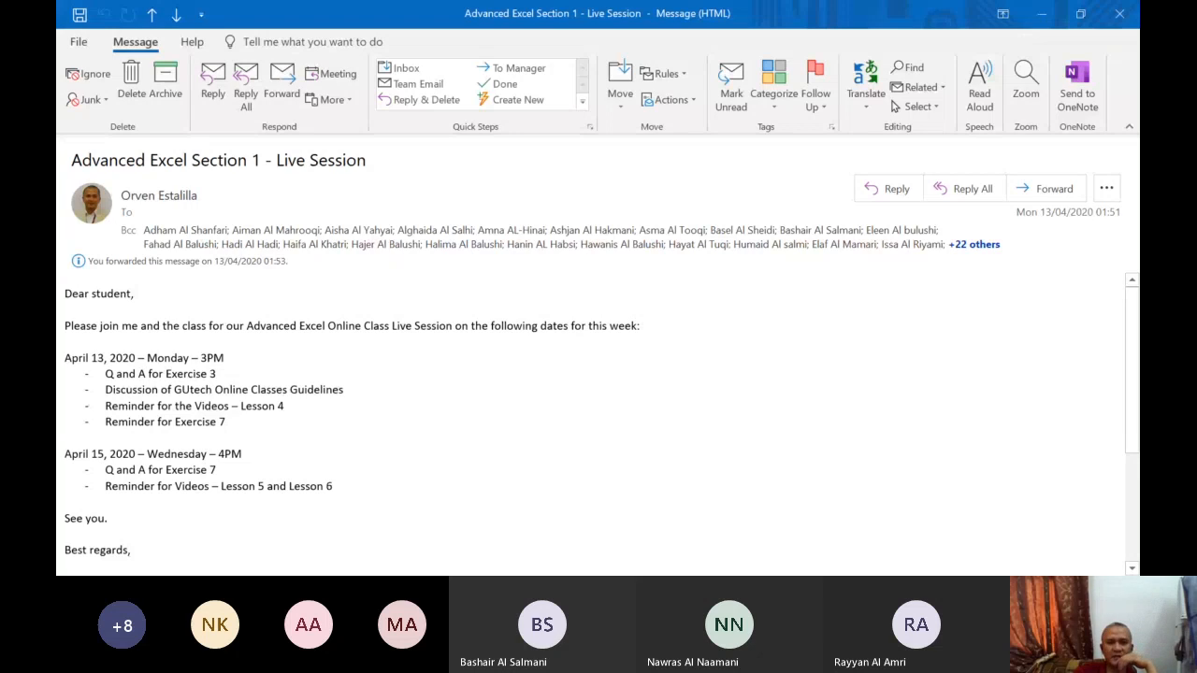
pyautogui.moveTo(776, 543)
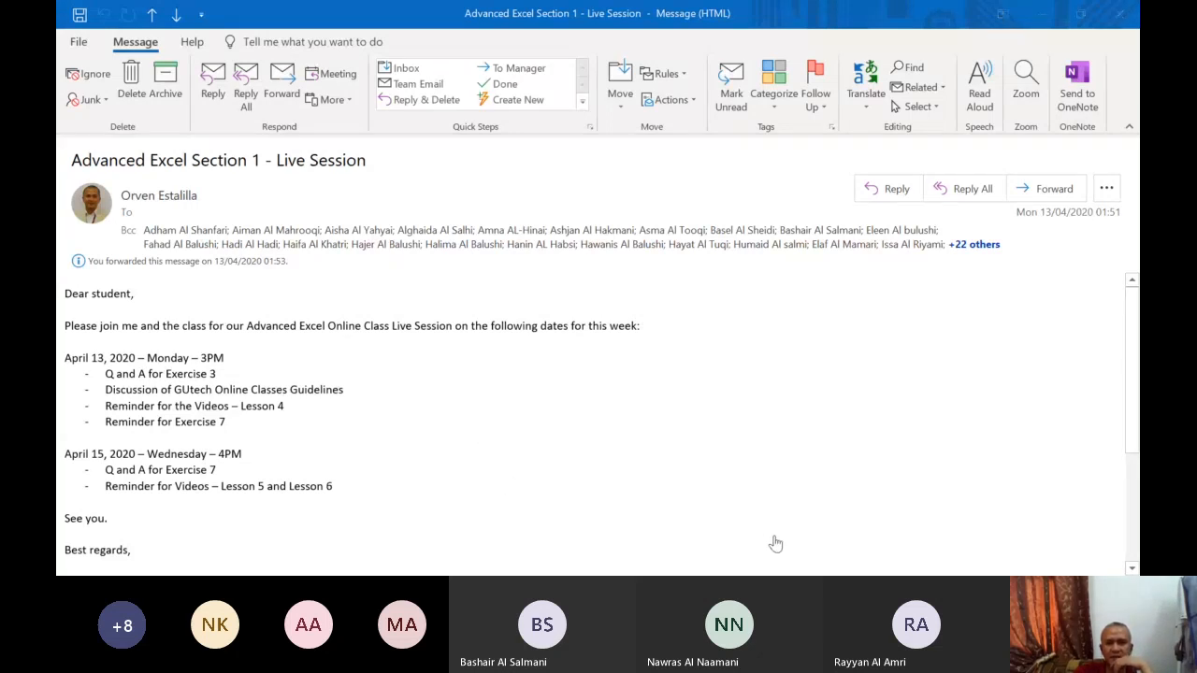
pyautogui.moveTo(775, 520)
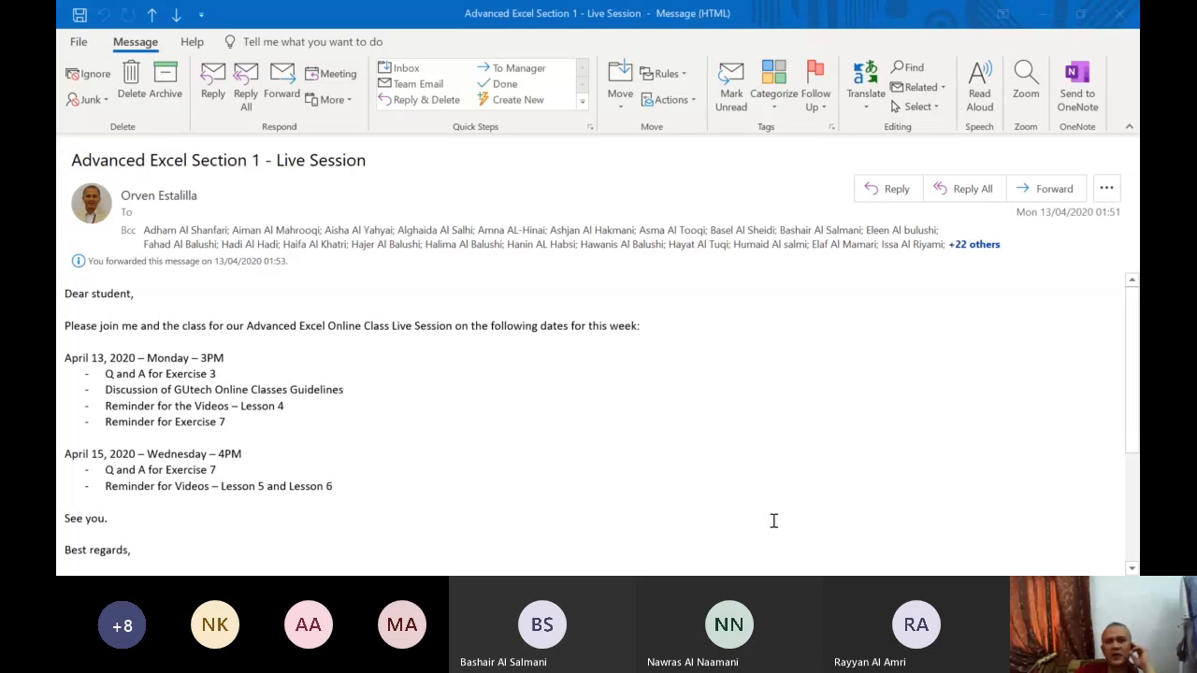
pyautogui.moveTo(739, 387)
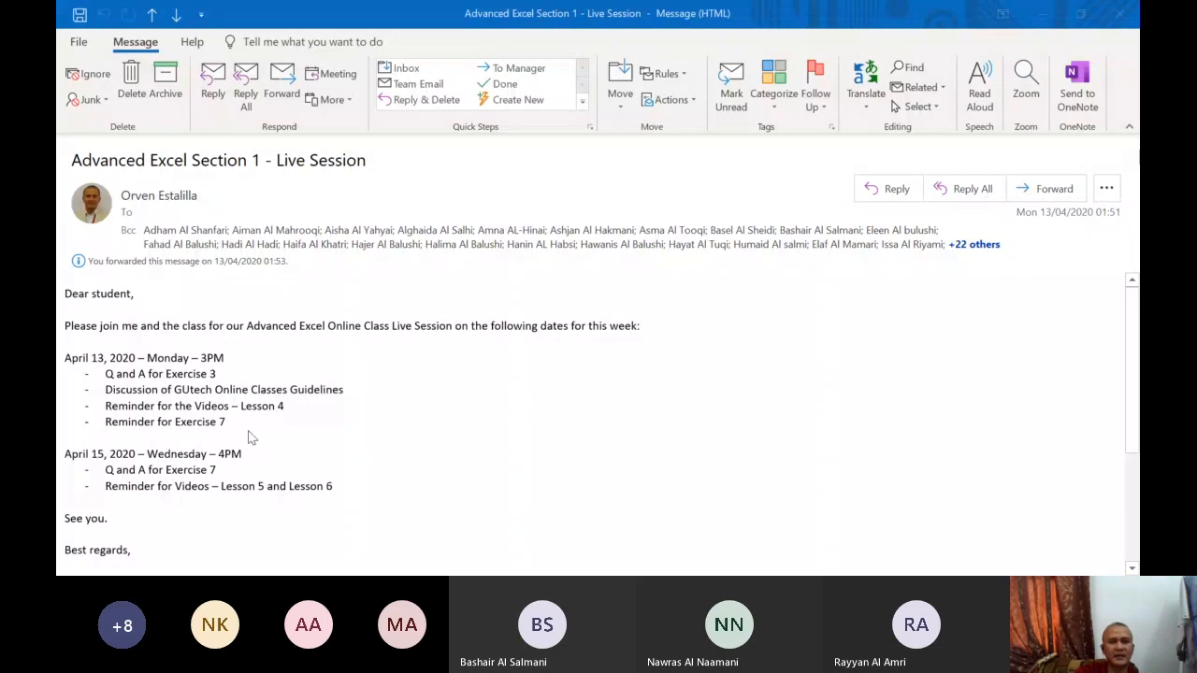
pyautogui.moveTo(196, 246)
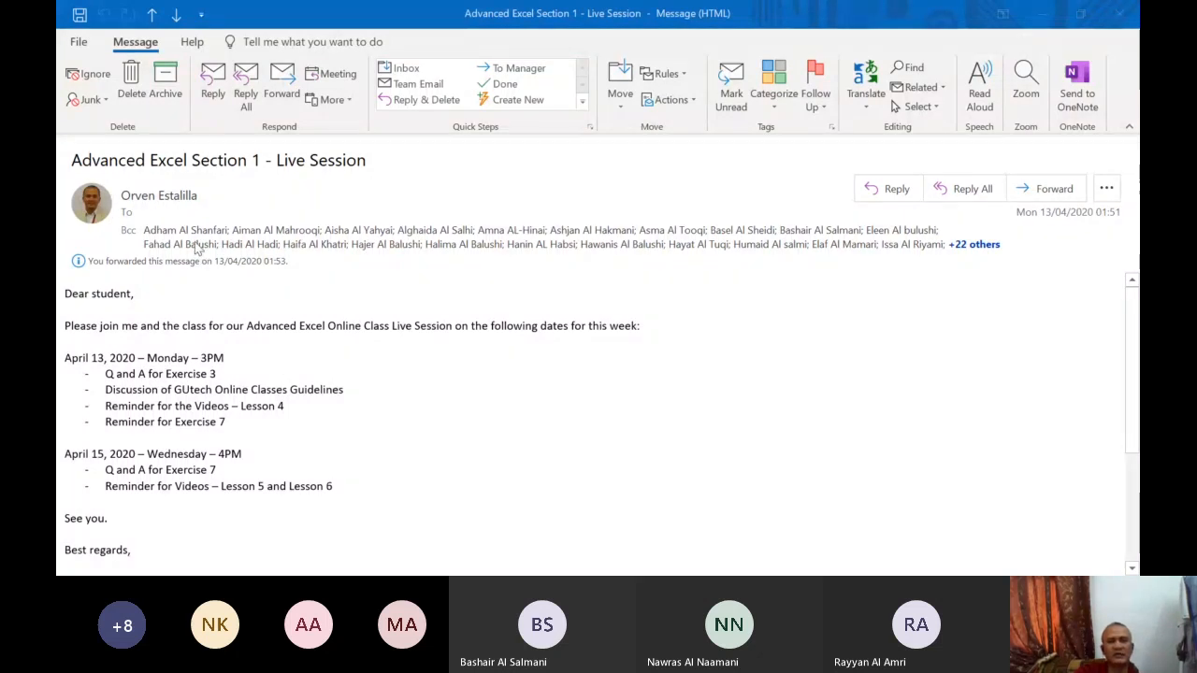
pyautogui.moveTo(269, 282)
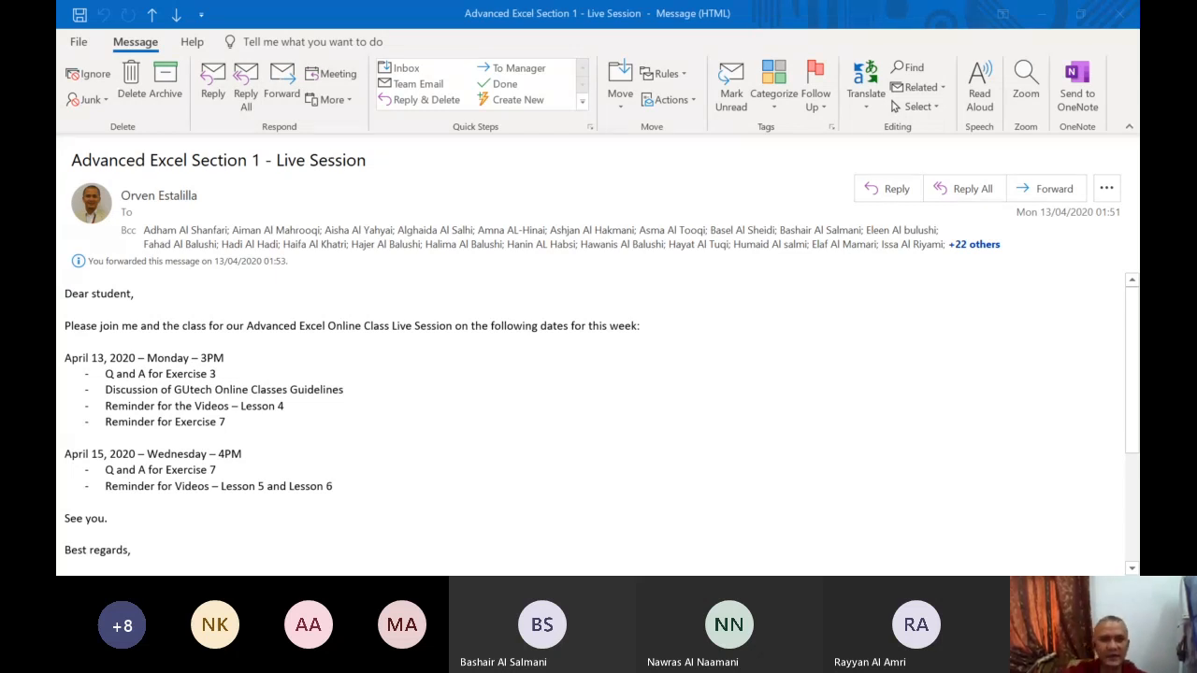
pyautogui.moveTo(425, 255)
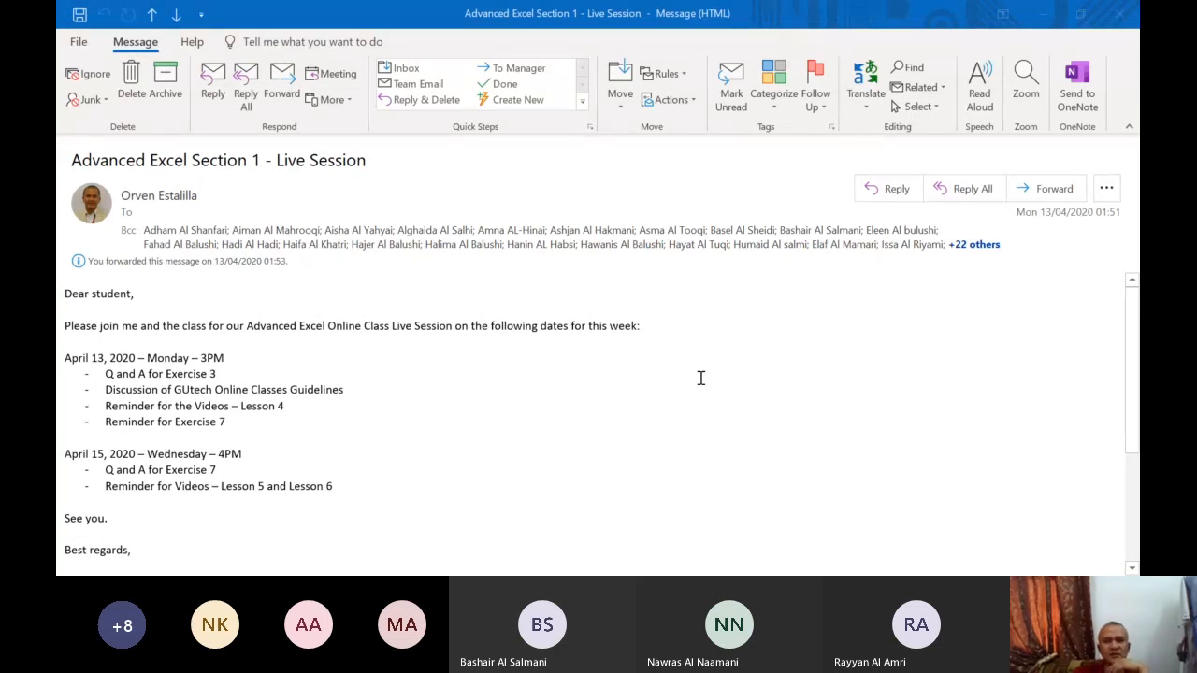
pyautogui.moveTo(793, 267)
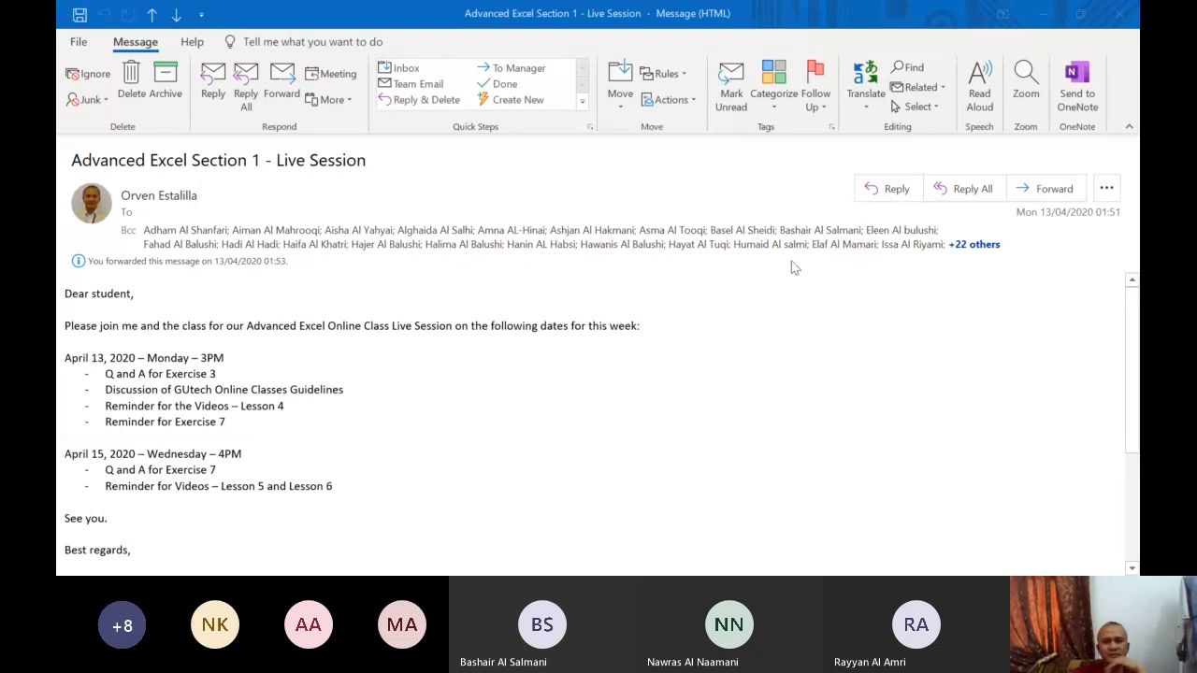
pyautogui.moveTo(748, 314)
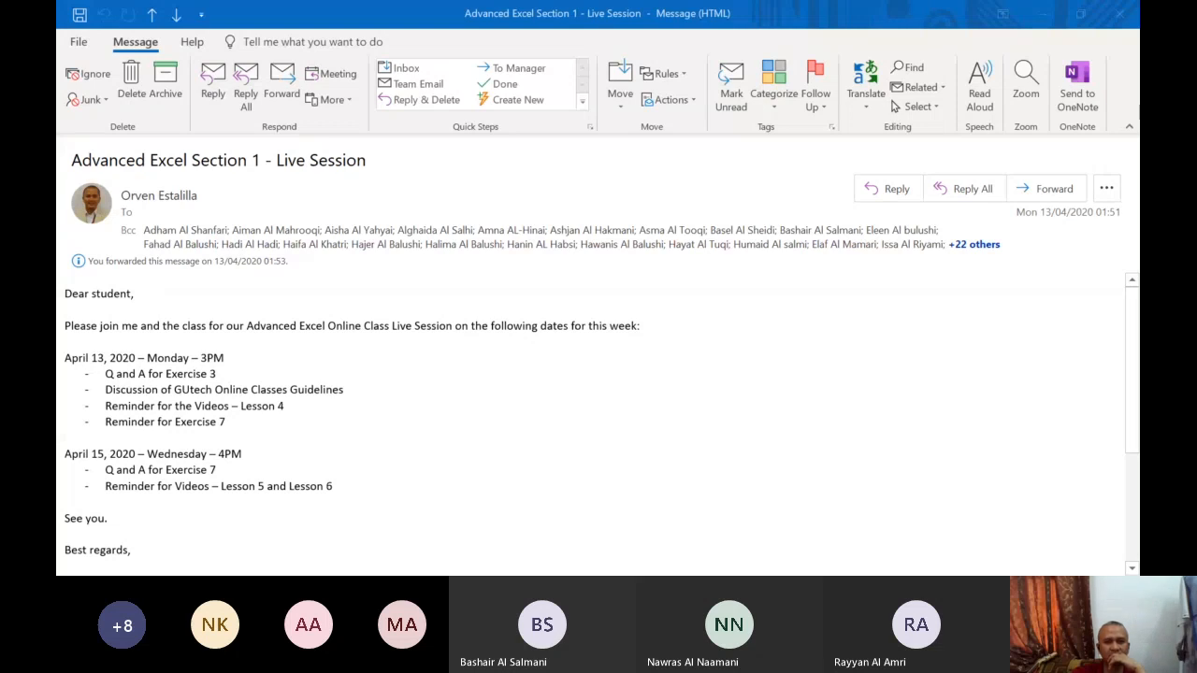
pyautogui.moveTo(730, 479)
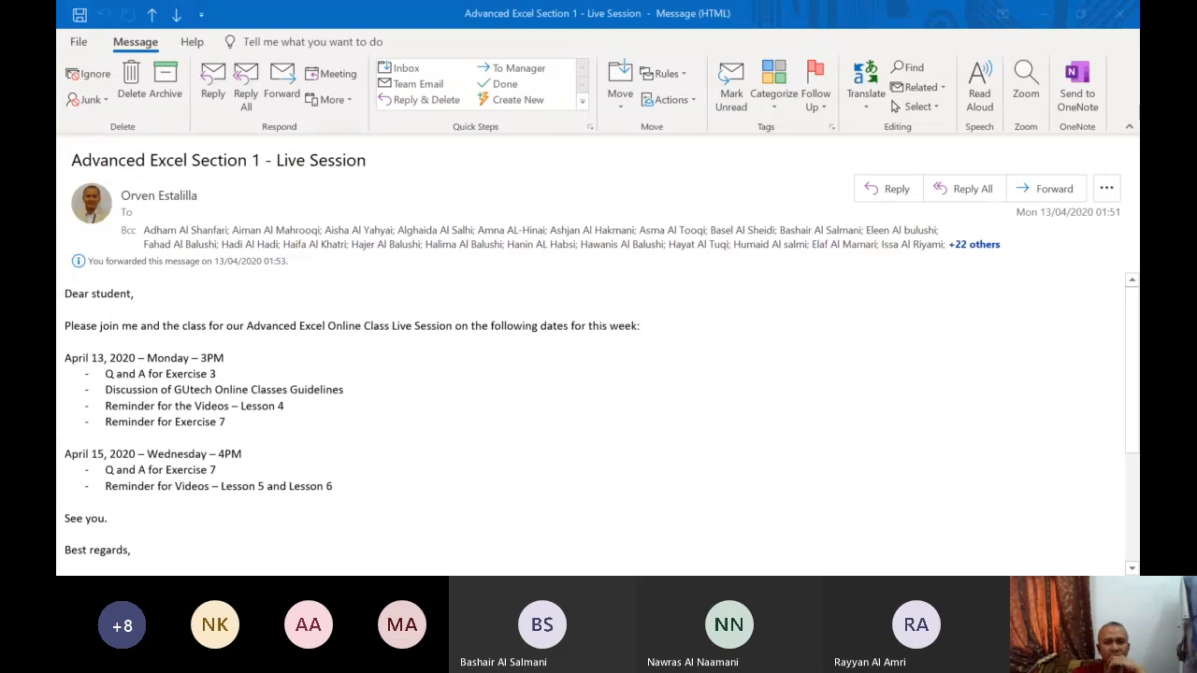
pyautogui.moveTo(418, 436)
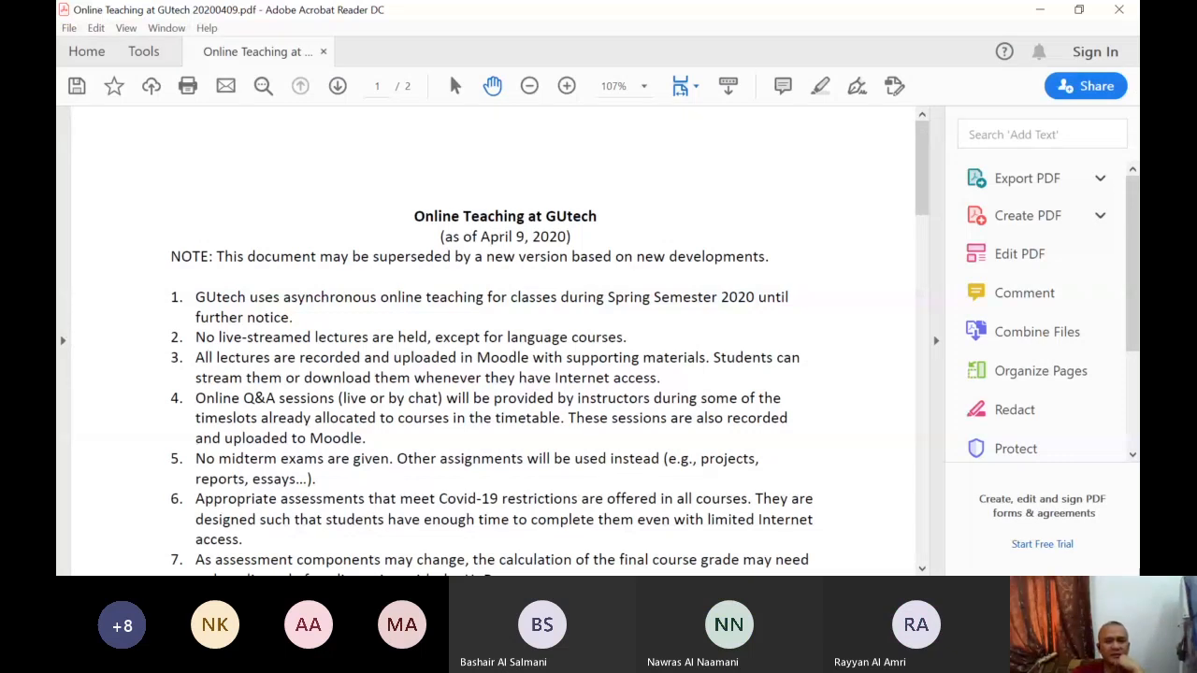
pyautogui.moveTo(830, 546)
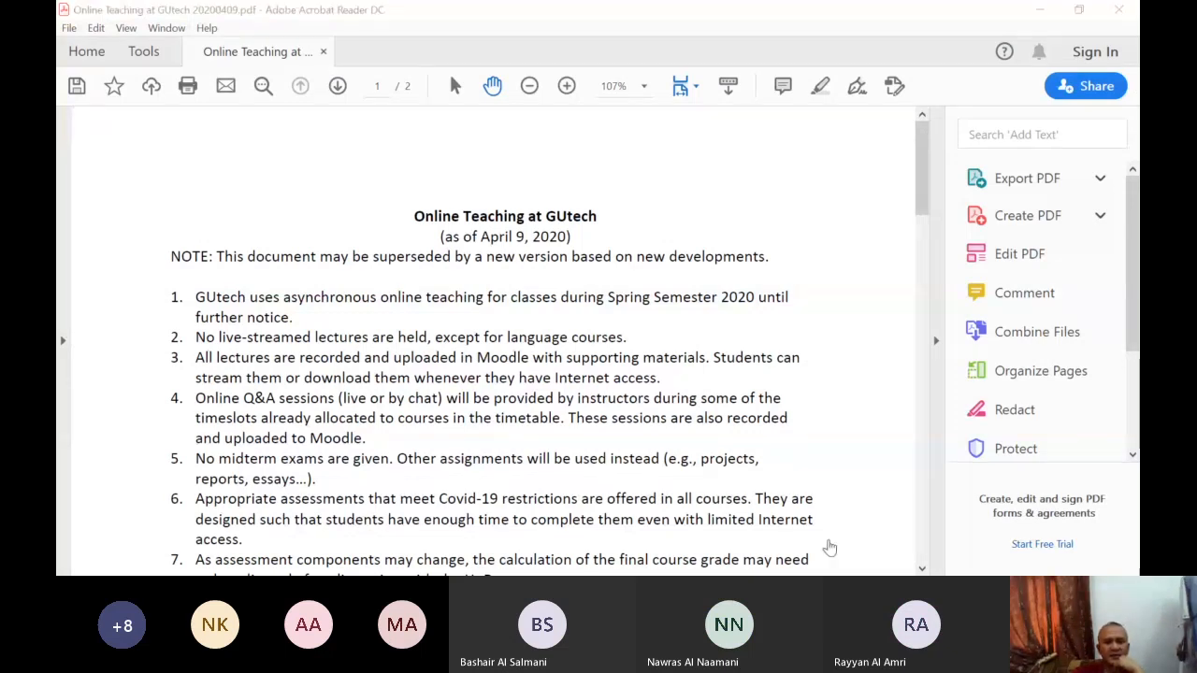
pyautogui.moveTo(789, 505)
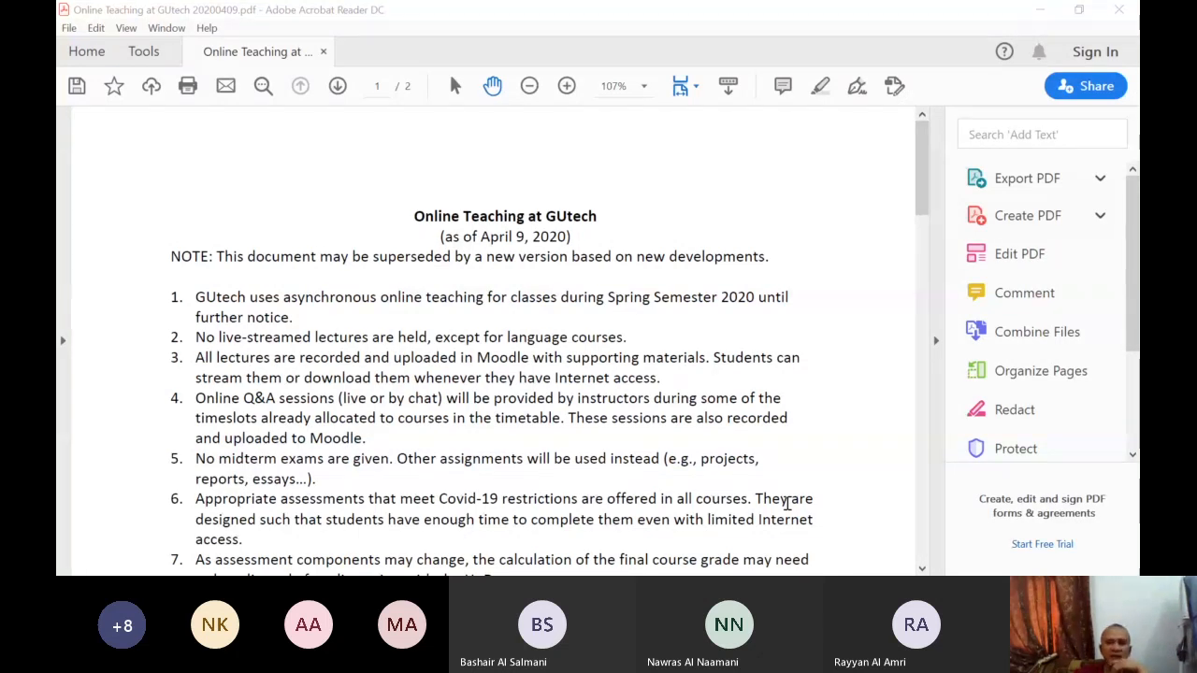
pyautogui.moveTo(627, 471)
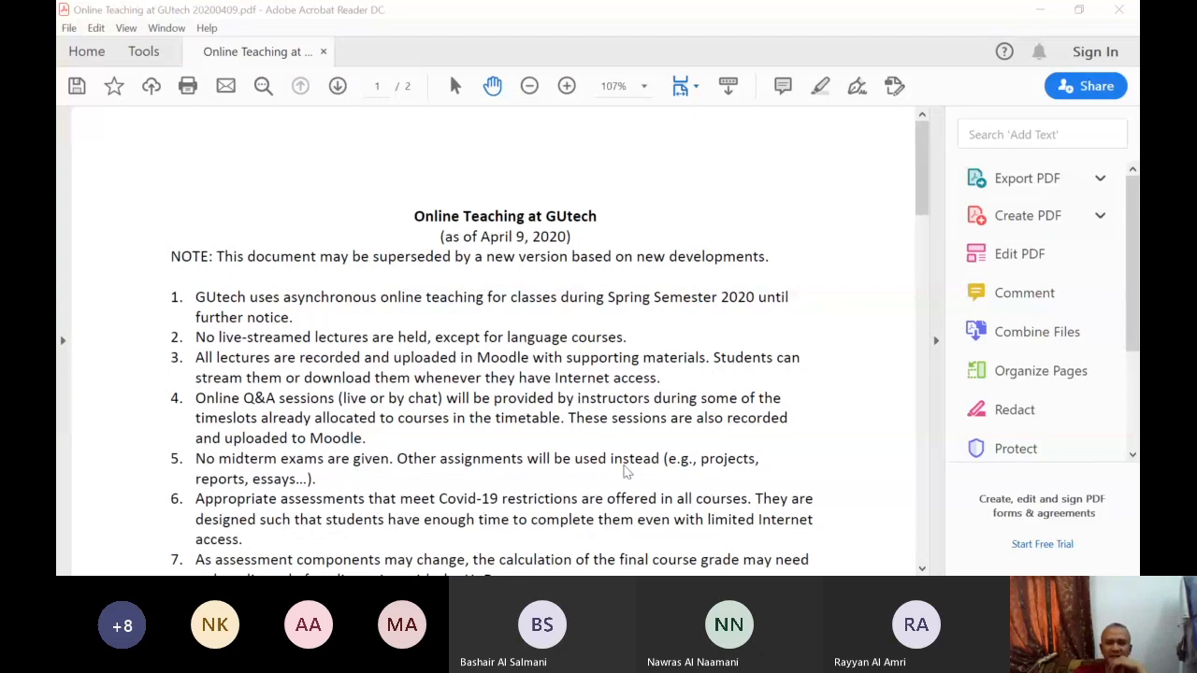
pyautogui.moveTo(707, 441)
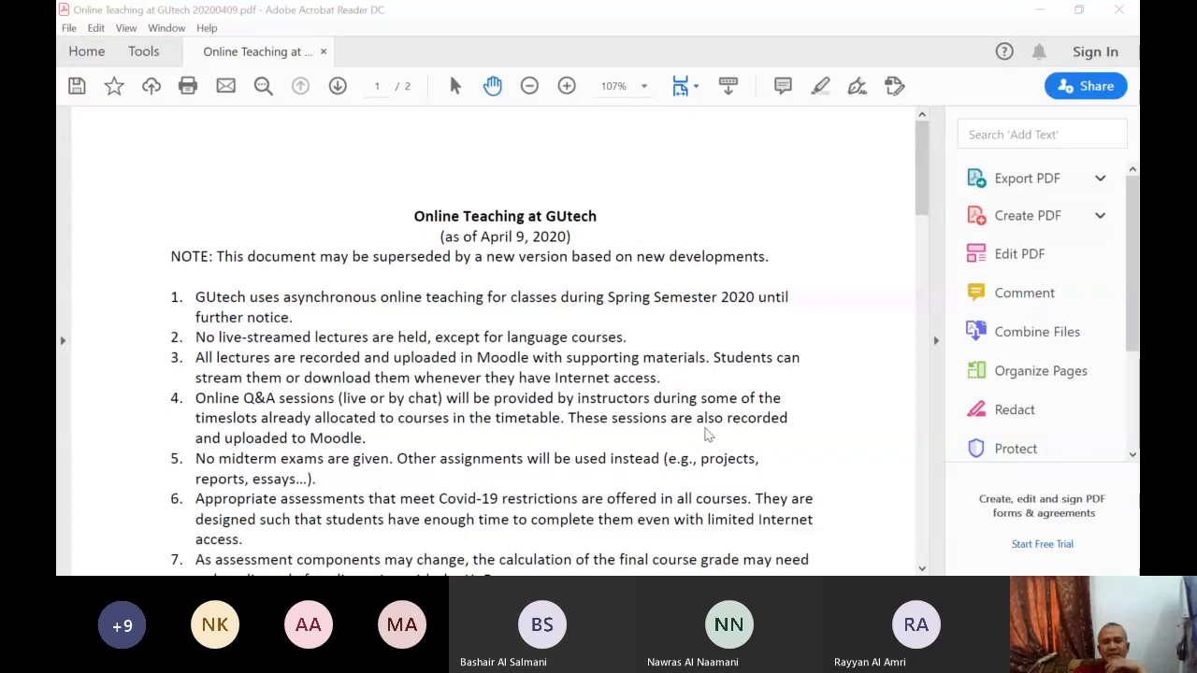
pyautogui.moveTo(800, 359)
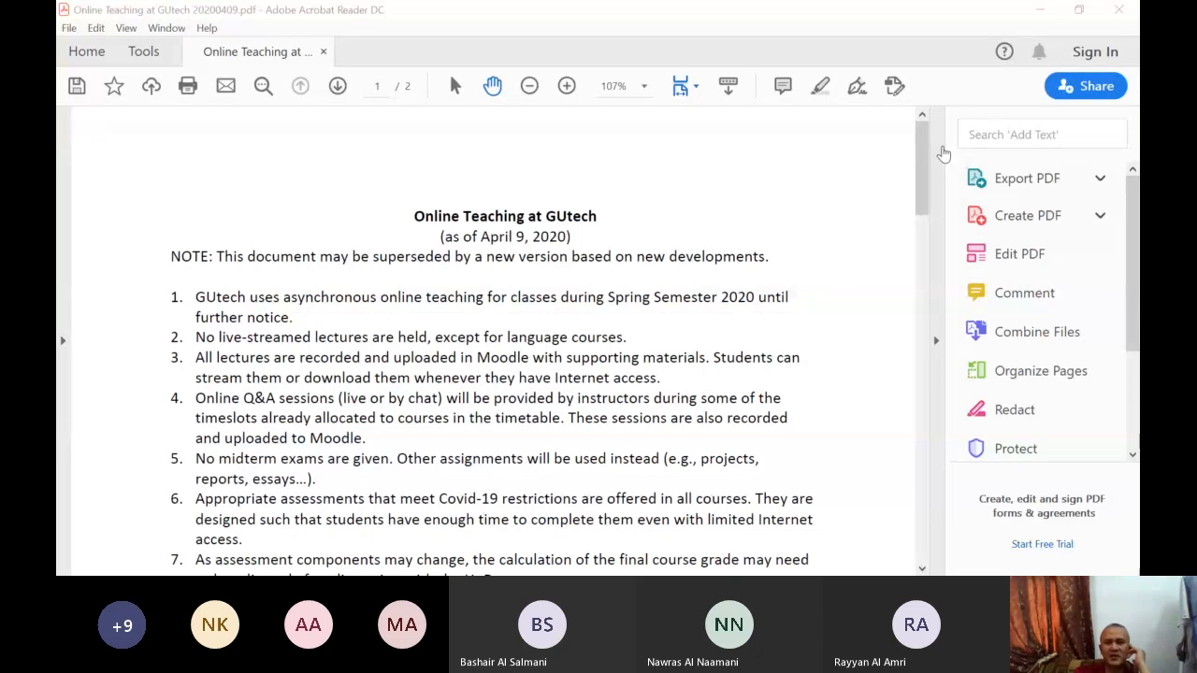
pyautogui.moveTo(939, 157)
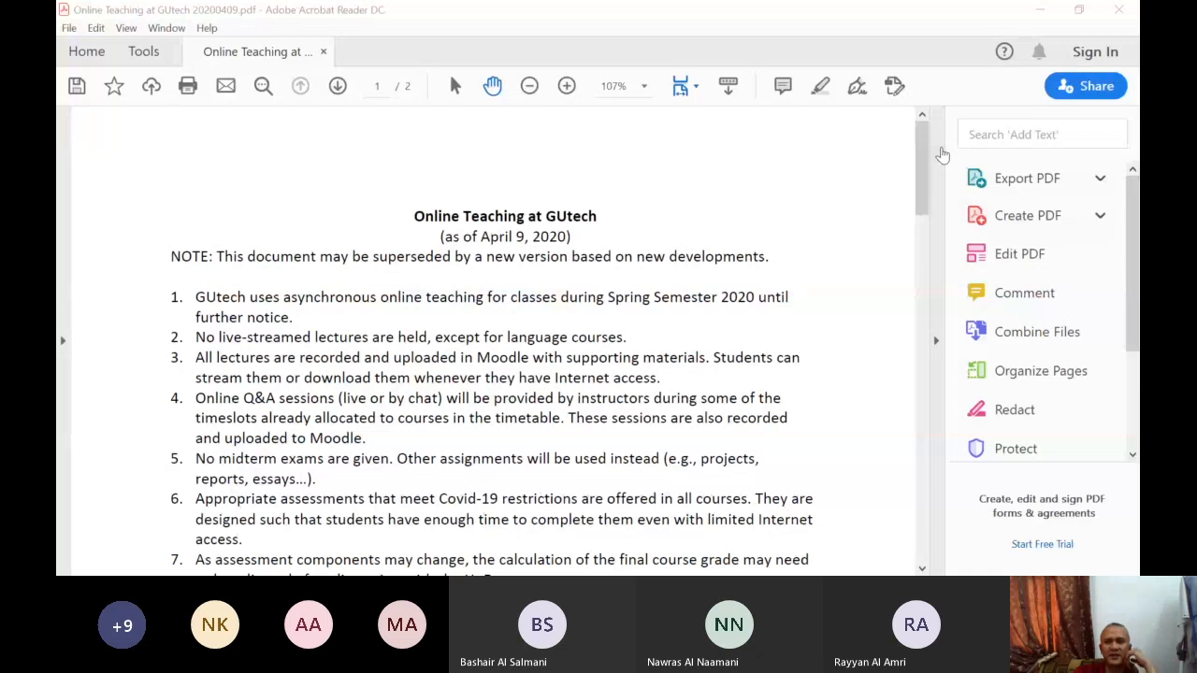
pyautogui.moveTo(511, 434)
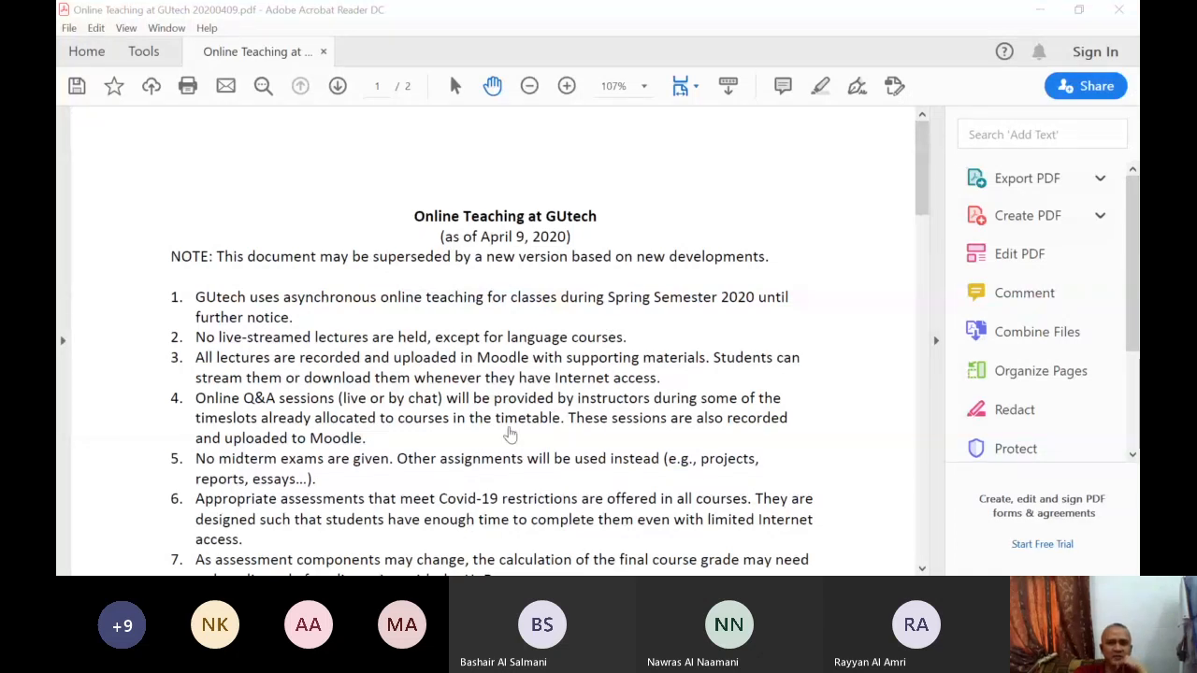
pyautogui.moveTo(546, 427)
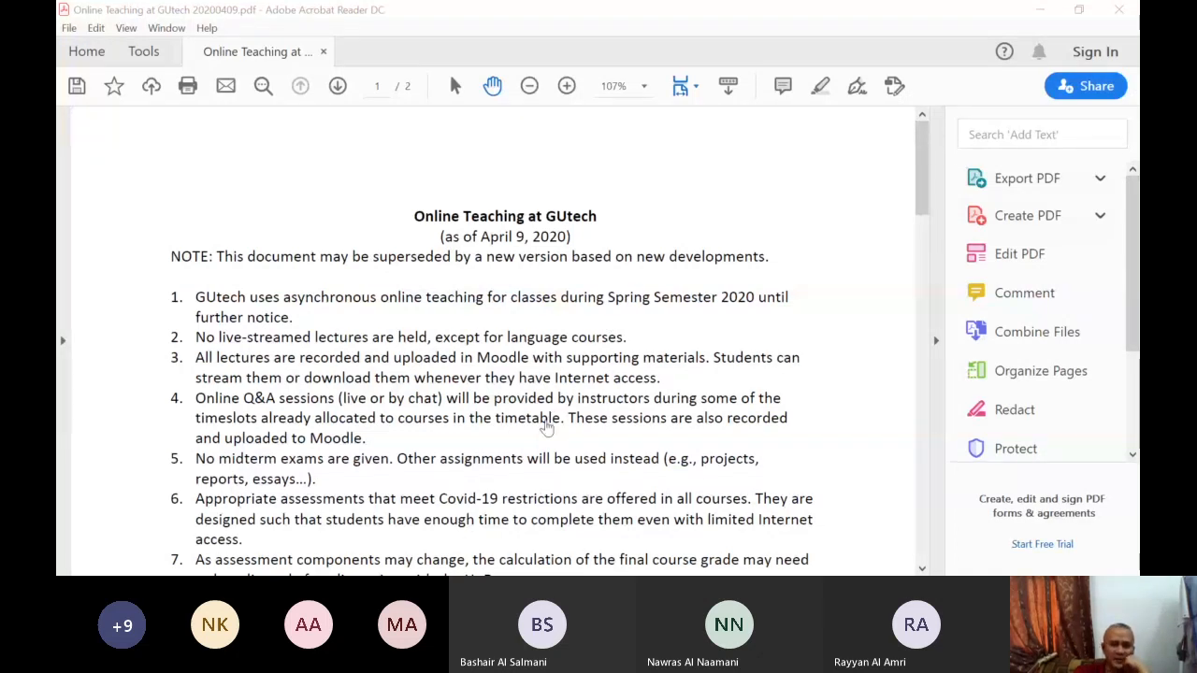
pyautogui.moveTo(78, 449)
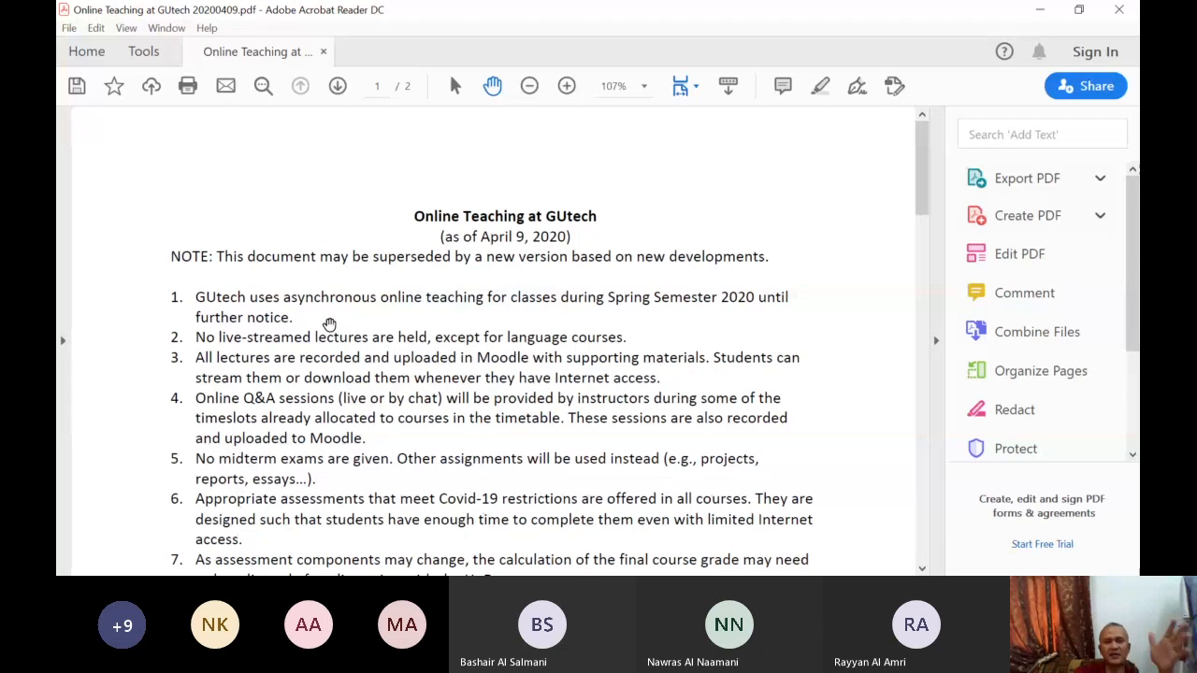
pyautogui.moveTo(347, 318)
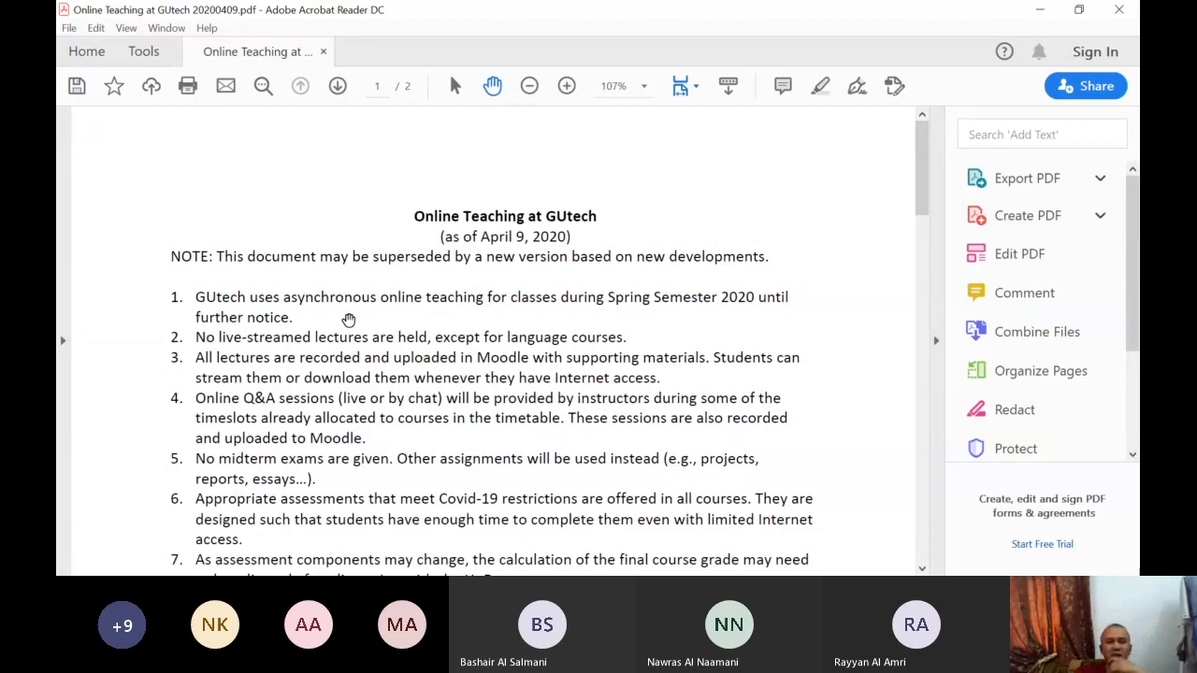
pyautogui.moveTo(328, 356)
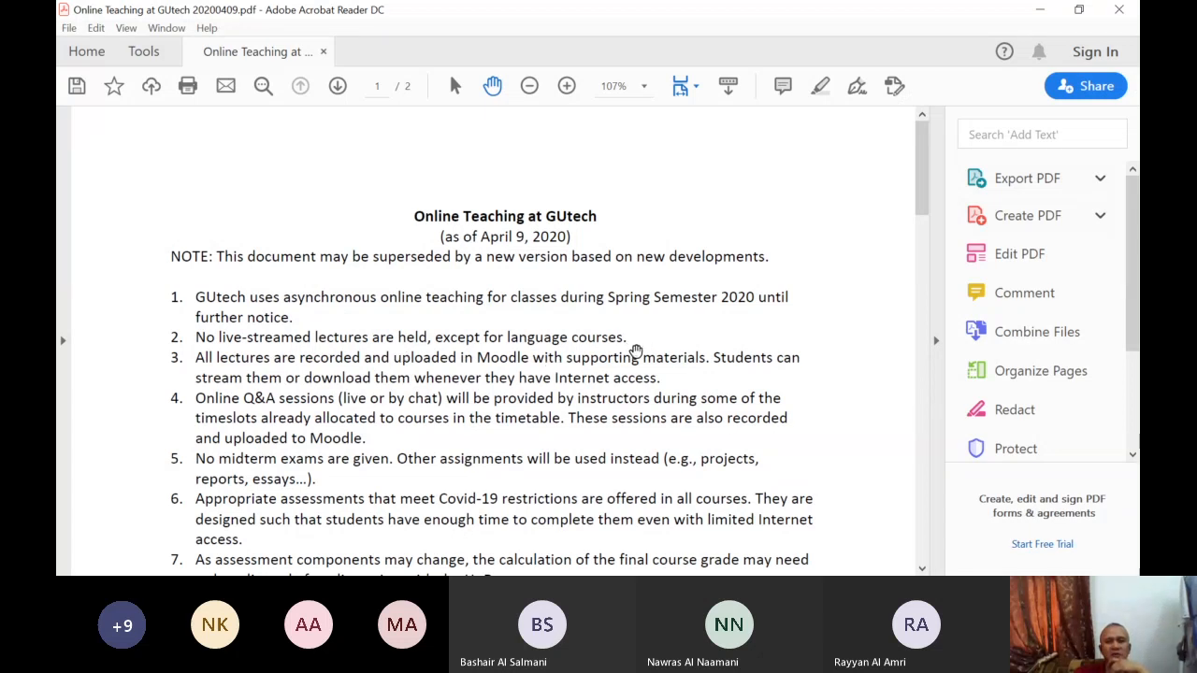
pyautogui.moveTo(621, 359)
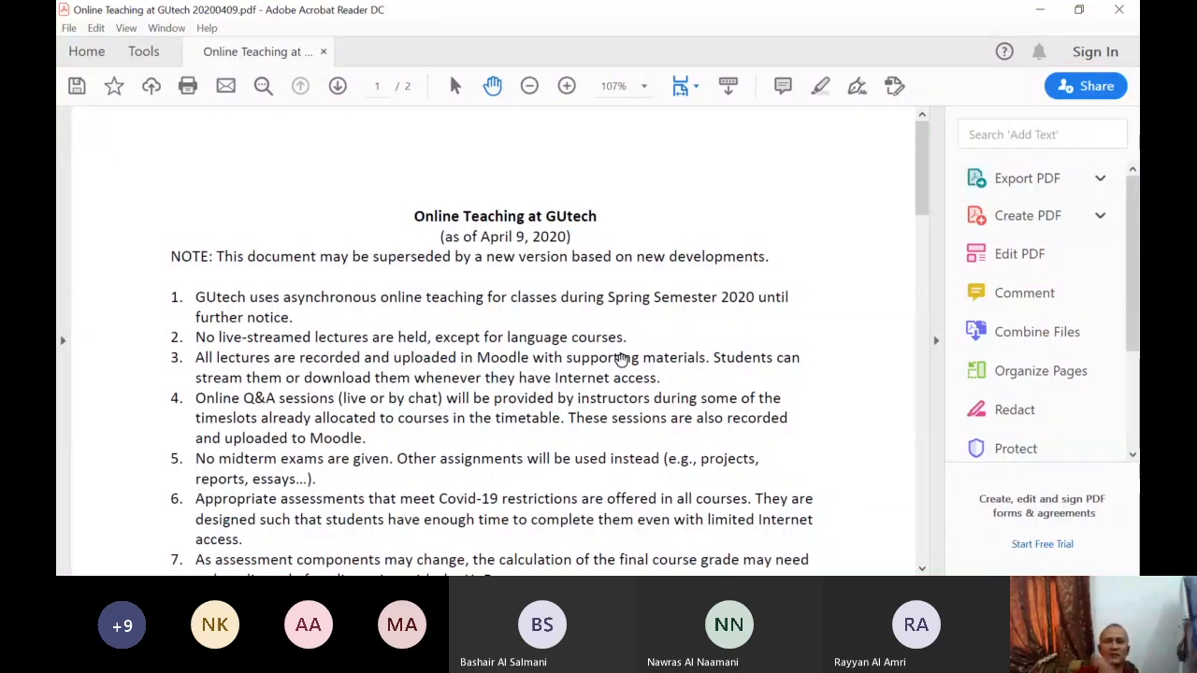
pyautogui.moveTo(271, 374)
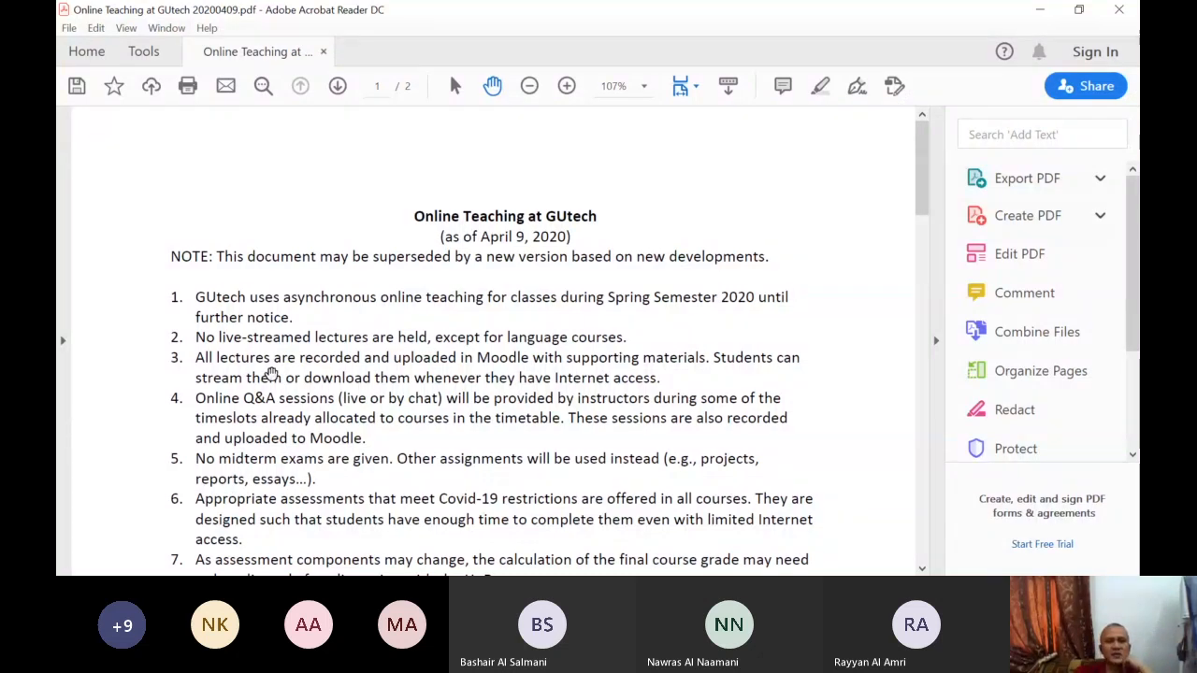
pyautogui.moveTo(606, 365)
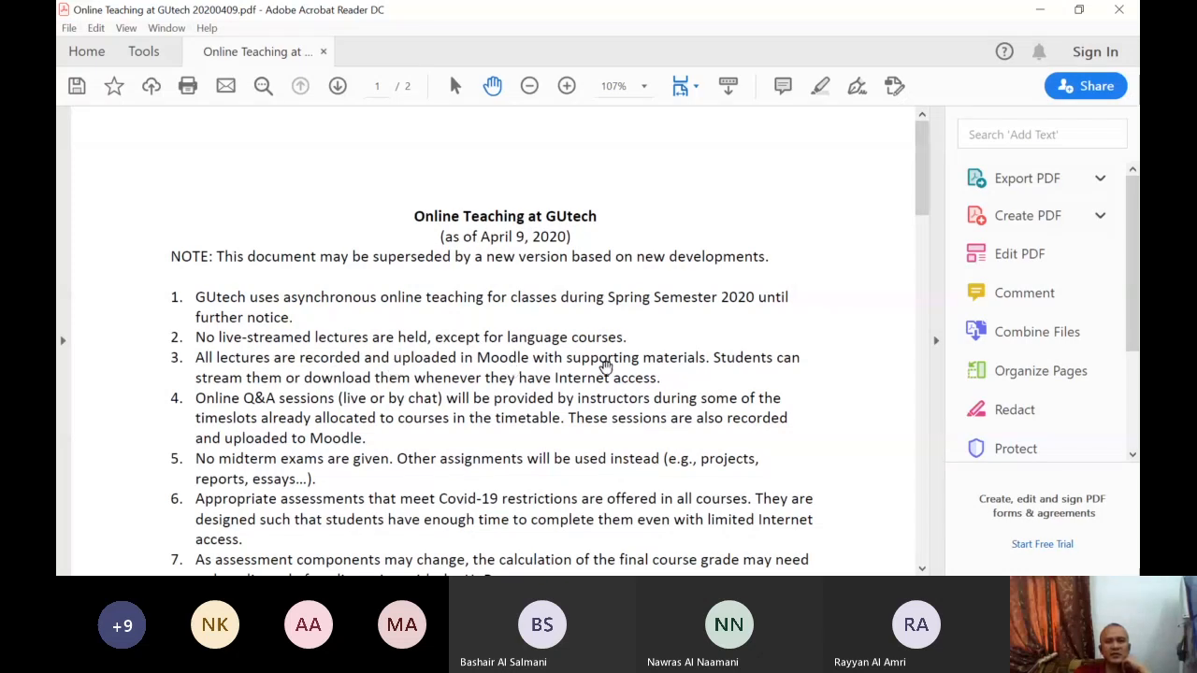
pyautogui.moveTo(737, 366)
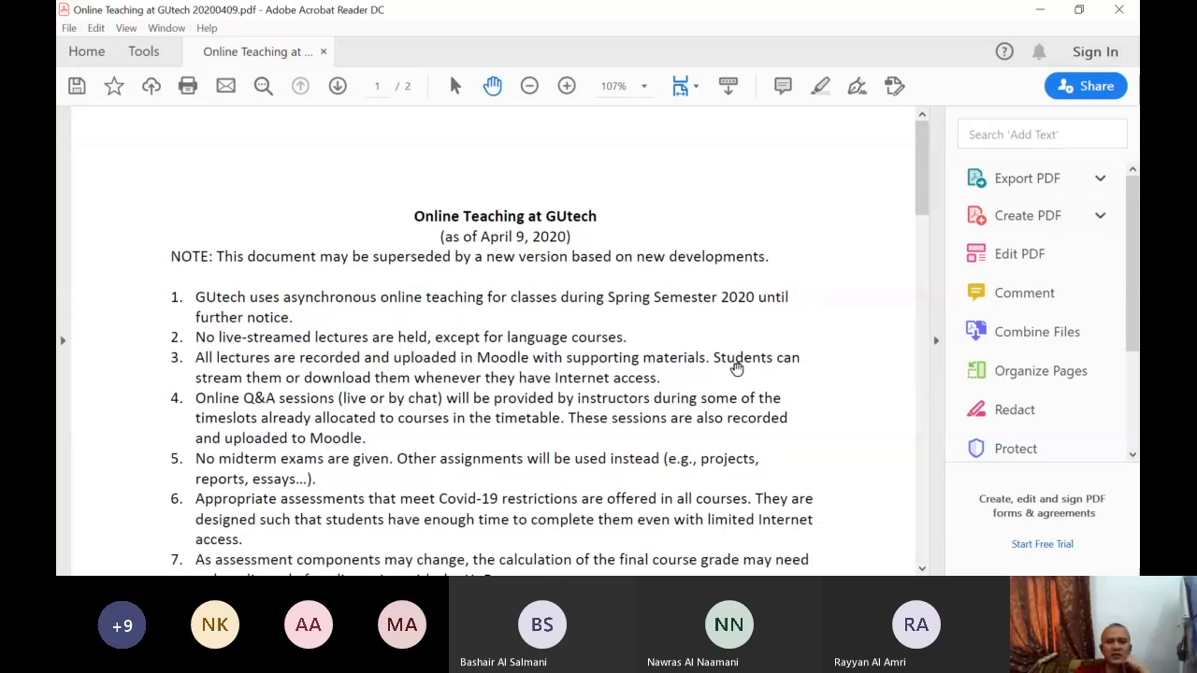
pyautogui.moveTo(314, 391)
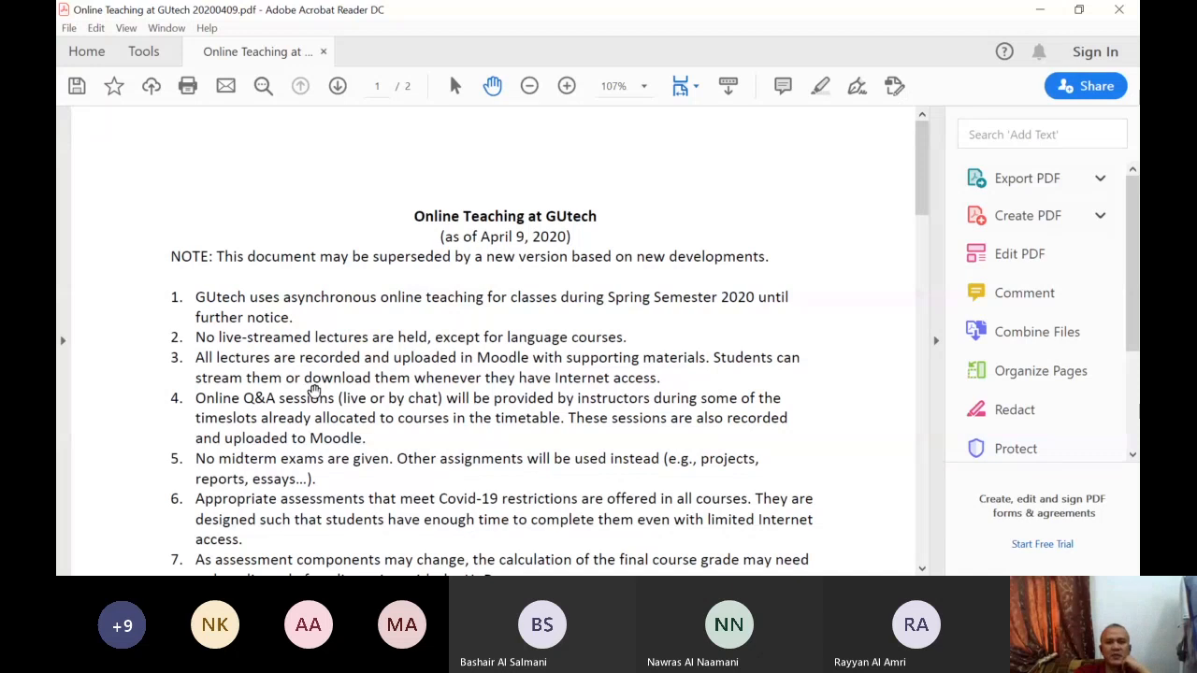
pyautogui.moveTo(533, 378)
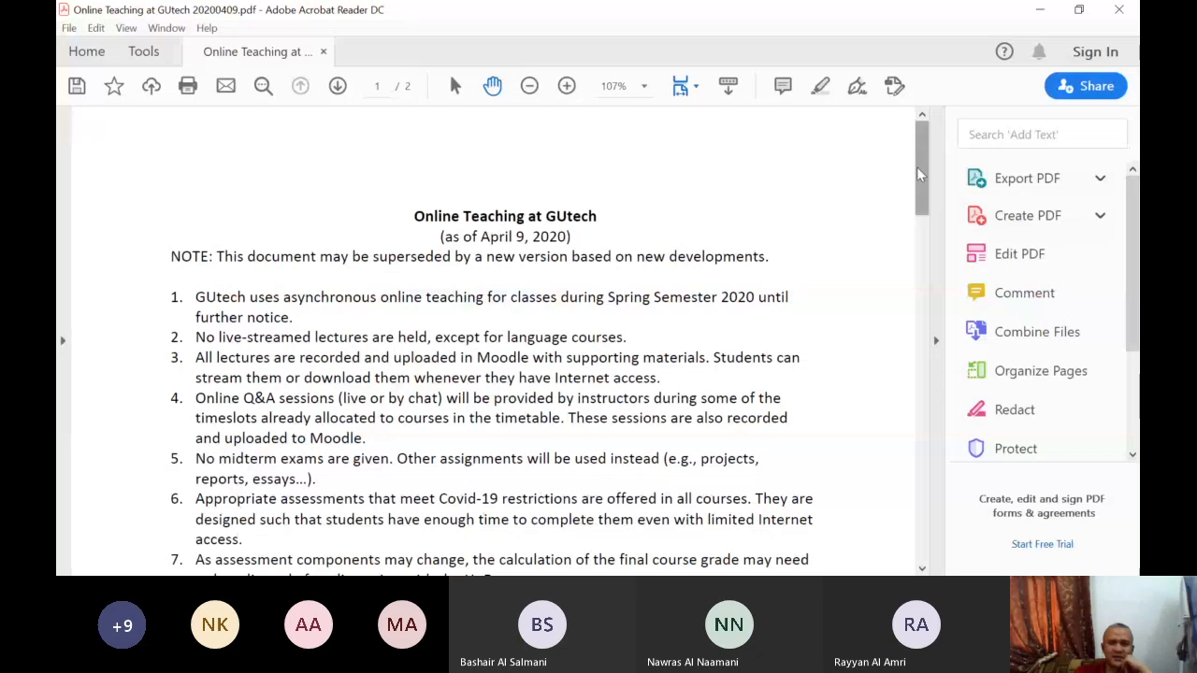
pyautogui.moveTo(838, 260)
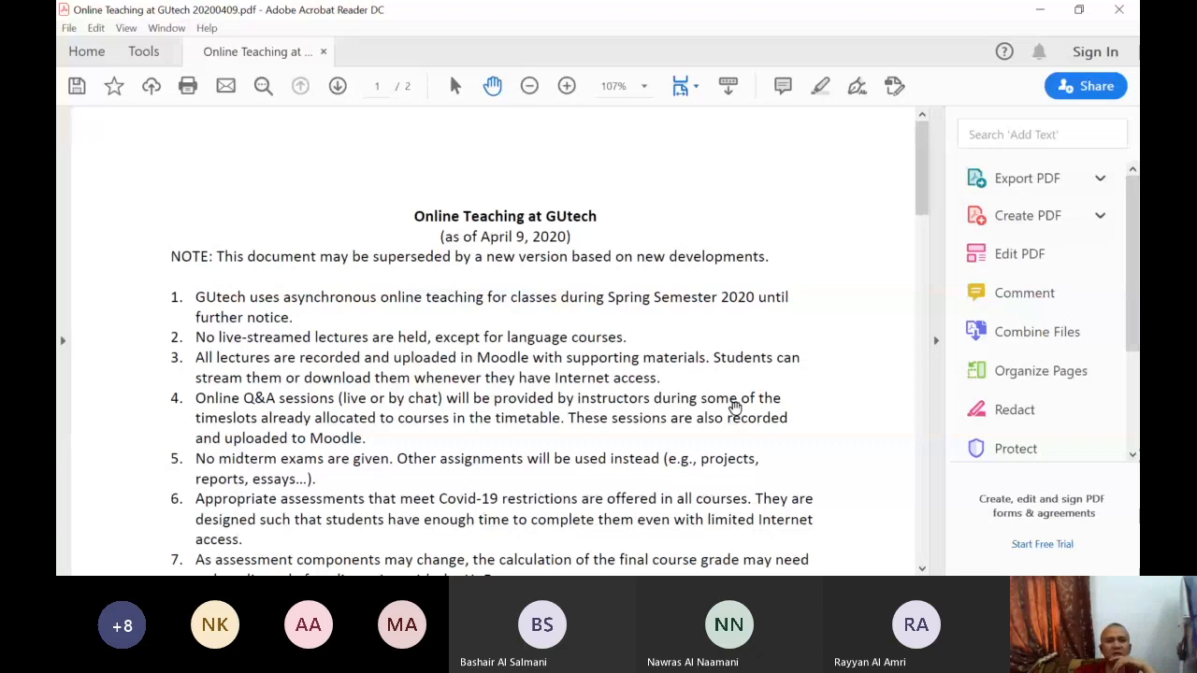
pyautogui.moveTo(418, 393)
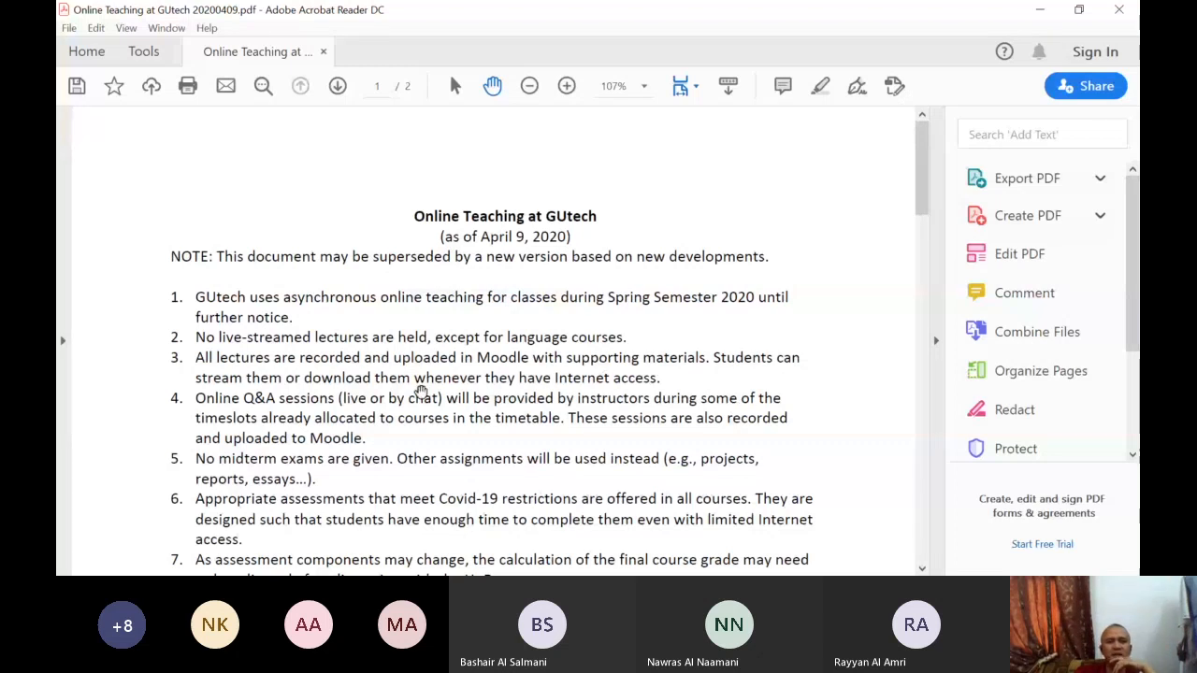
pyautogui.moveTo(398, 430)
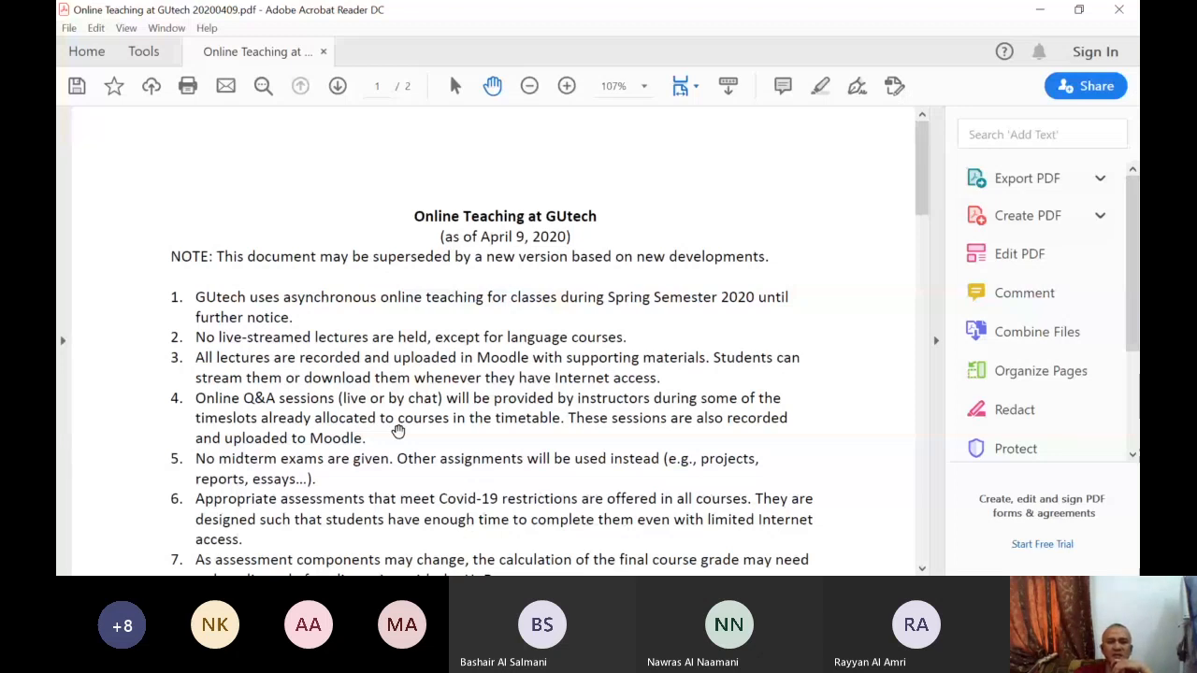
pyautogui.moveTo(497, 449)
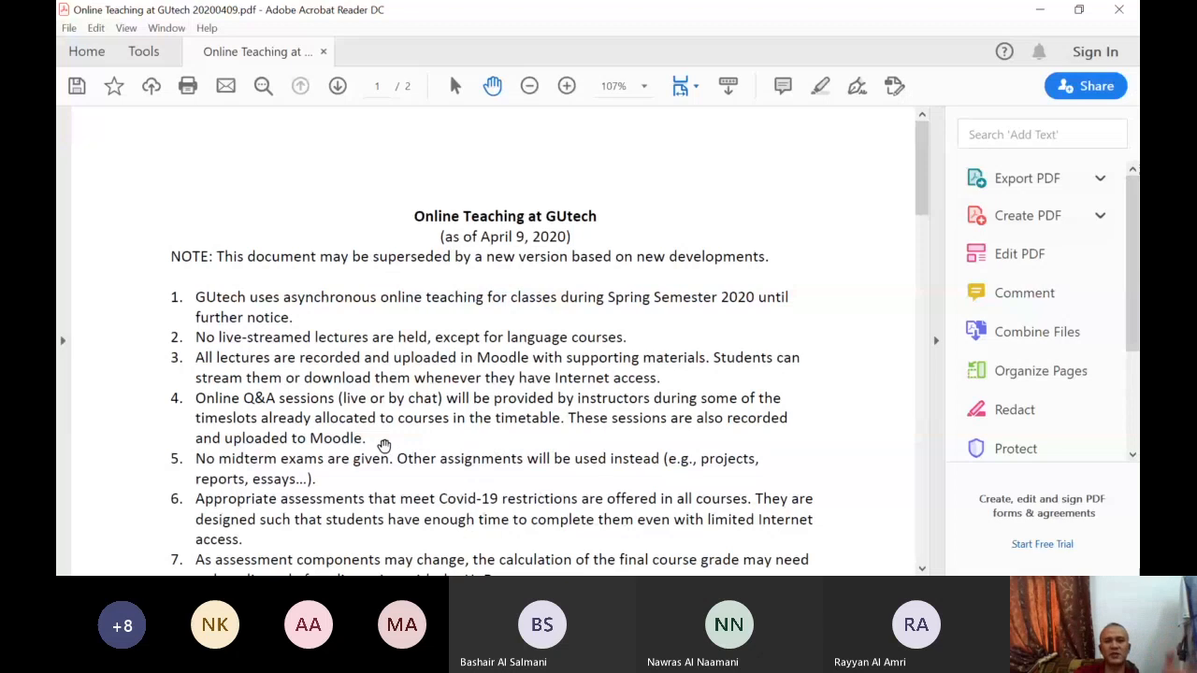
pyautogui.moveTo(276, 419)
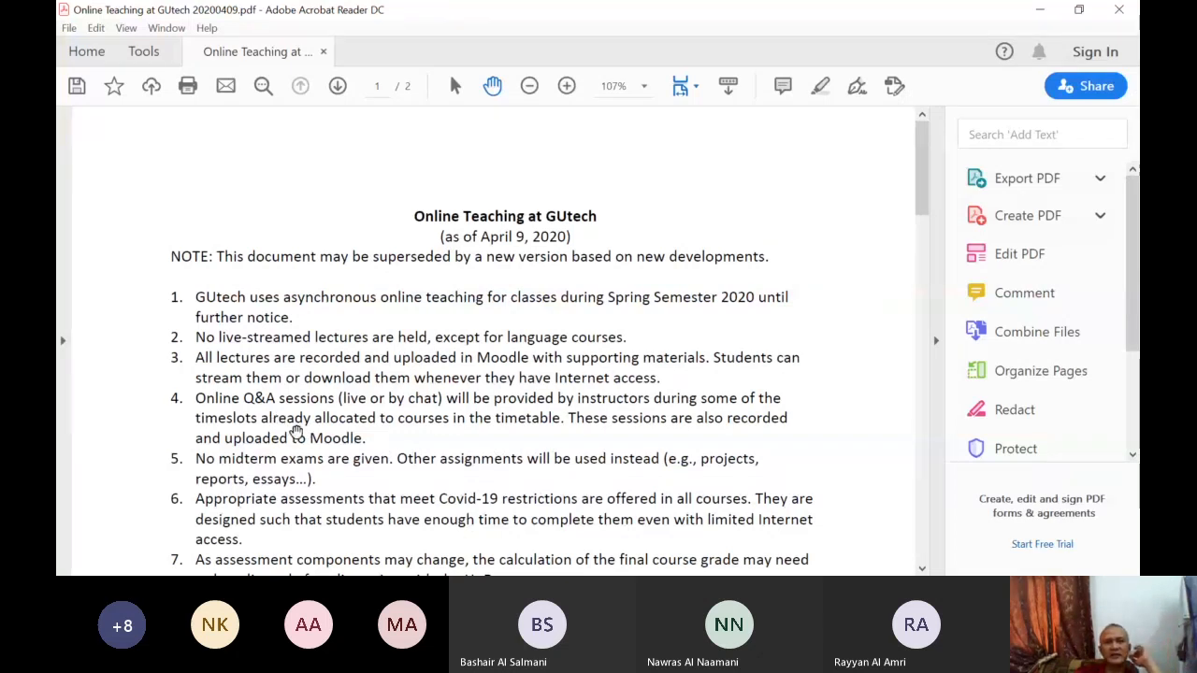
pyautogui.moveTo(340, 438)
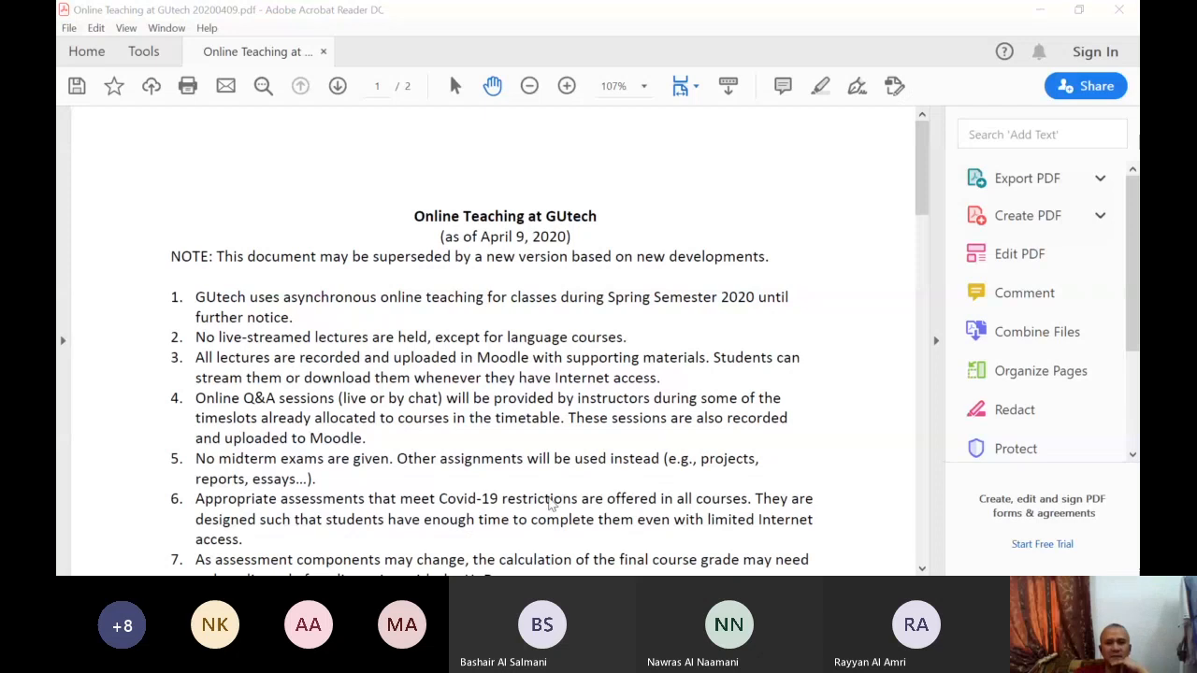
pyautogui.moveTo(558, 493)
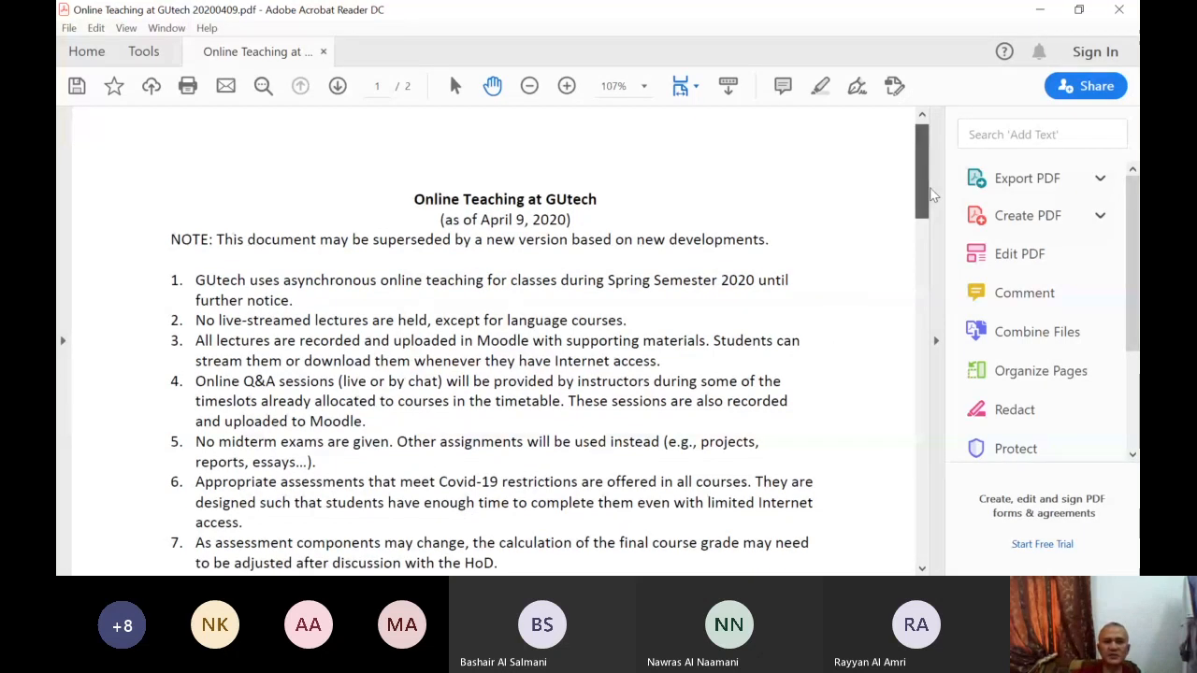
# Scroll page 1 of the GUtech policy PDF down to items 5 through 12
pyautogui.scroll(-3)
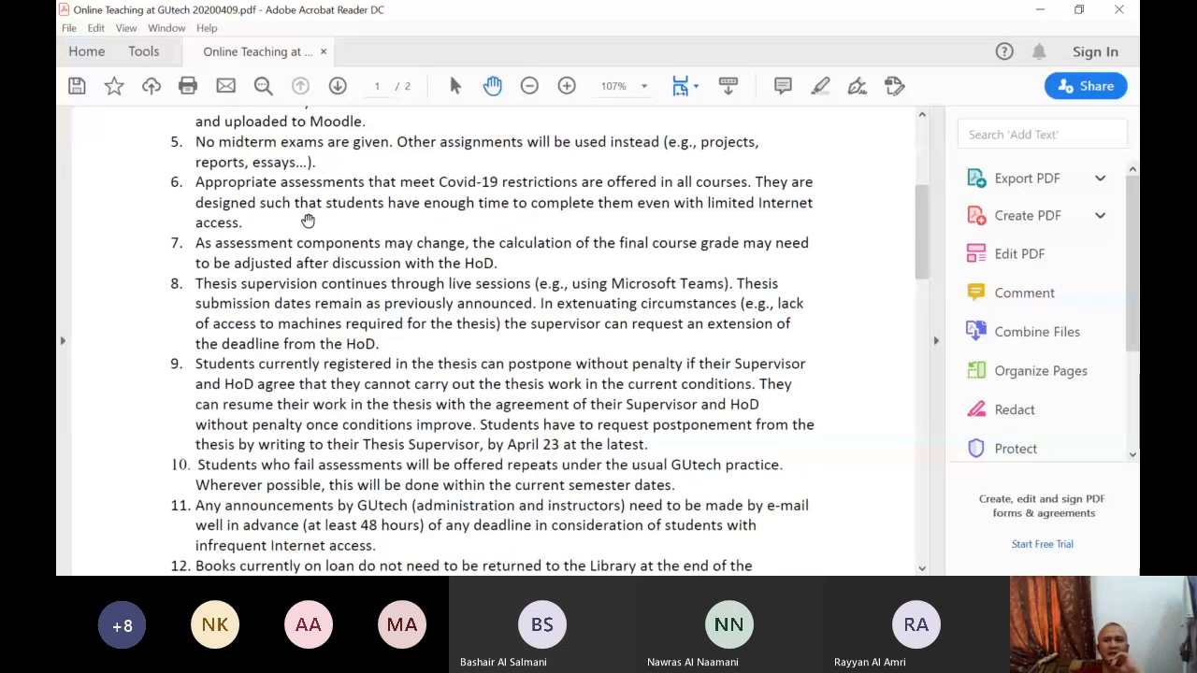
pyautogui.moveTo(284, 262)
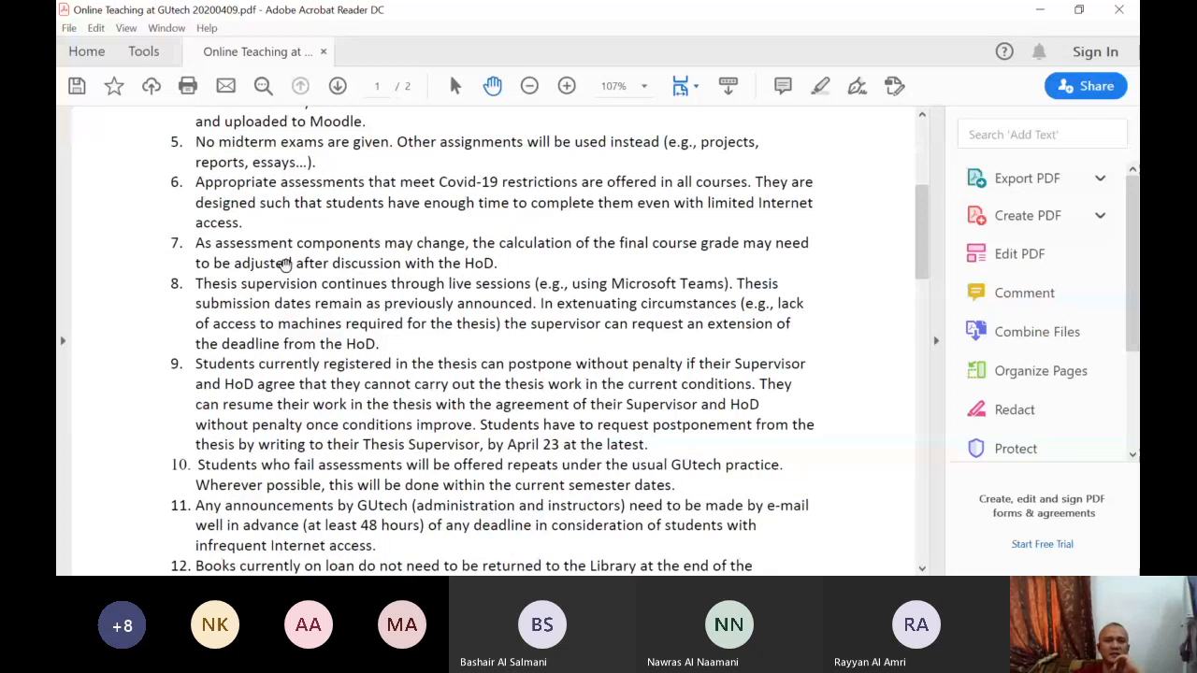
pyautogui.moveTo(531, 273)
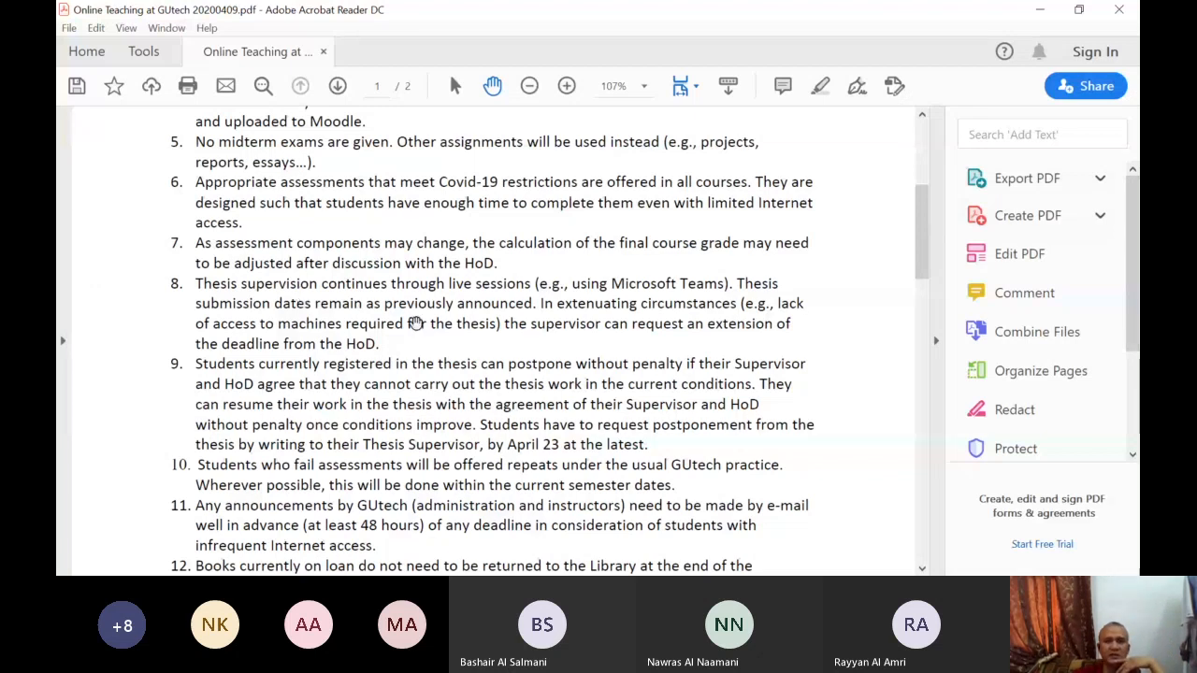
pyautogui.moveTo(387, 404)
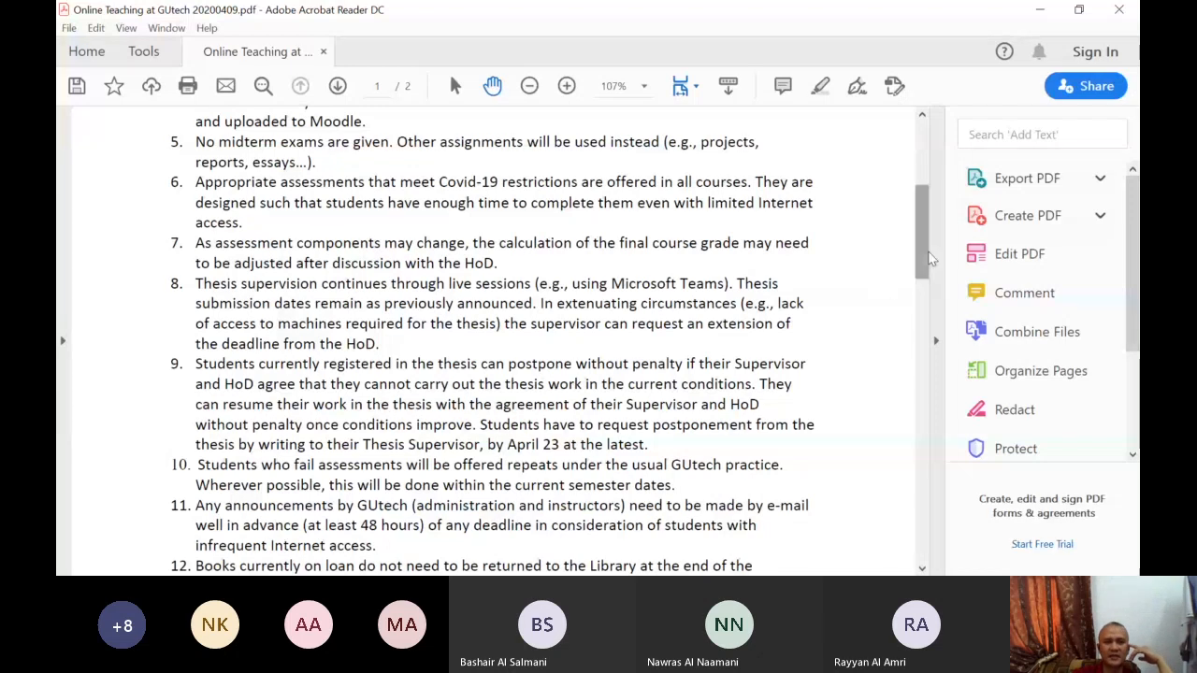
# Scroll the policy PDF down to items 7 through 14 on final grades and theoretical courses
pyautogui.scroll(-3)
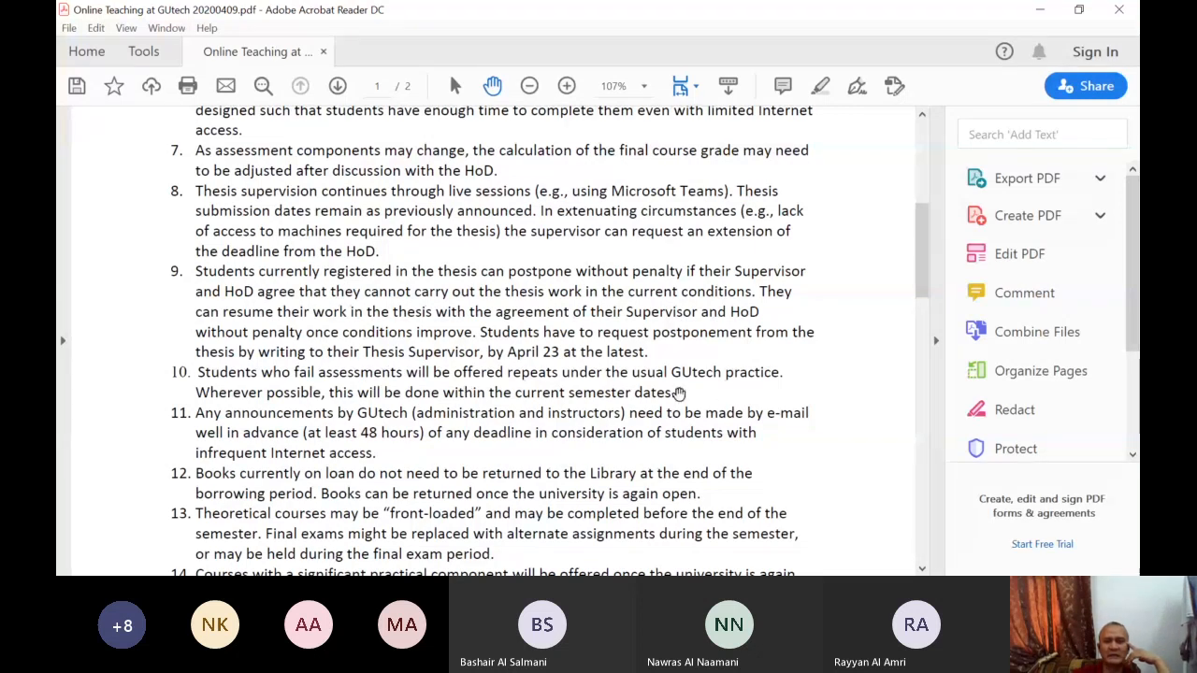
pyautogui.moveTo(684, 392)
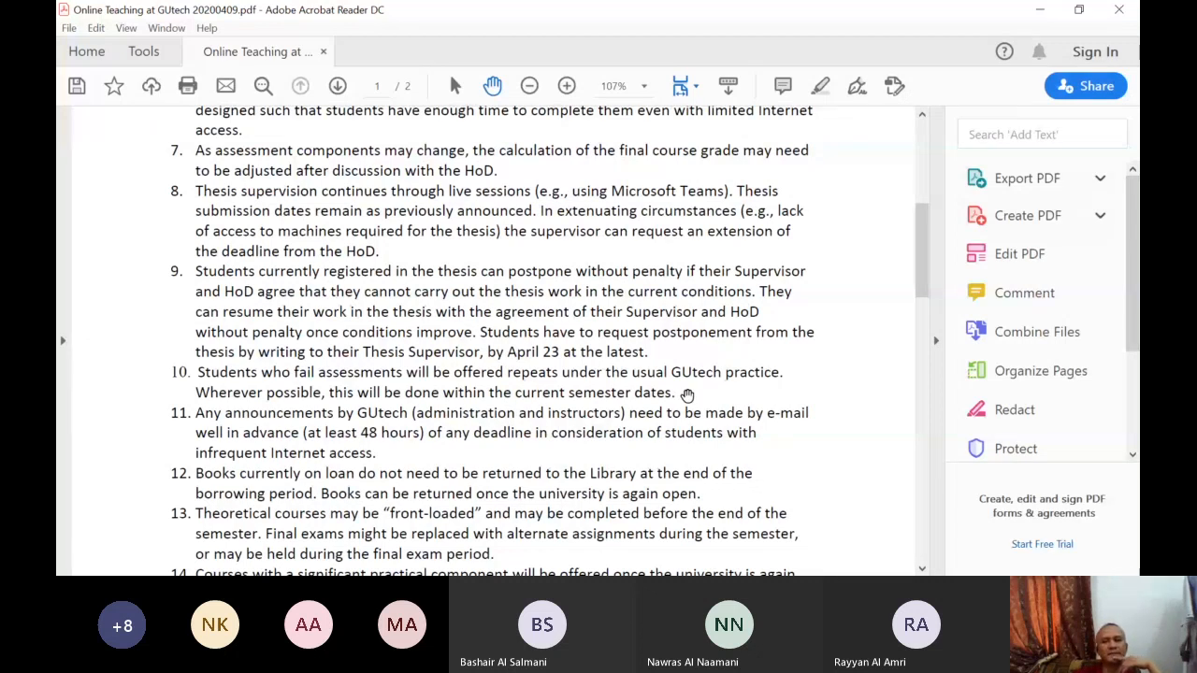
pyautogui.moveTo(688, 393)
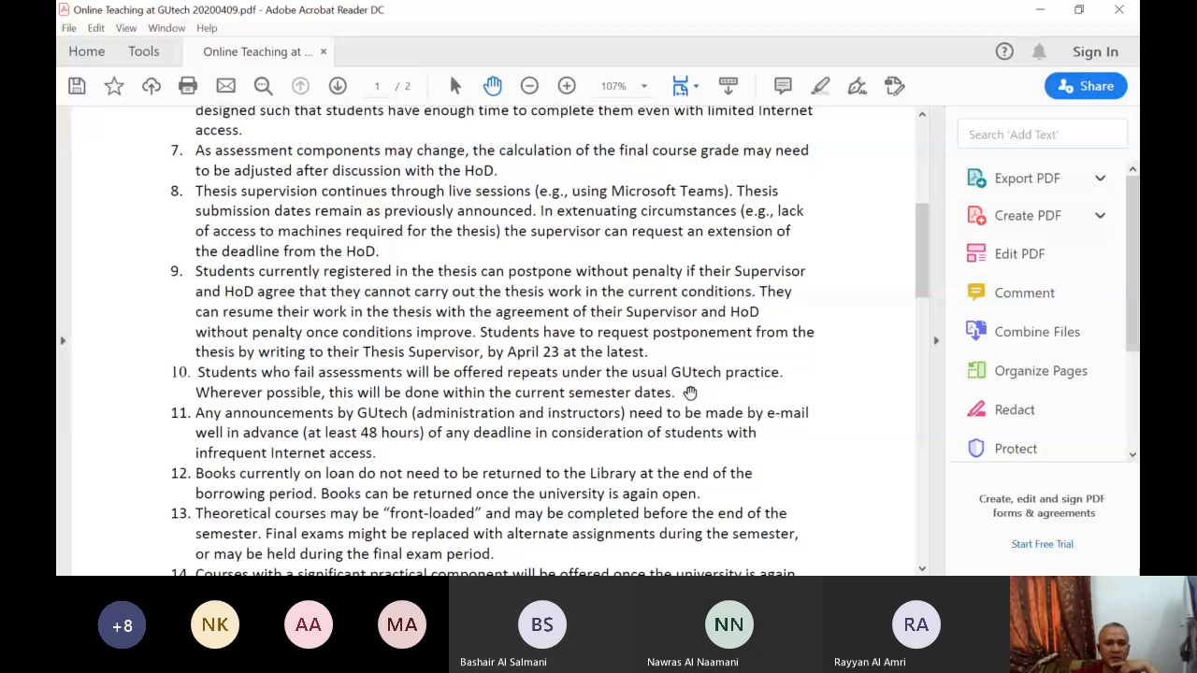
pyautogui.moveTo(413, 456)
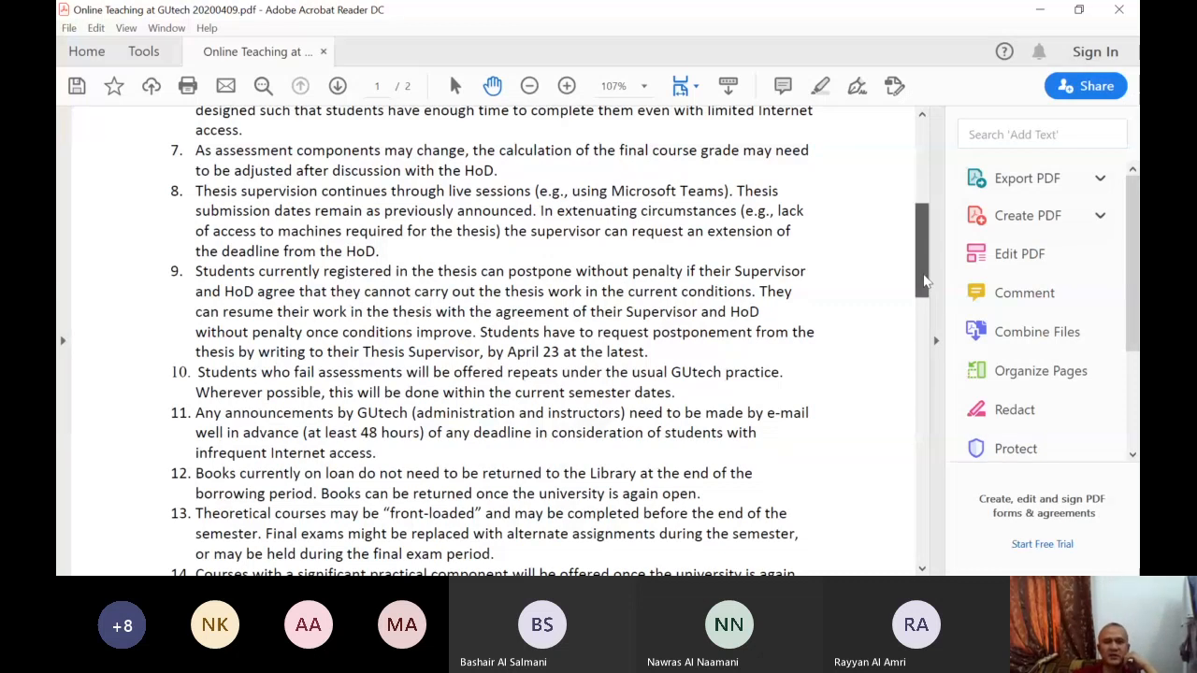
# Scroll to the bottom of page 1 showing items 12 to 15 and the page break
pyautogui.scroll(-3)
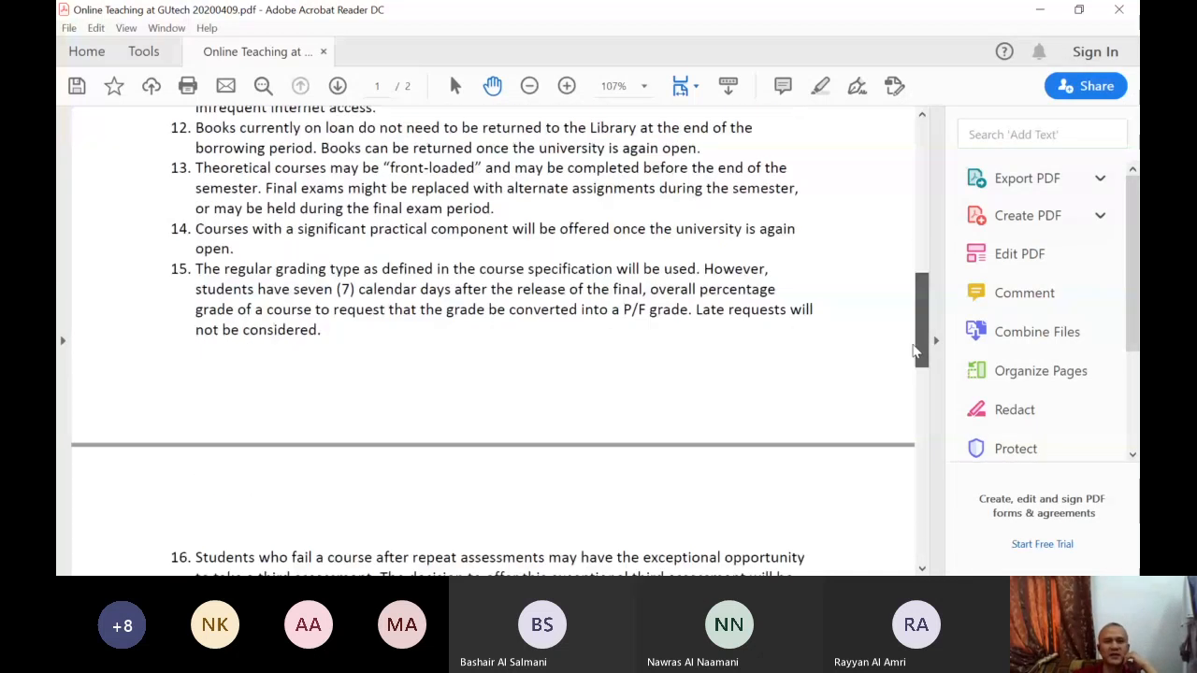
pyautogui.scroll(-3)
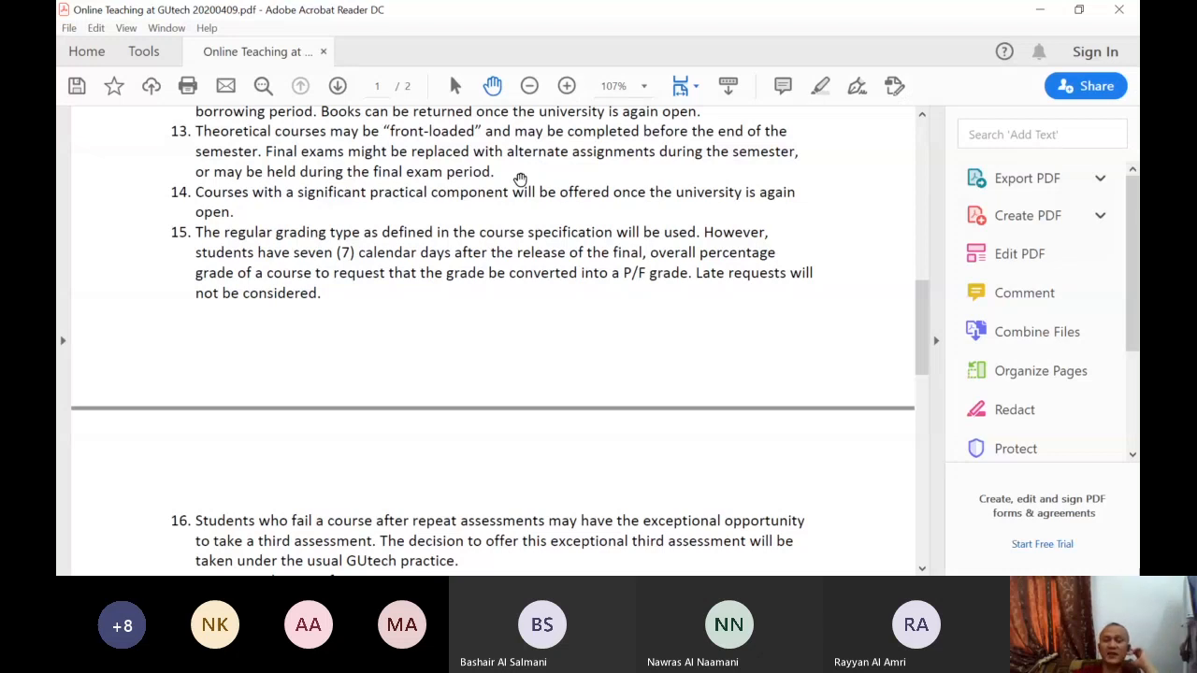
pyautogui.moveTo(265, 217)
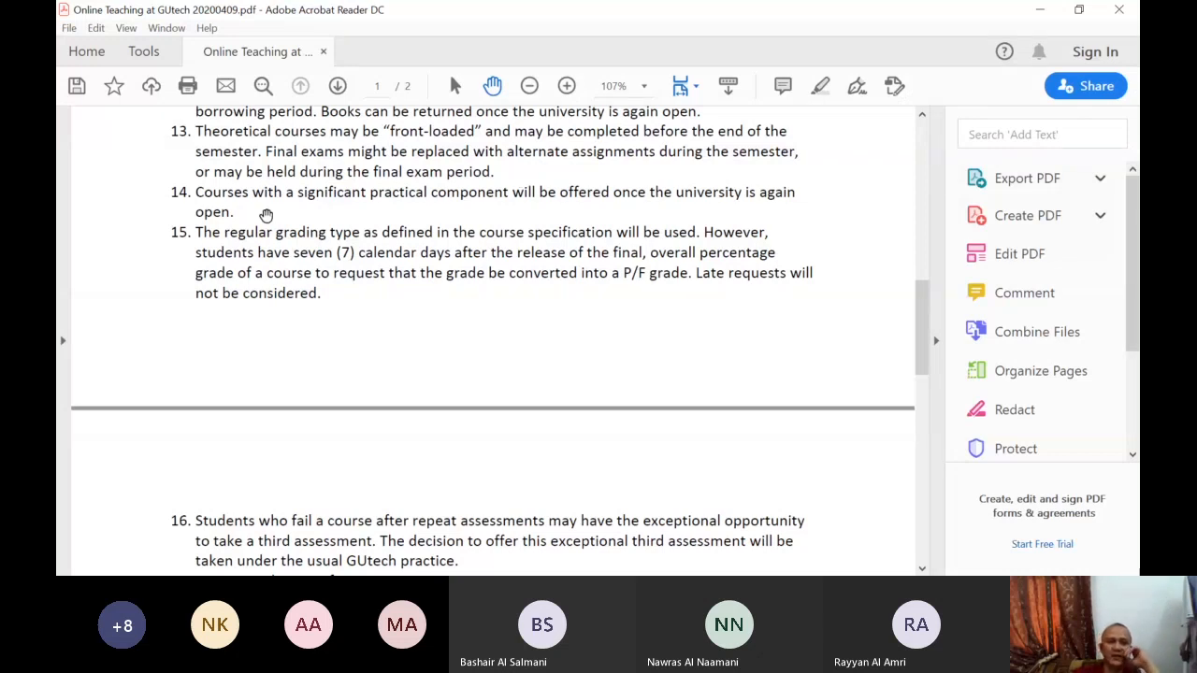
pyautogui.moveTo(329, 212)
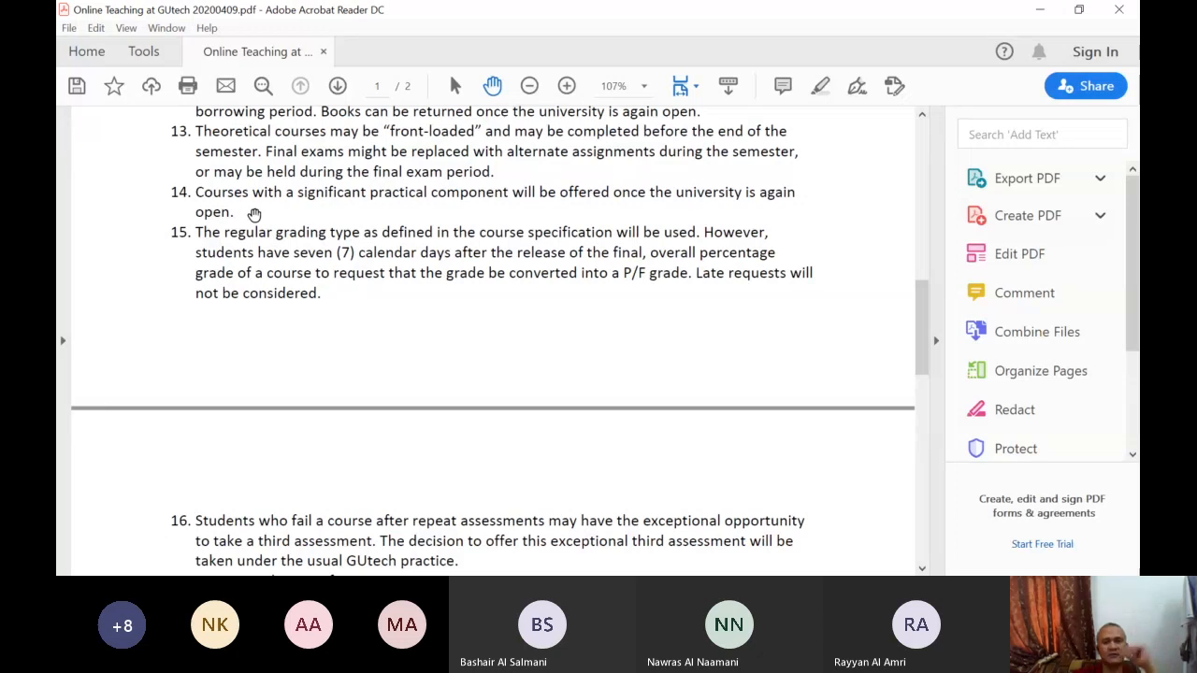
pyautogui.moveTo(326, 270)
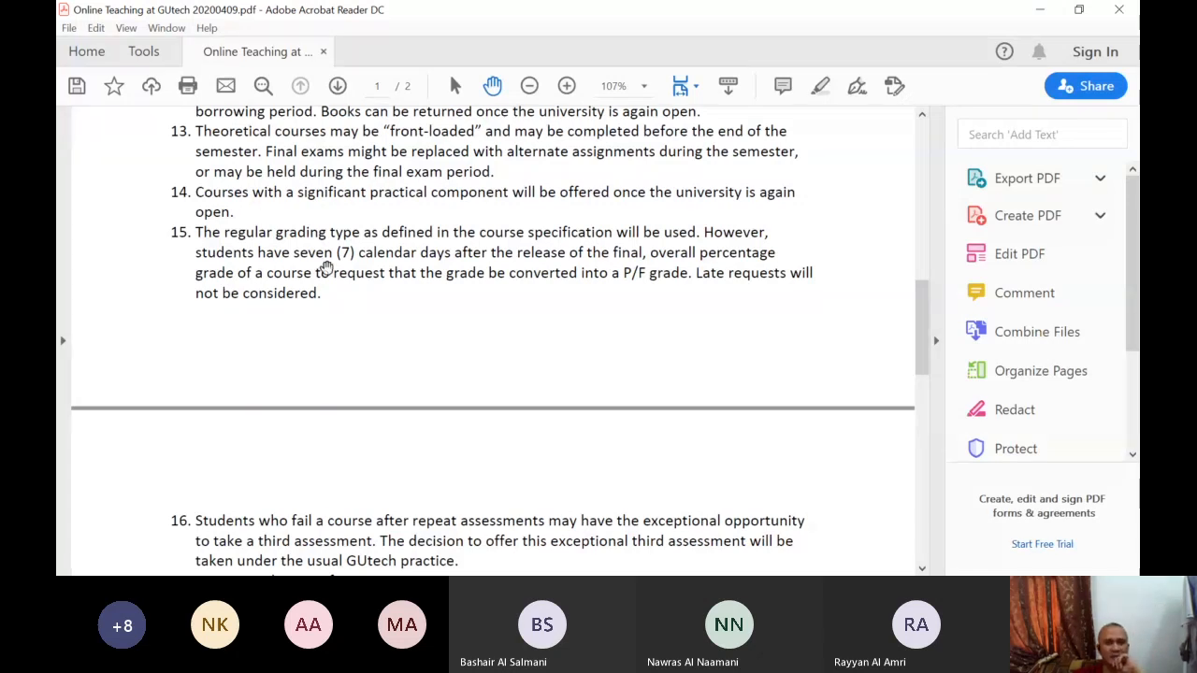
pyautogui.moveTo(419, 204)
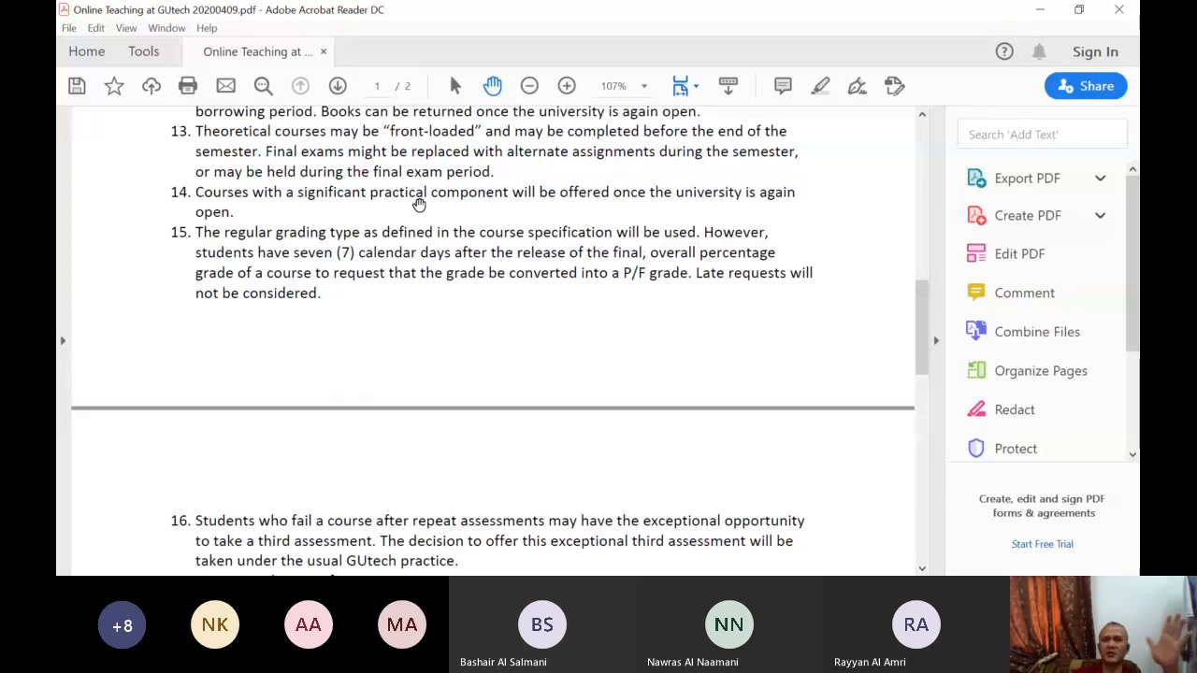
pyautogui.moveTo(258, 211)
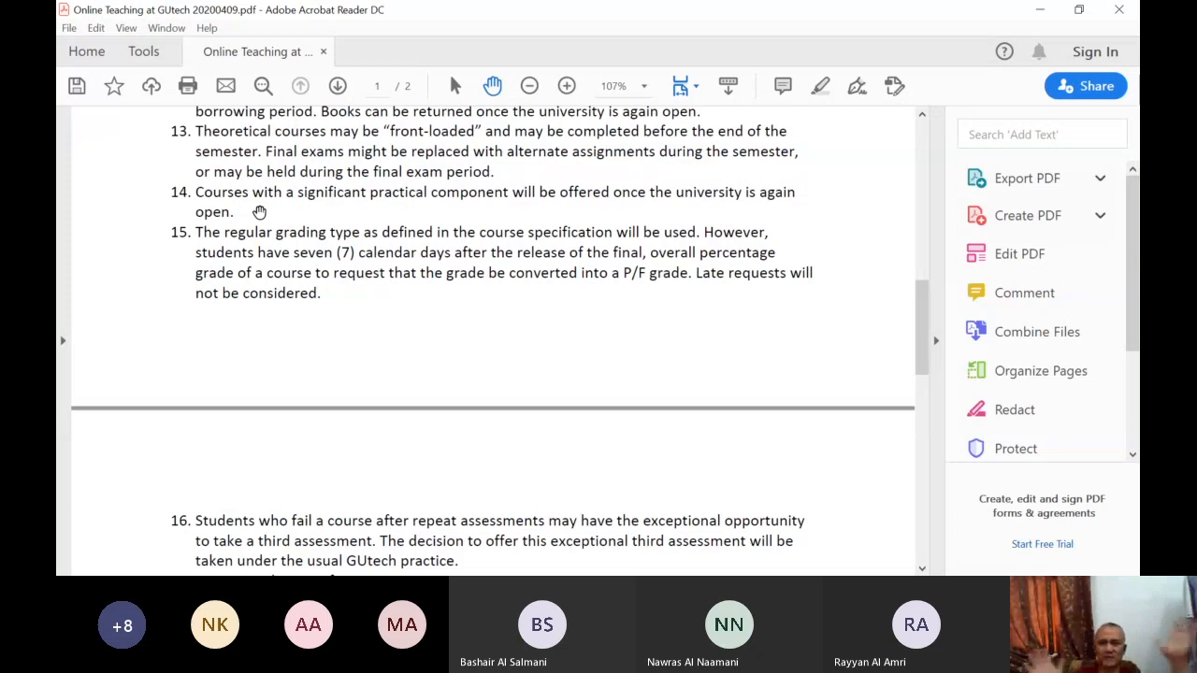
pyautogui.moveTo(815, 374)
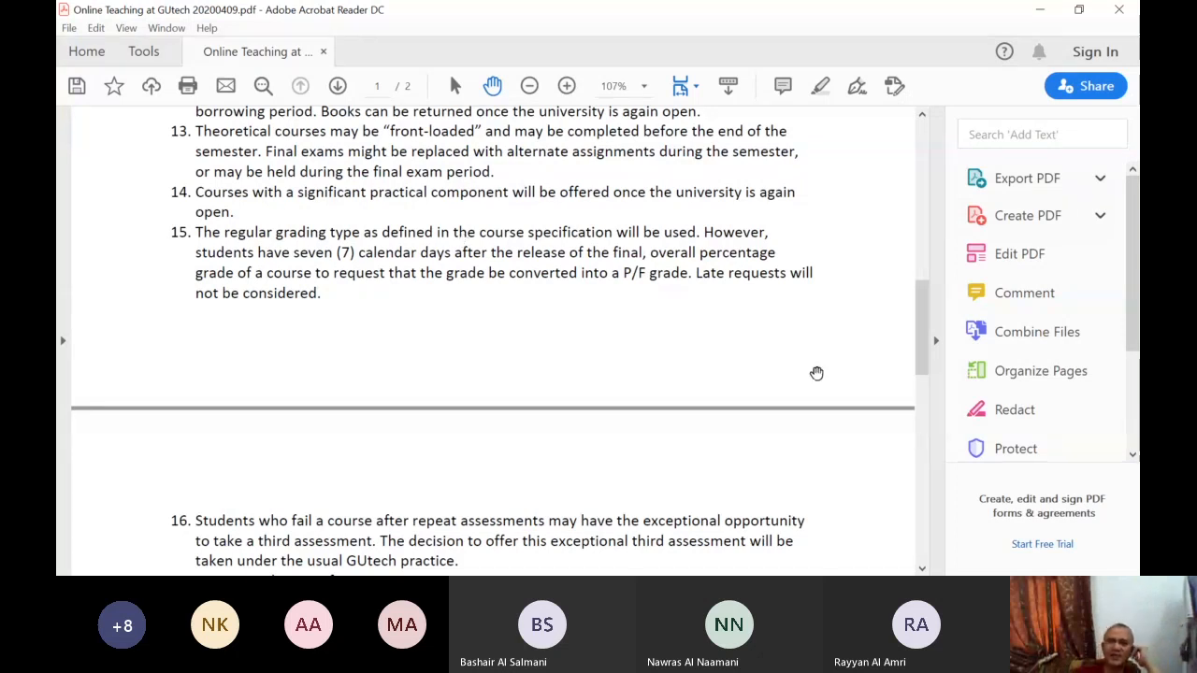
pyautogui.moveTo(924, 318)
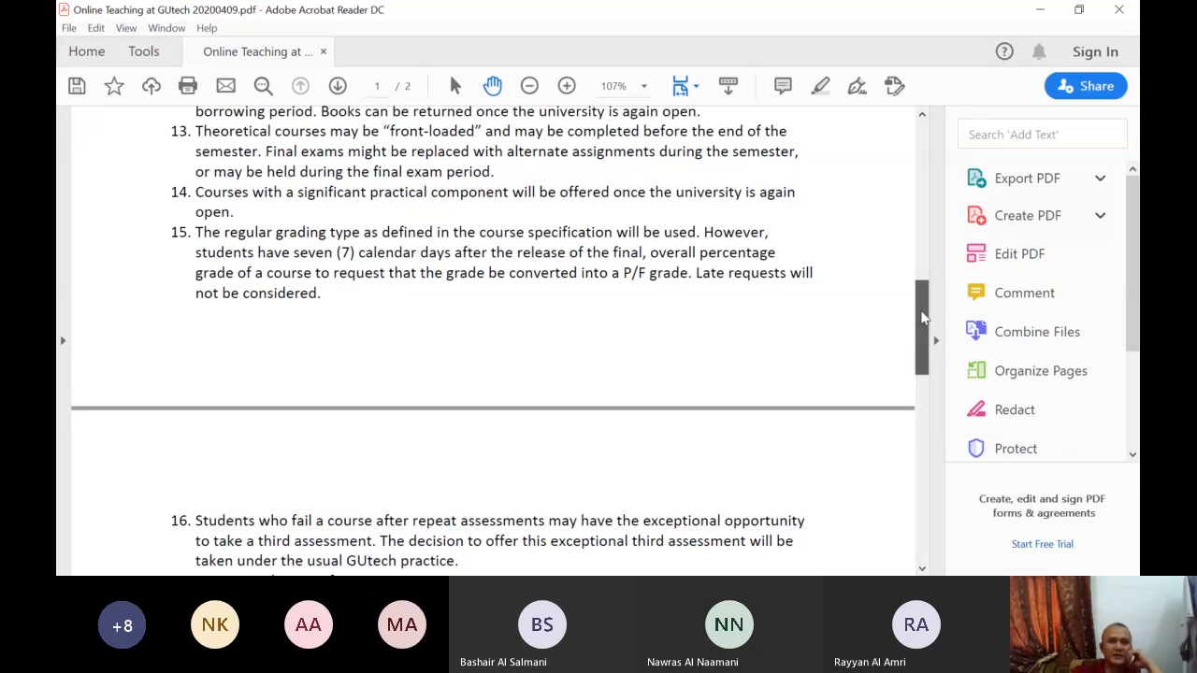
# Scroll past the page break to items 16 and 17 at the top of page 2
pyautogui.scroll(-3)
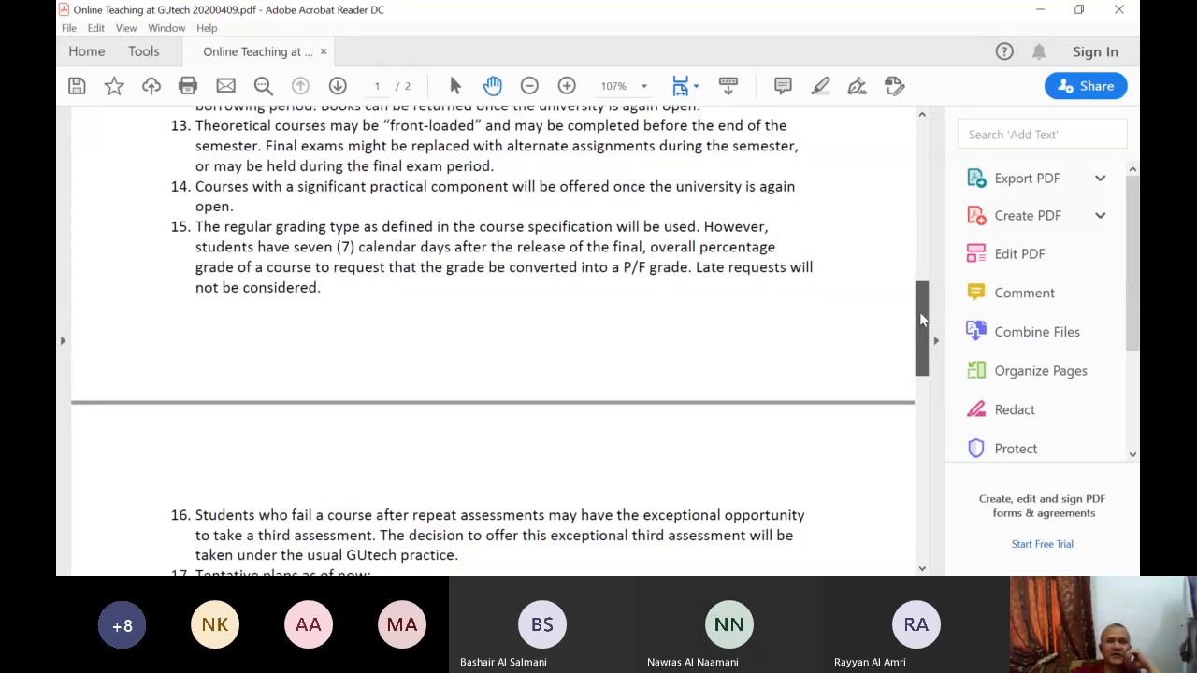
pyautogui.scroll(-3)
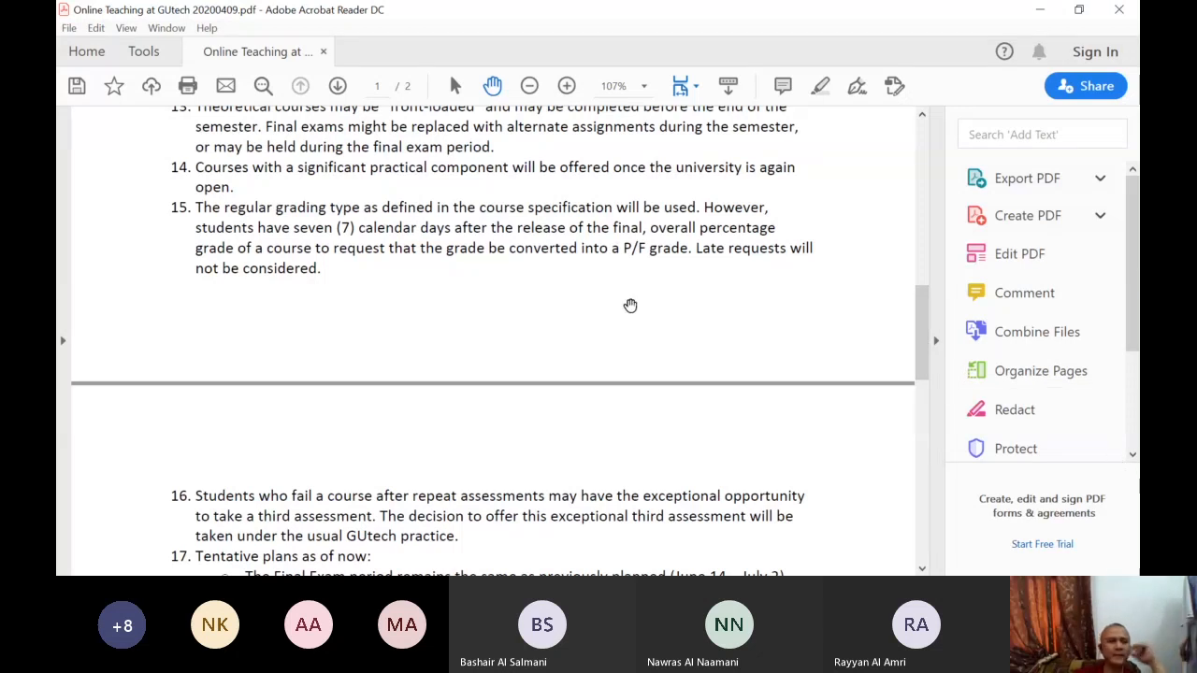
pyautogui.moveTo(424, 303)
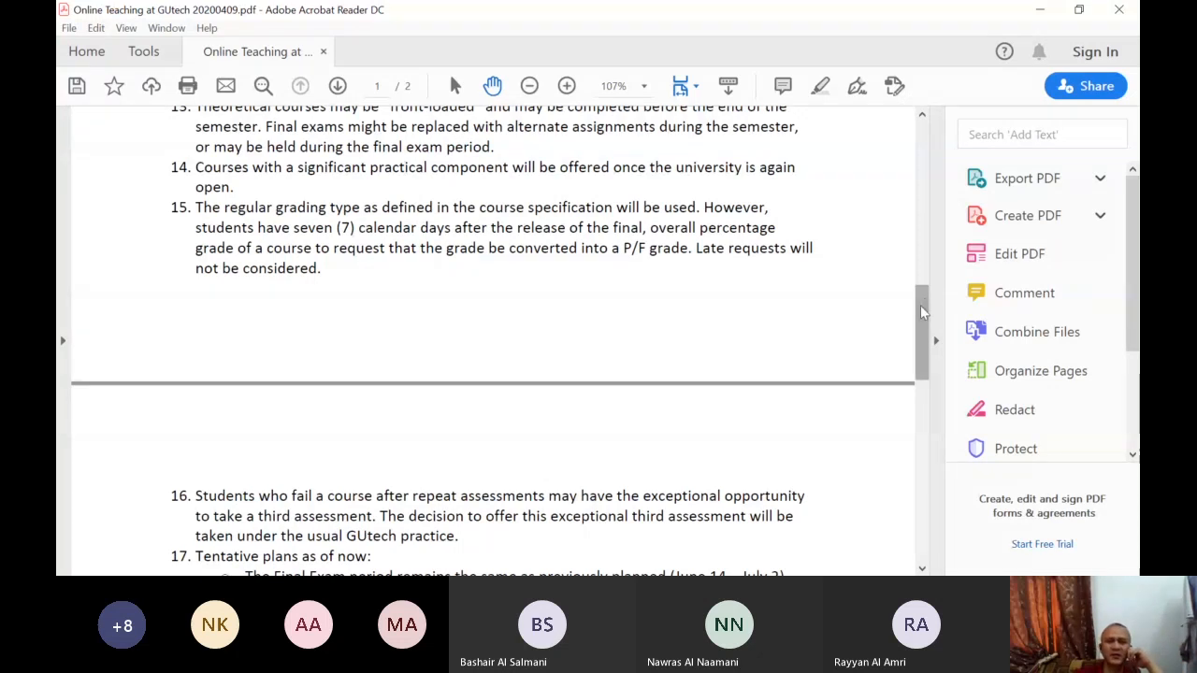
pyautogui.scroll(-3)
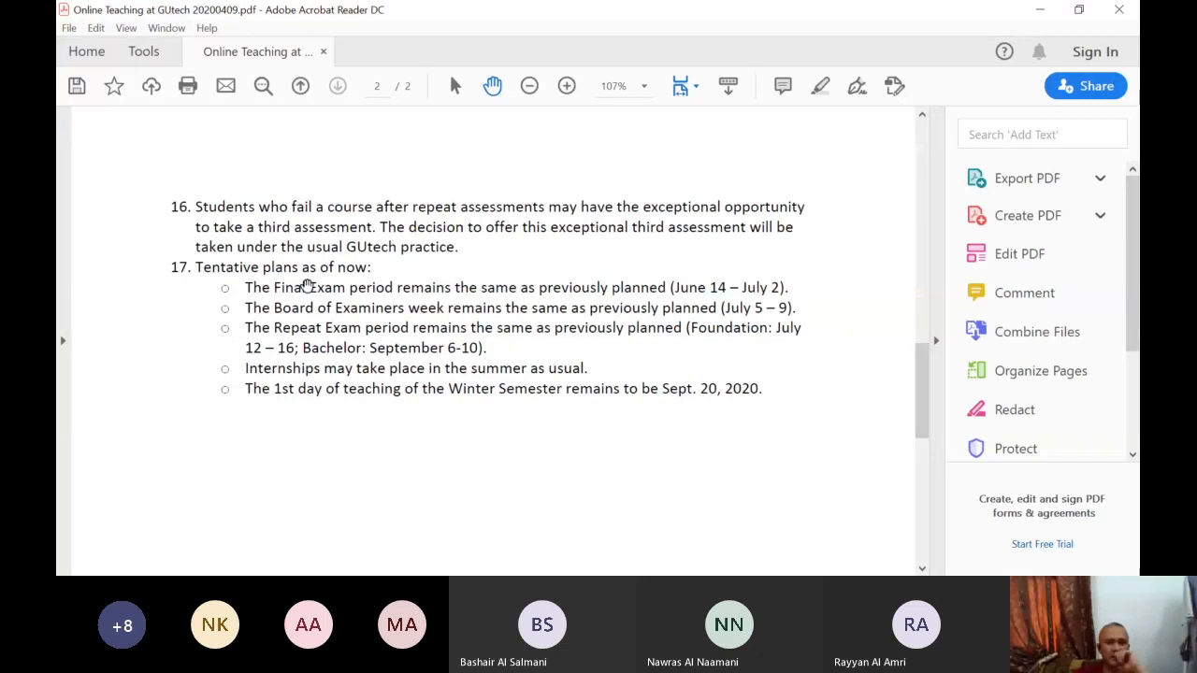
pyautogui.moveTo(389, 349)
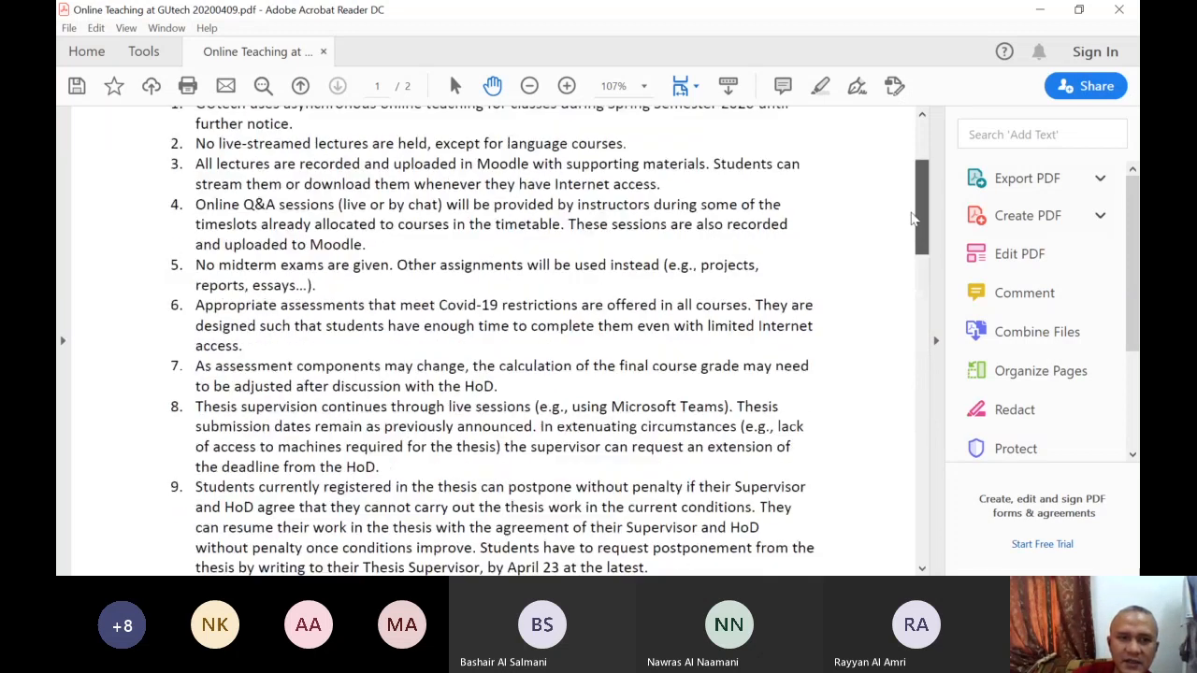
# Scroll page 1 slightly to show items 4 through 11
pyautogui.scroll(-3)
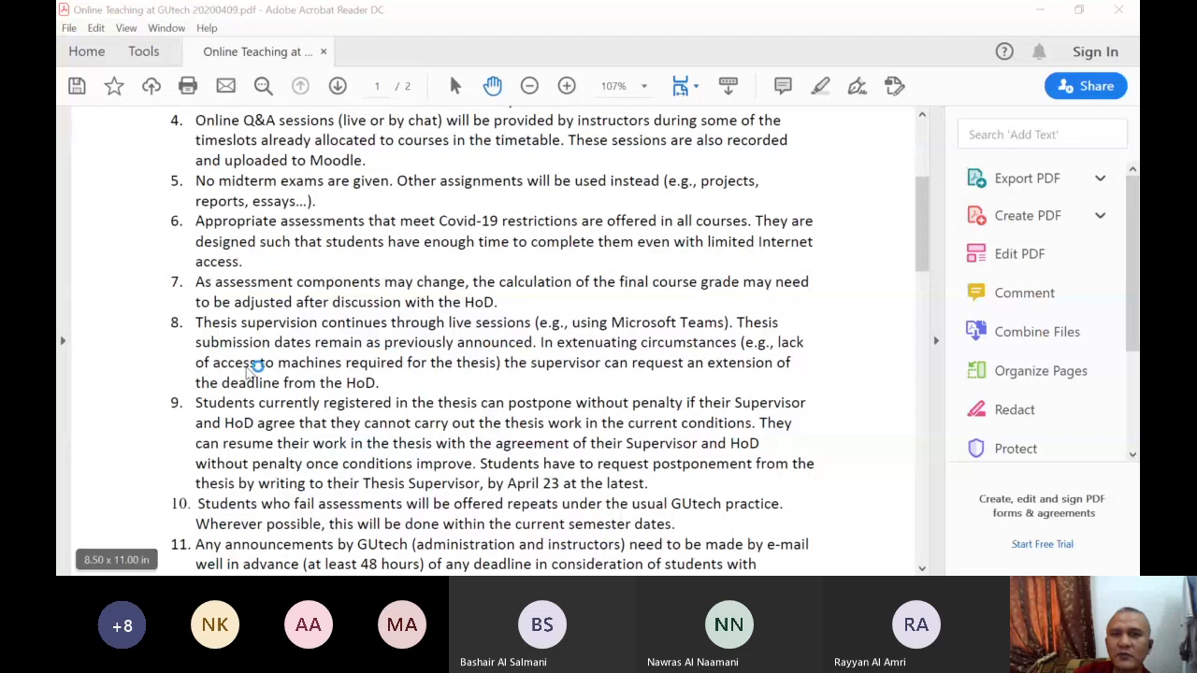
pyautogui.moveTo(393, 151)
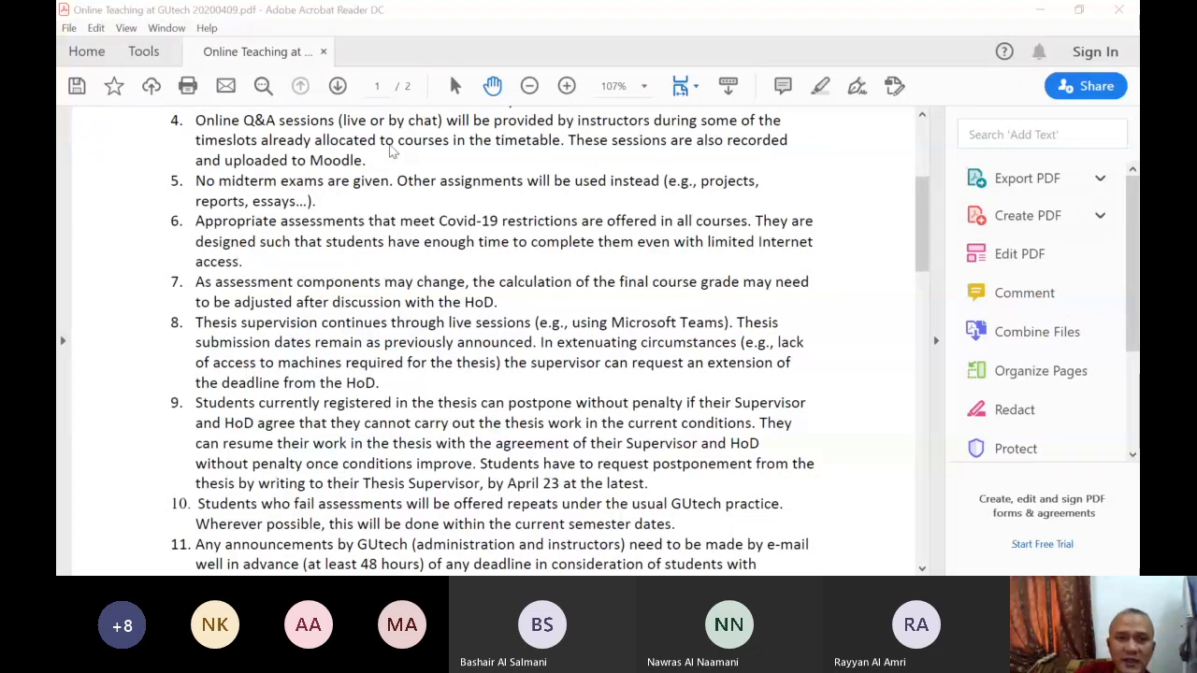
pyautogui.moveTo(351, 149)
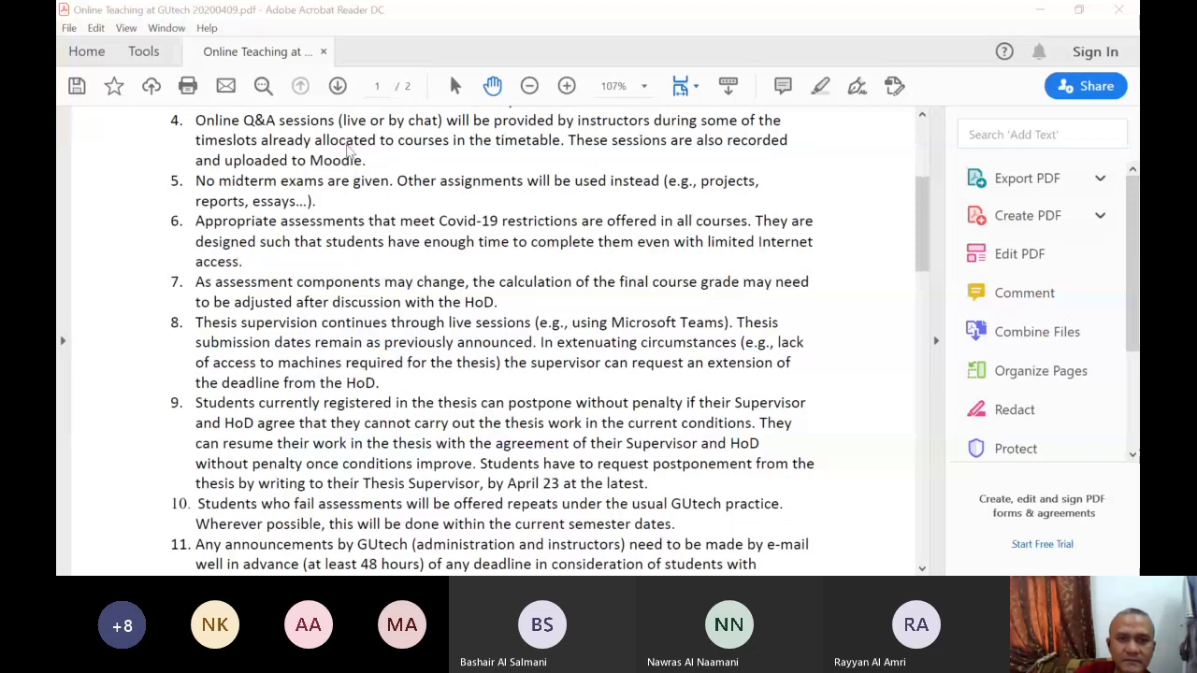
pyautogui.moveTo(363, 249)
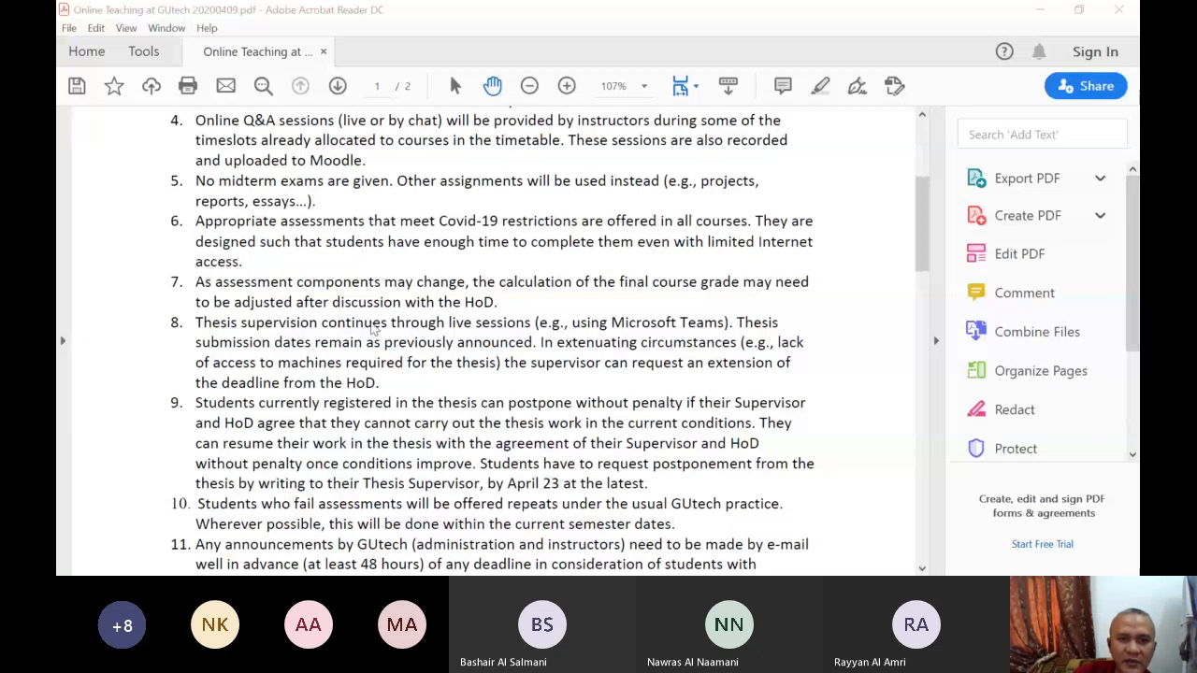
pyautogui.moveTo(359, 187)
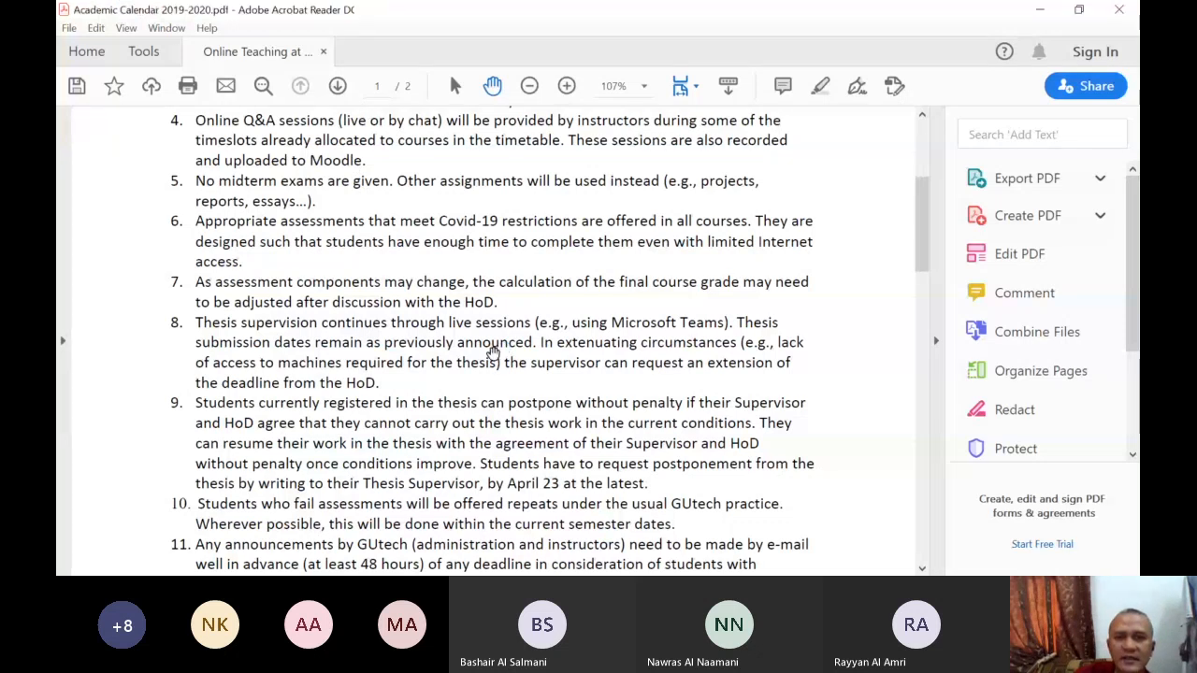
# Zoom the Academic Calendar 2019/2020 to 200% and scroll to the Spring Semester 2020 teaching weeks
pyautogui.click(409, 52)
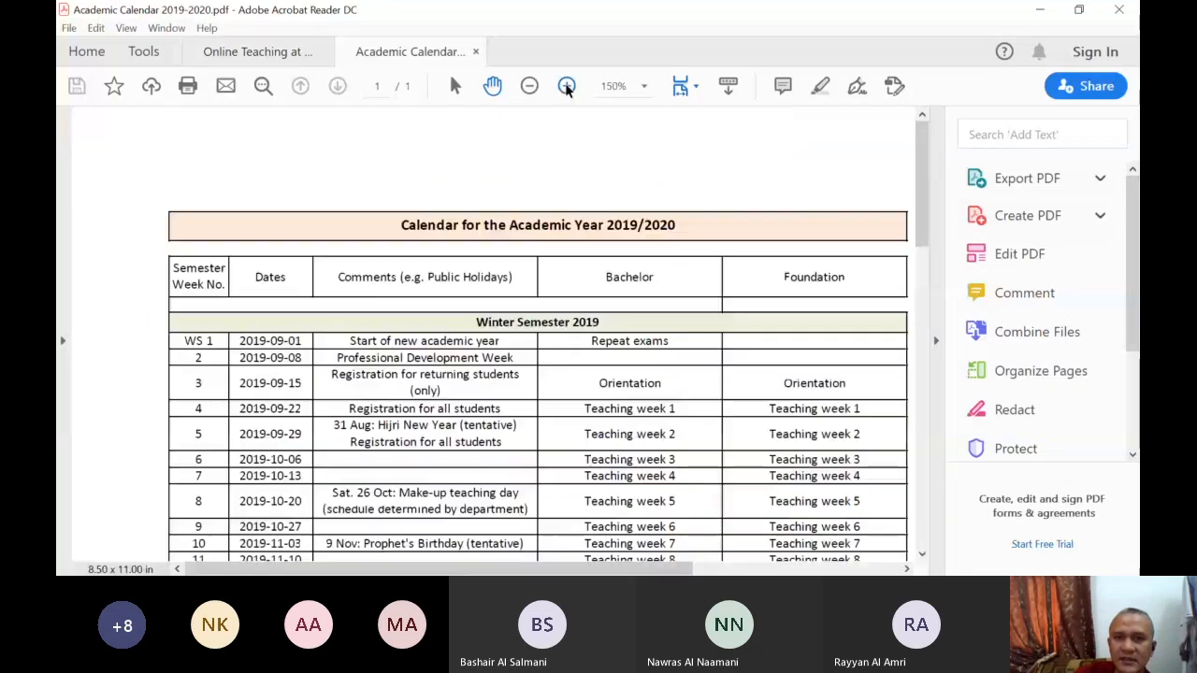
pyautogui.click(567, 86)
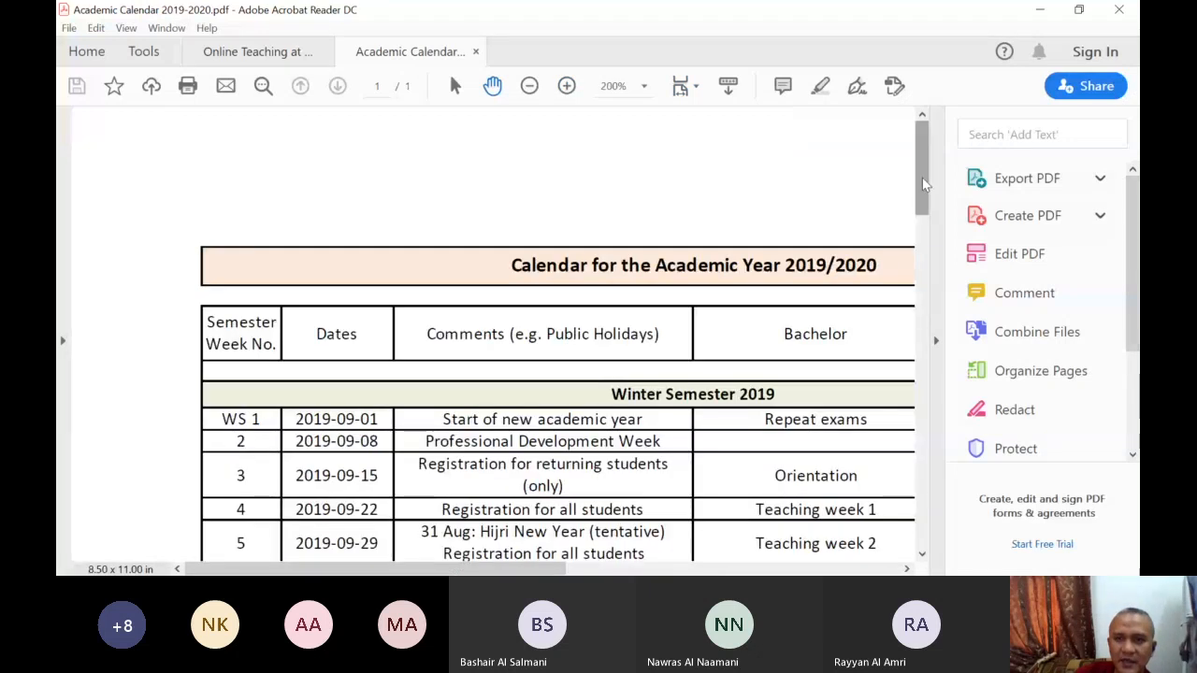
pyautogui.scroll(-3)
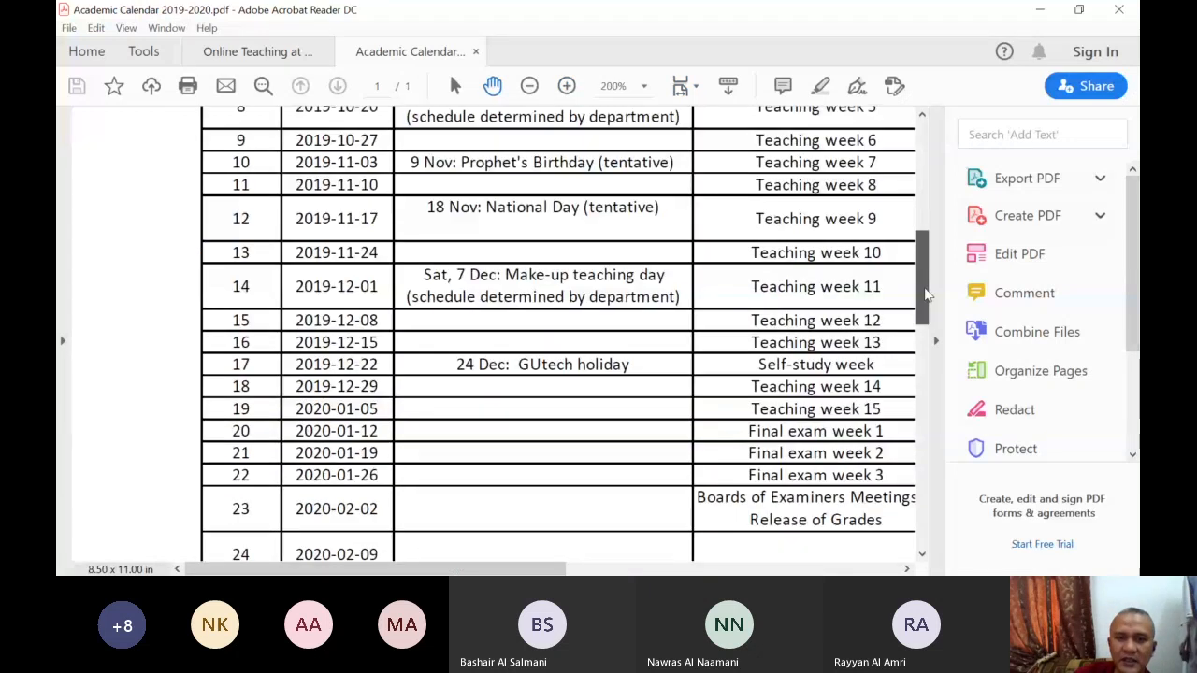
pyautogui.scroll(-3)
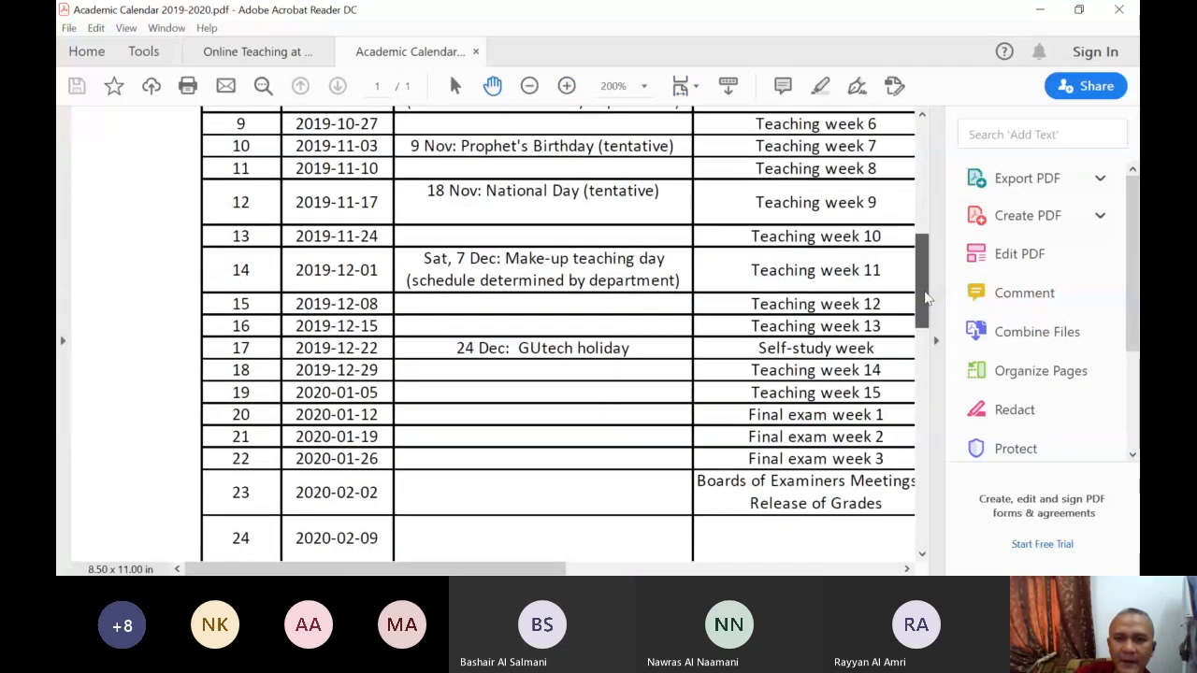
pyautogui.scroll(-3)
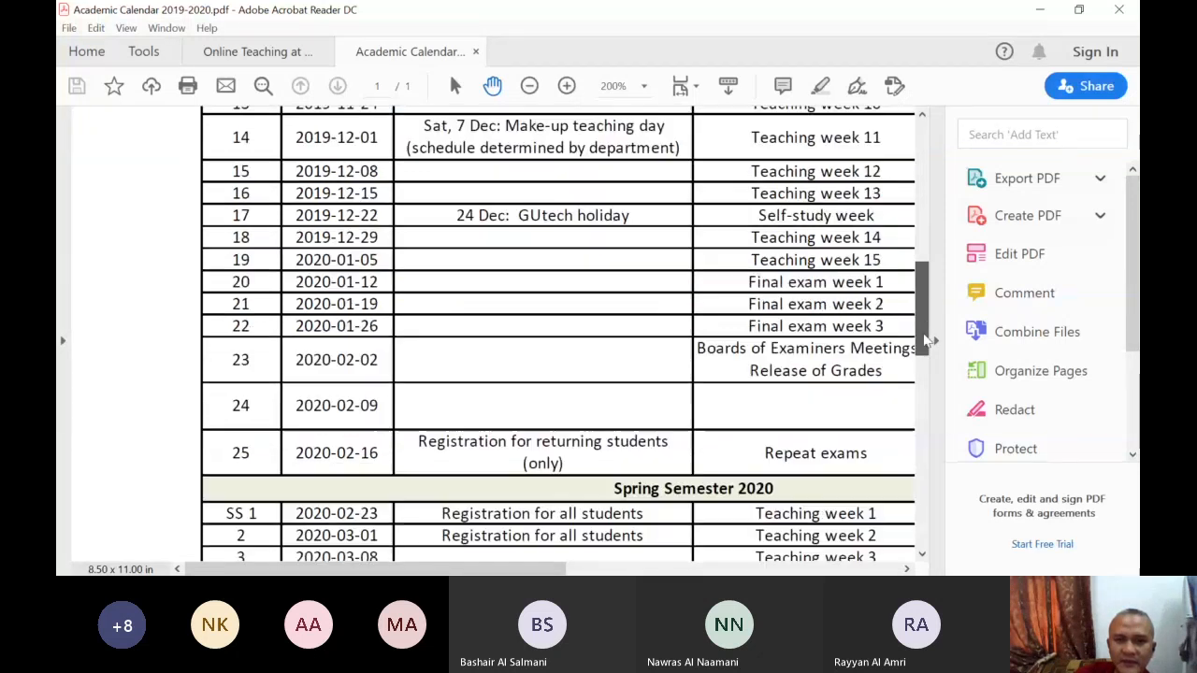
pyautogui.scroll(-3)
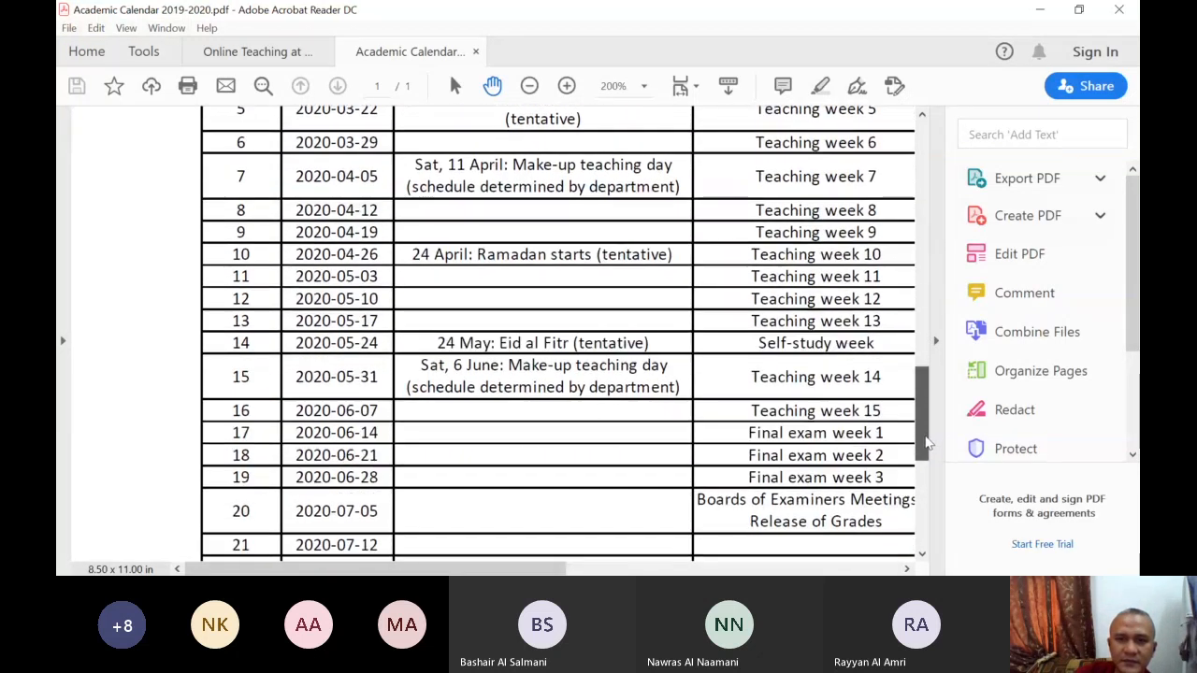
pyautogui.scroll(-3)
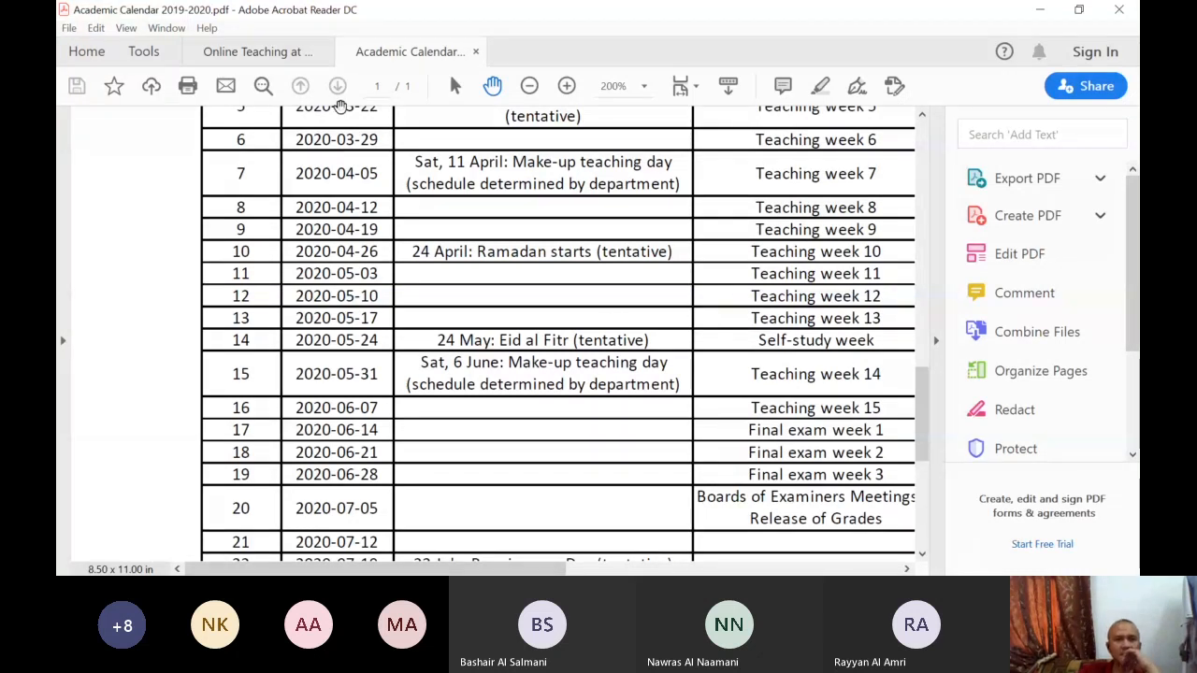
# Briefly view the Online Teaching at GUtech document and return to the academic calendar
pyautogui.click(260, 52)
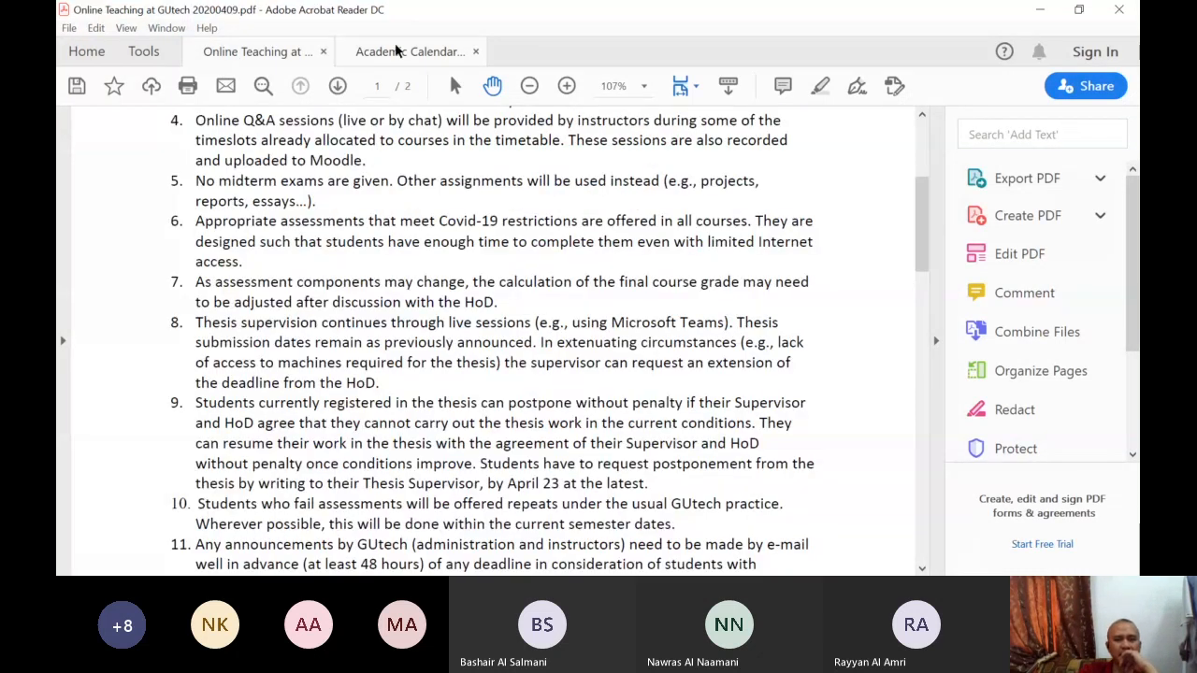
pyautogui.click(409, 52)
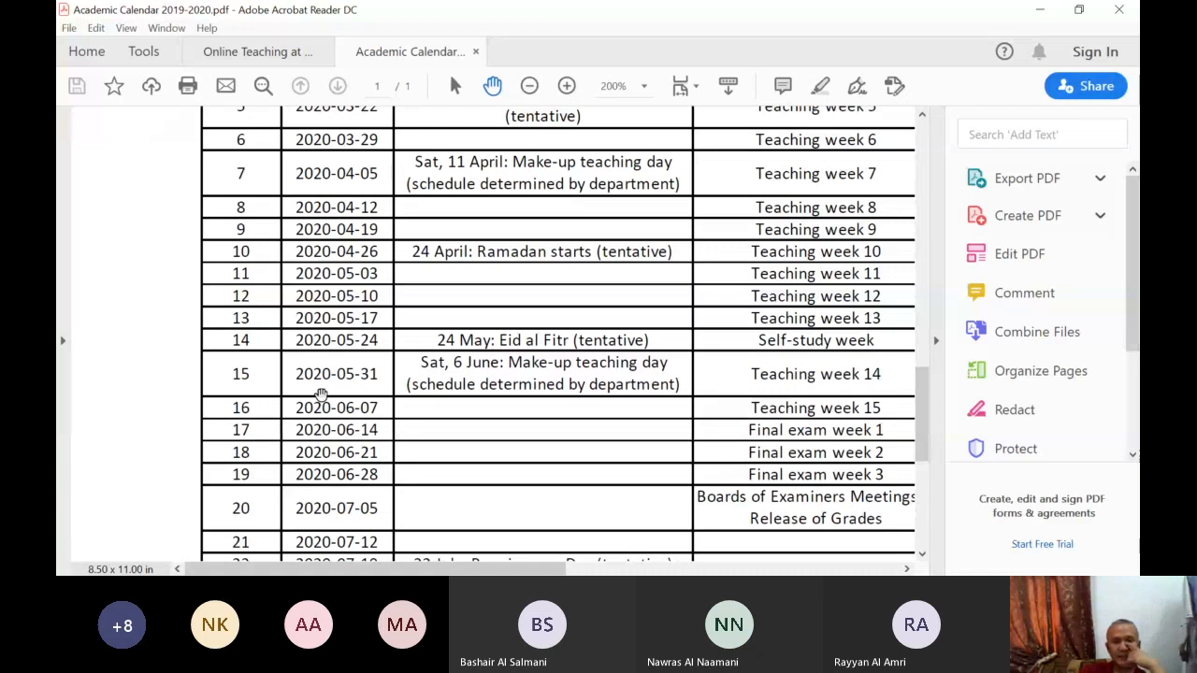
pyautogui.moveTo(384, 365)
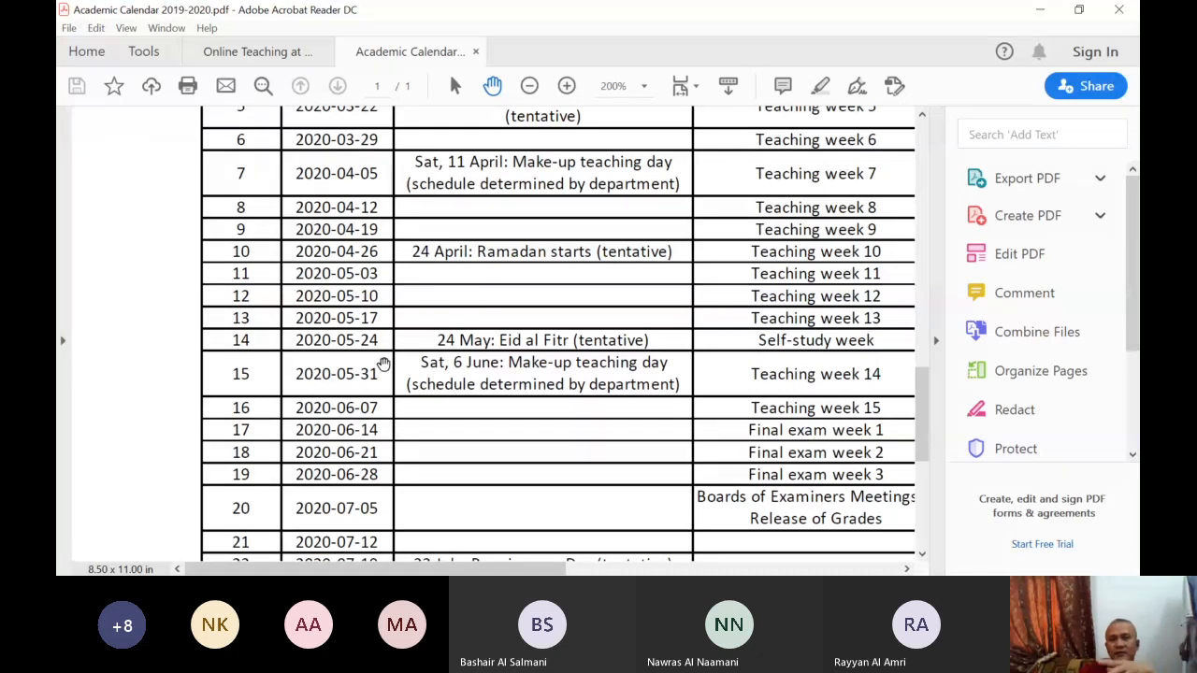
pyautogui.moveTo(620, 400)
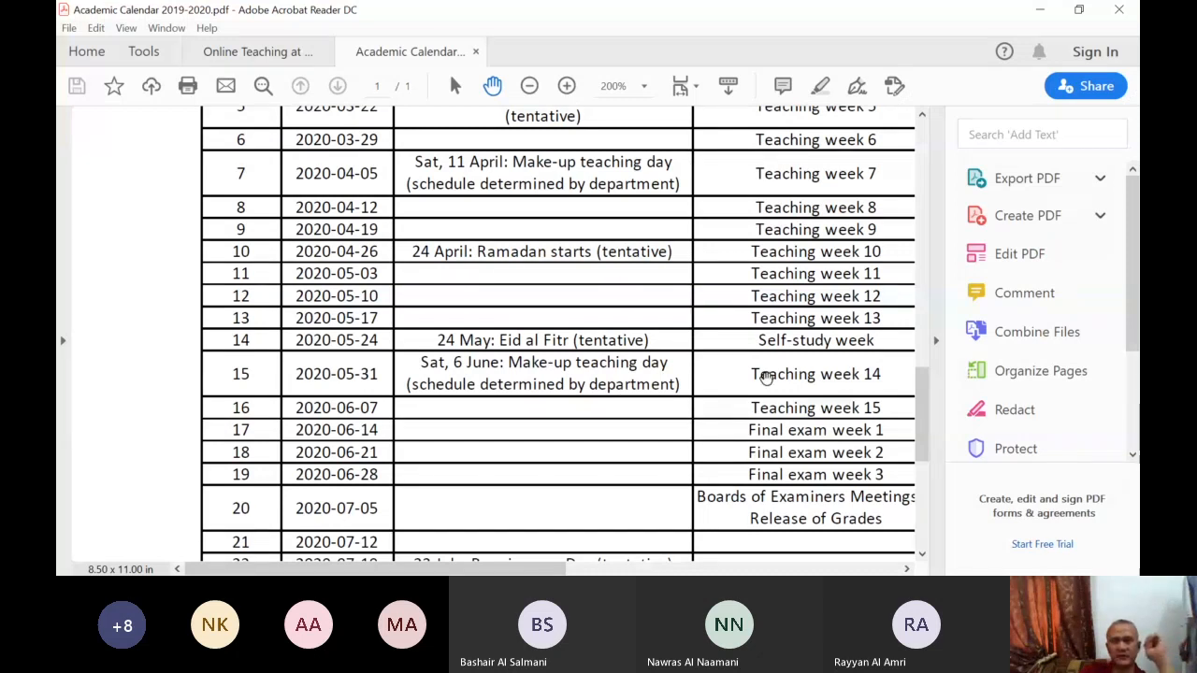
pyautogui.moveTo(617, 570)
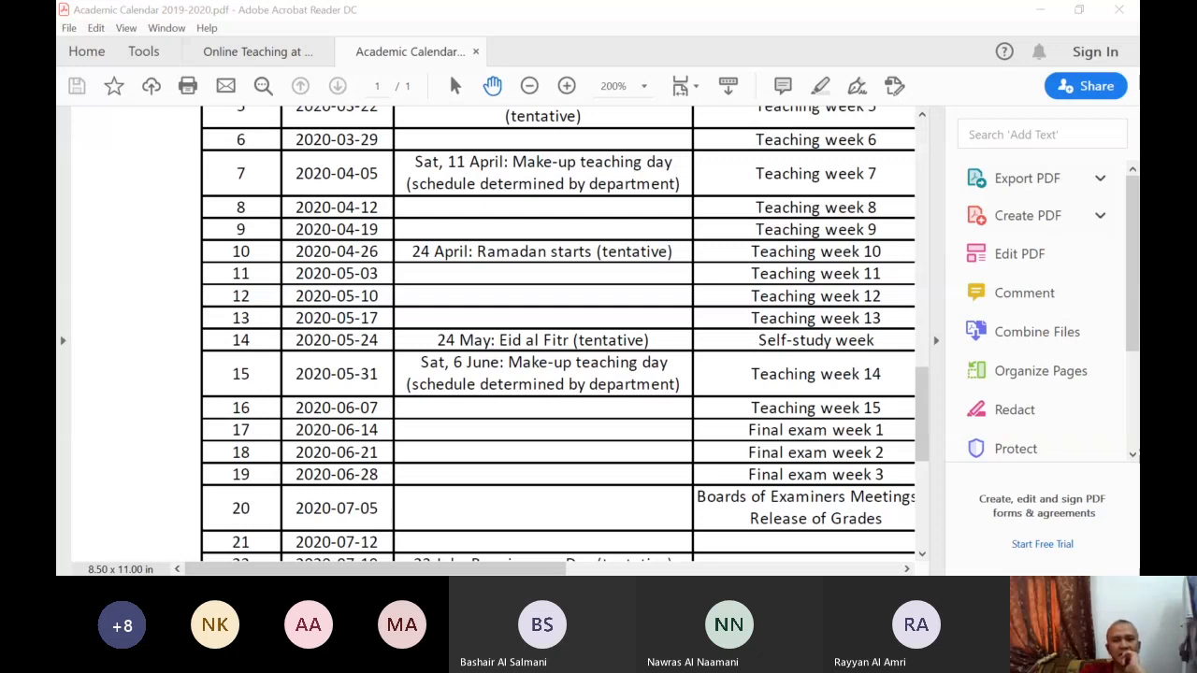
# Switch to the 'Online Teaching at GUtech' document tab
pyautogui.click(258, 52)
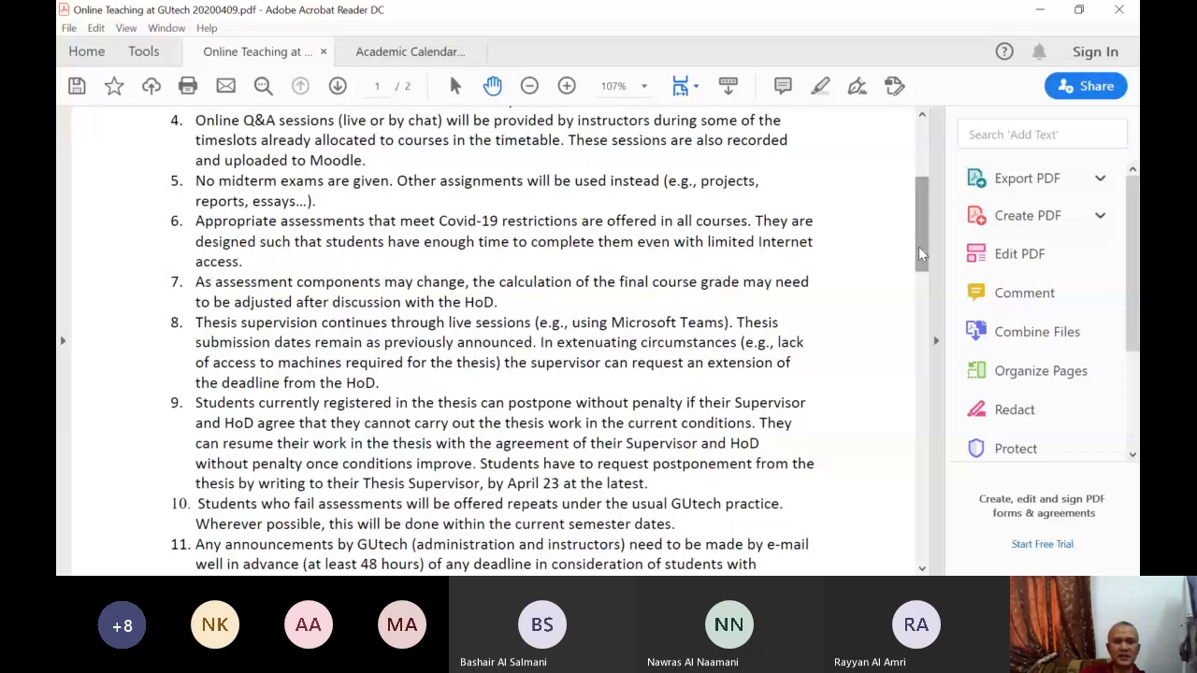
# Scroll the Online Teaching PDF down to page 2 with items 16 and 17 and tentative exam dates
pyautogui.scroll(-3)
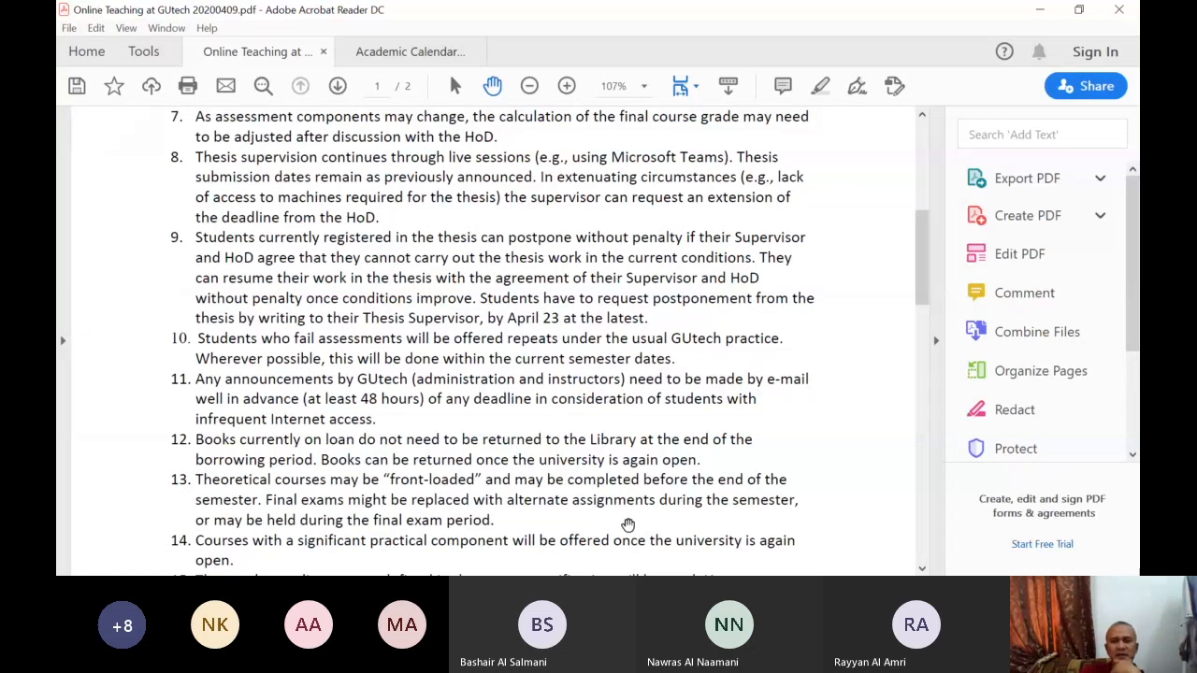
pyautogui.moveTo(419, 539)
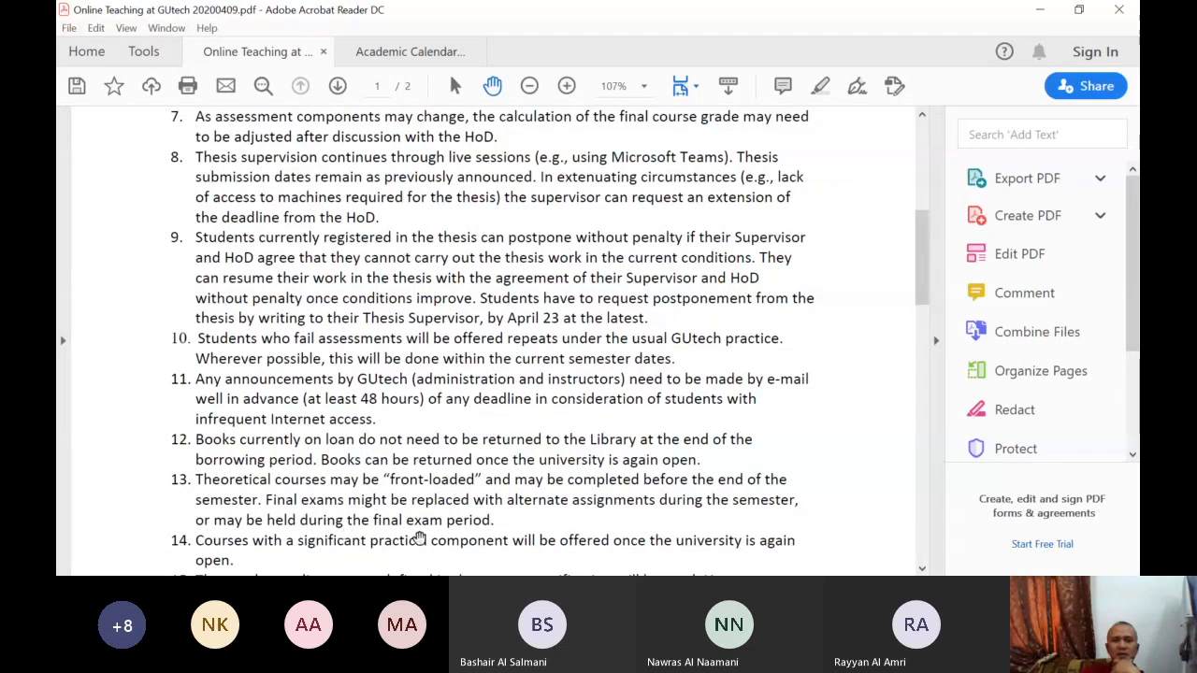
pyautogui.moveTo(420, 495)
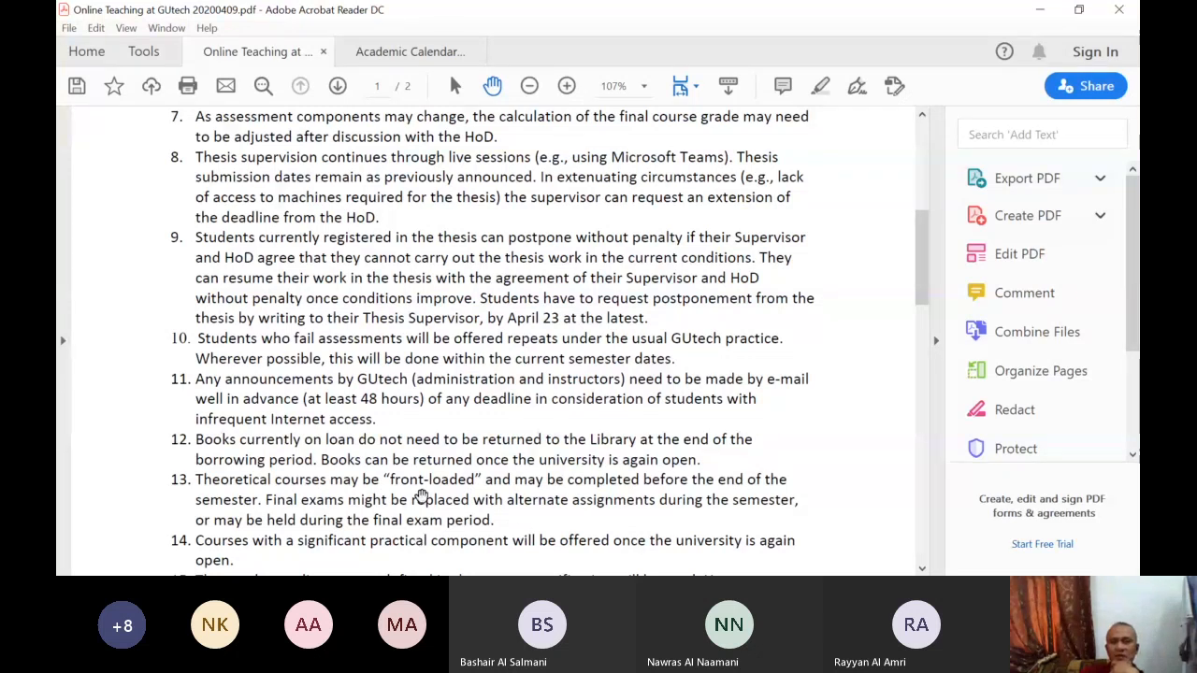
pyautogui.moveTo(486, 486)
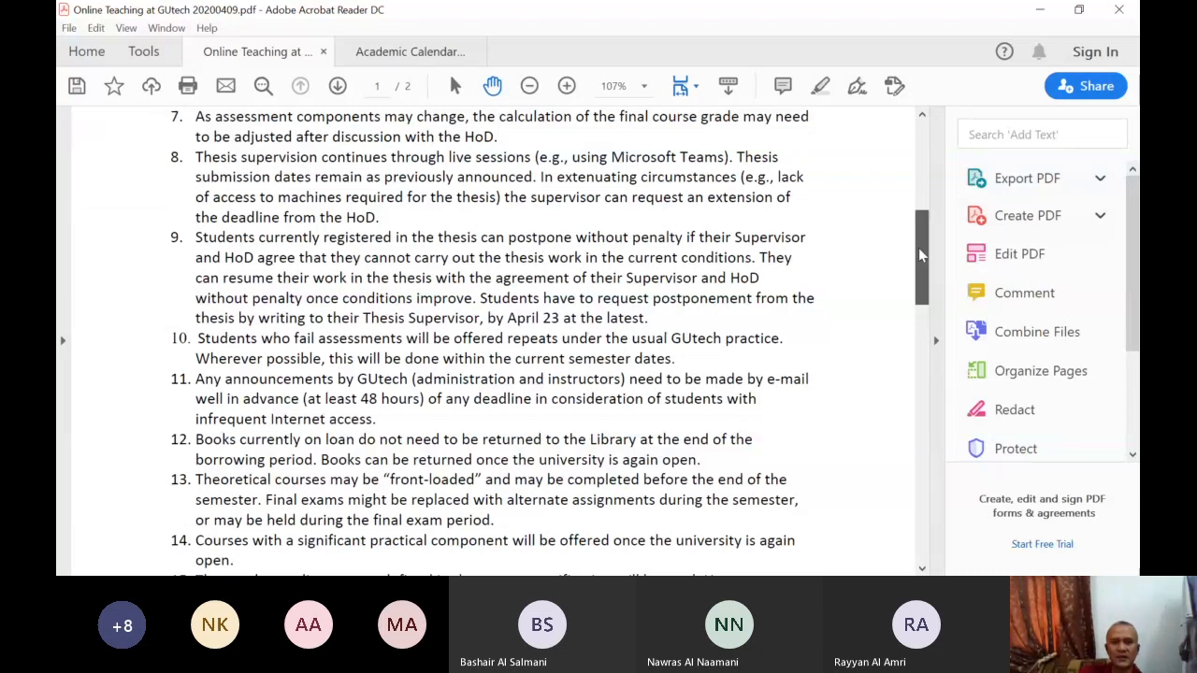
pyautogui.scroll(-3)
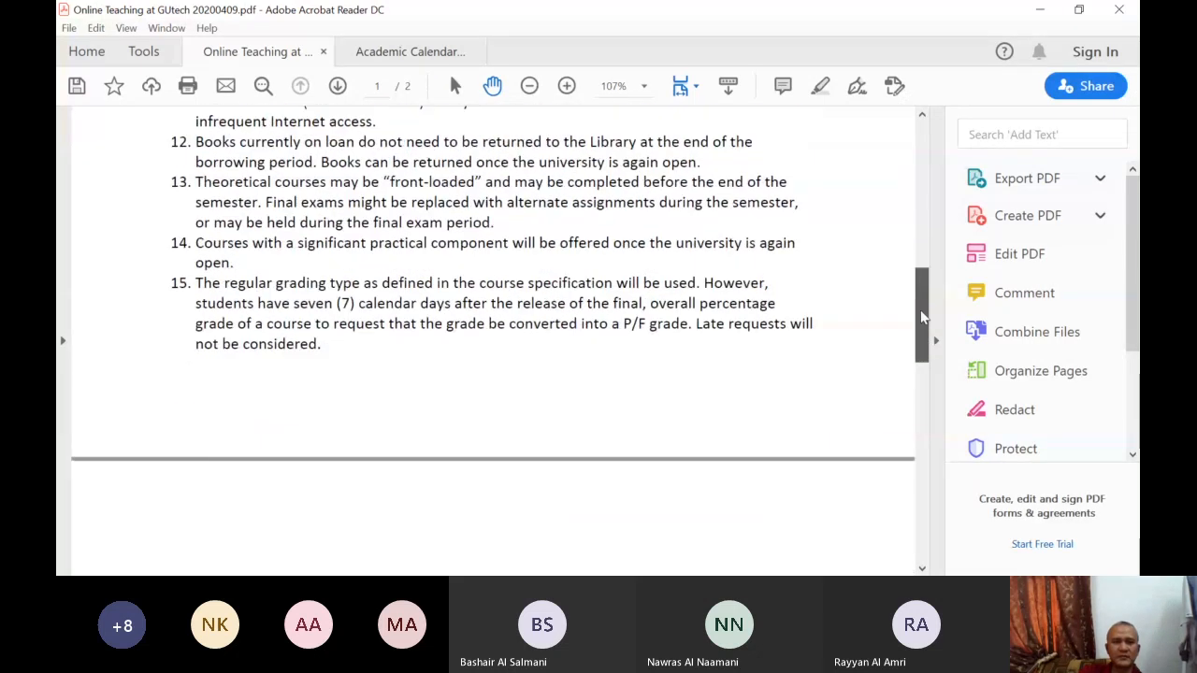
pyautogui.scroll(-3)
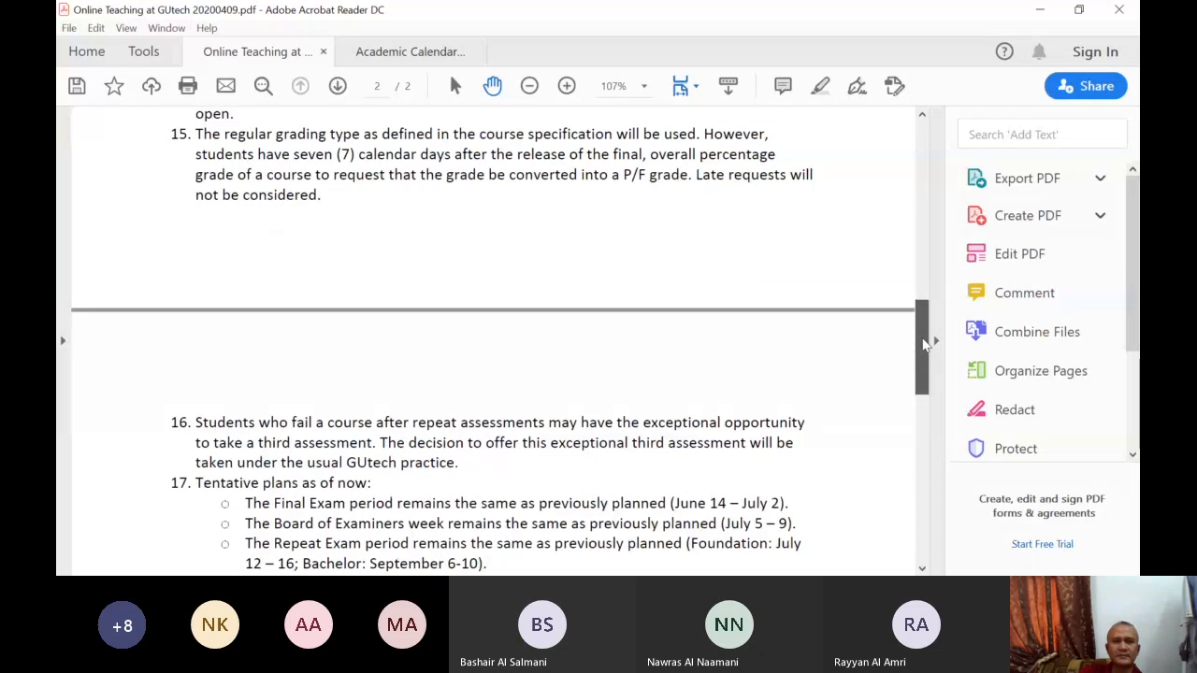
pyautogui.scroll(-3)
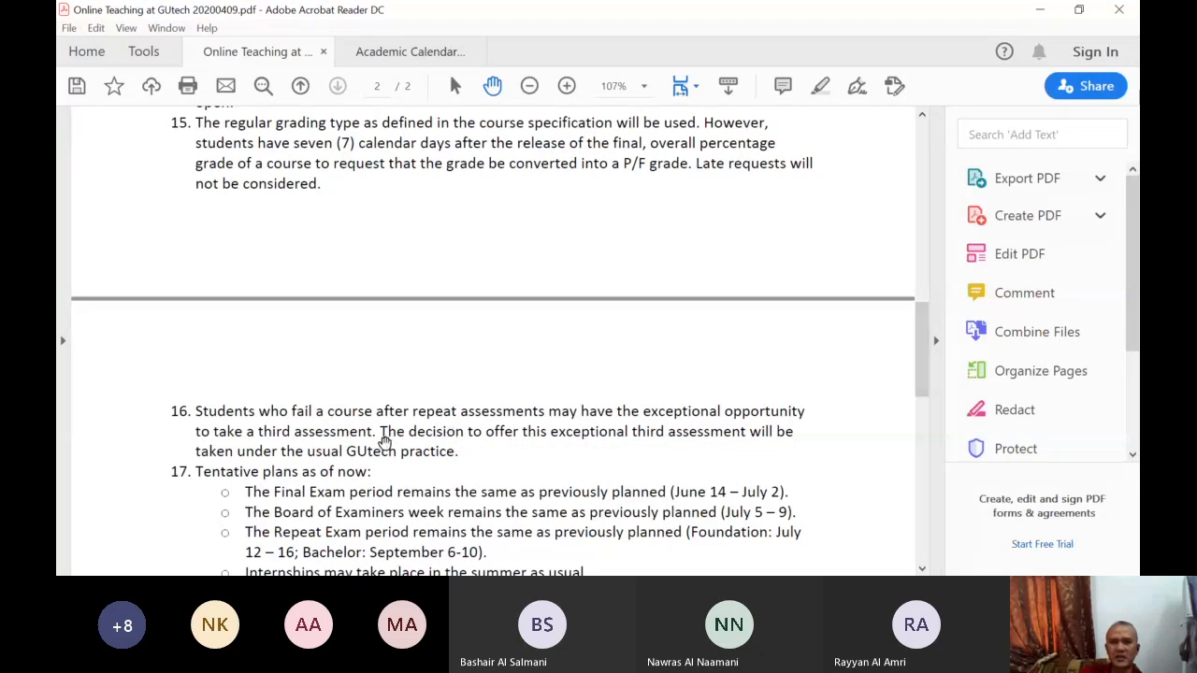
pyautogui.moveTo(408, 434)
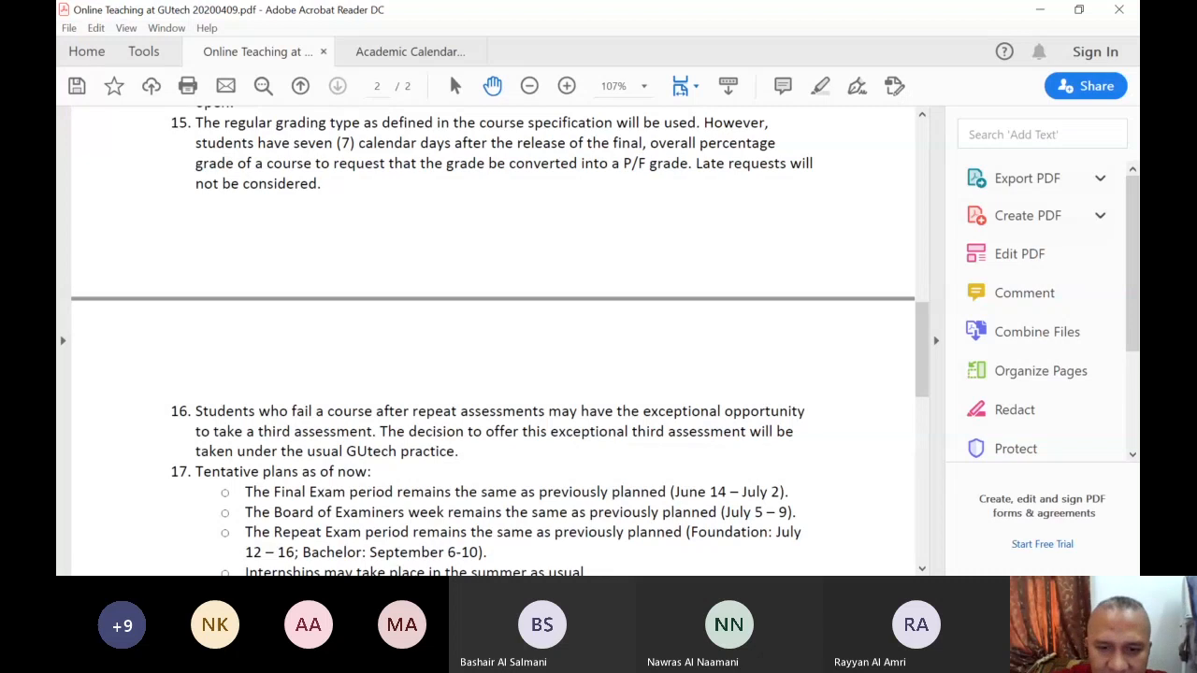
pyautogui.moveTo(871, 463)
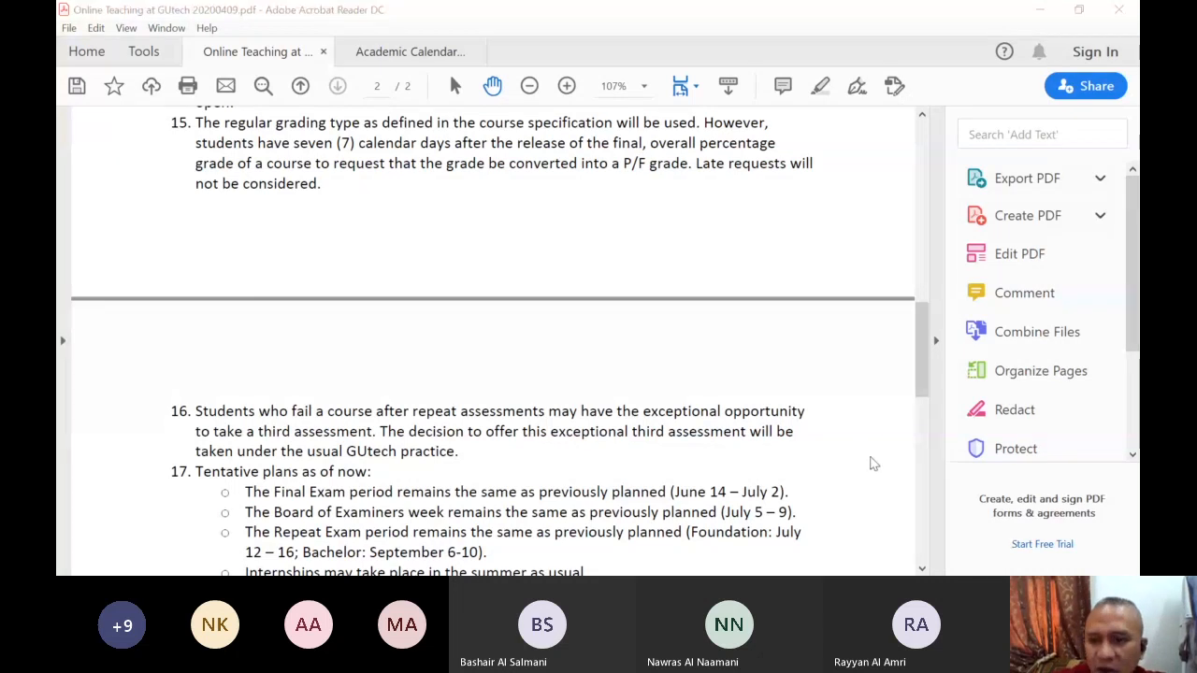
pyautogui.moveTo(920, 28)
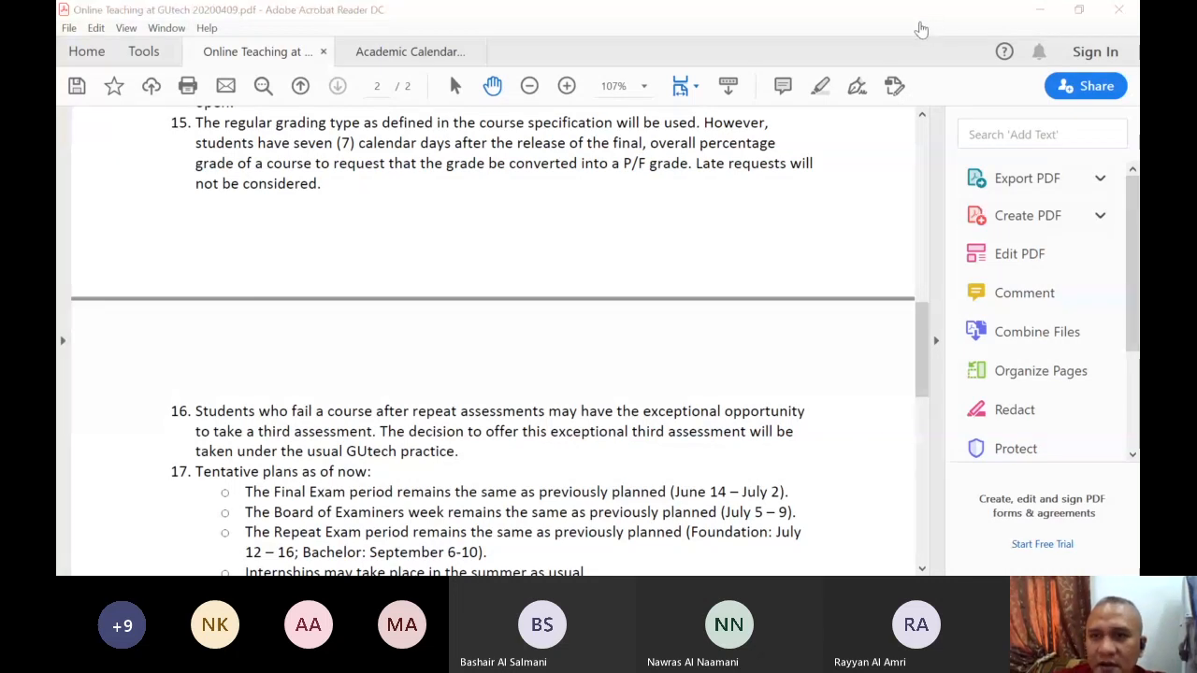
pyautogui.moveTo(933, 539)
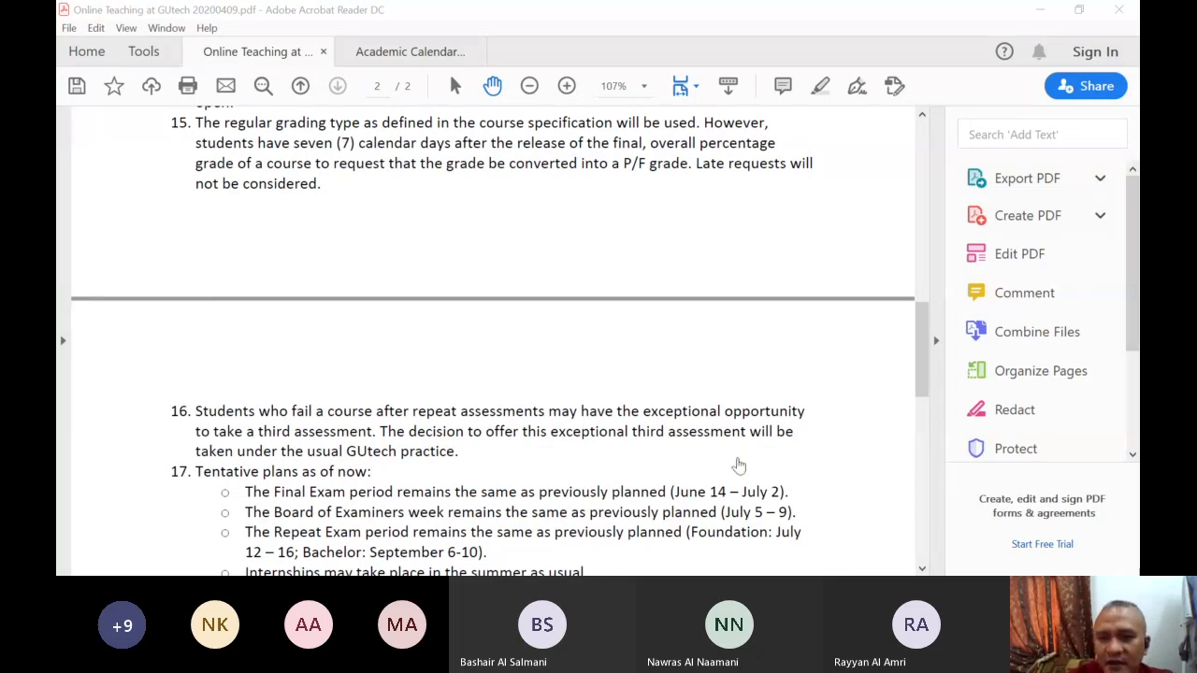
pyautogui.moveTo(765, 451)
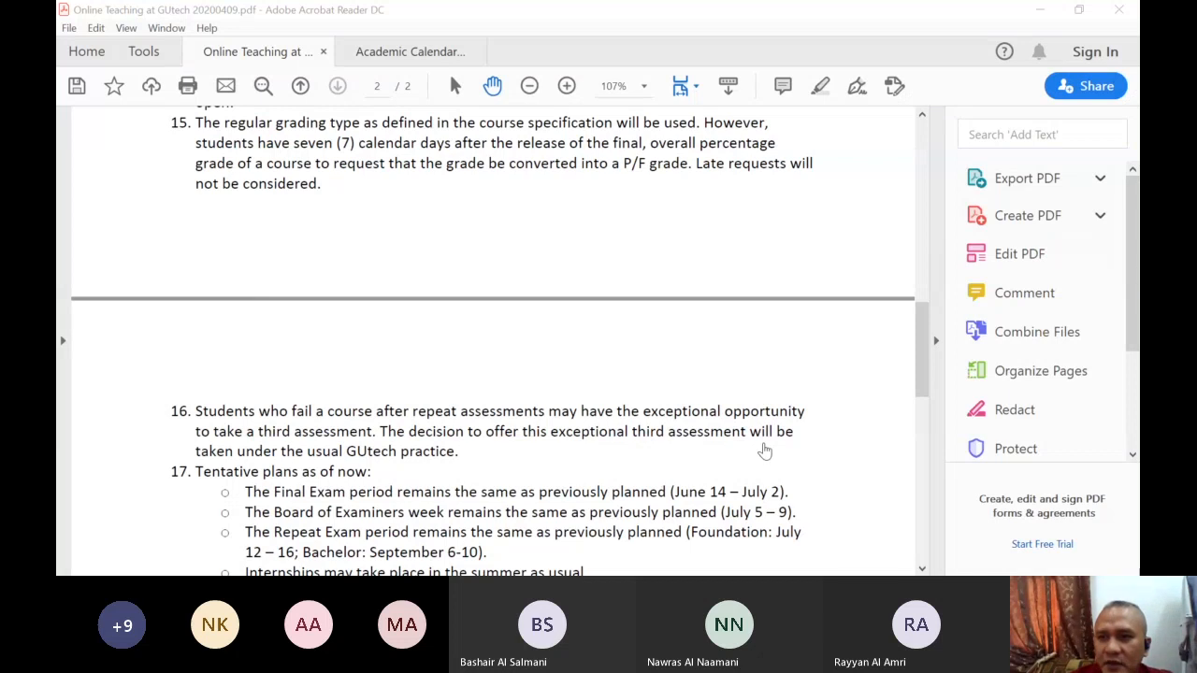
pyautogui.moveTo(696, 454)
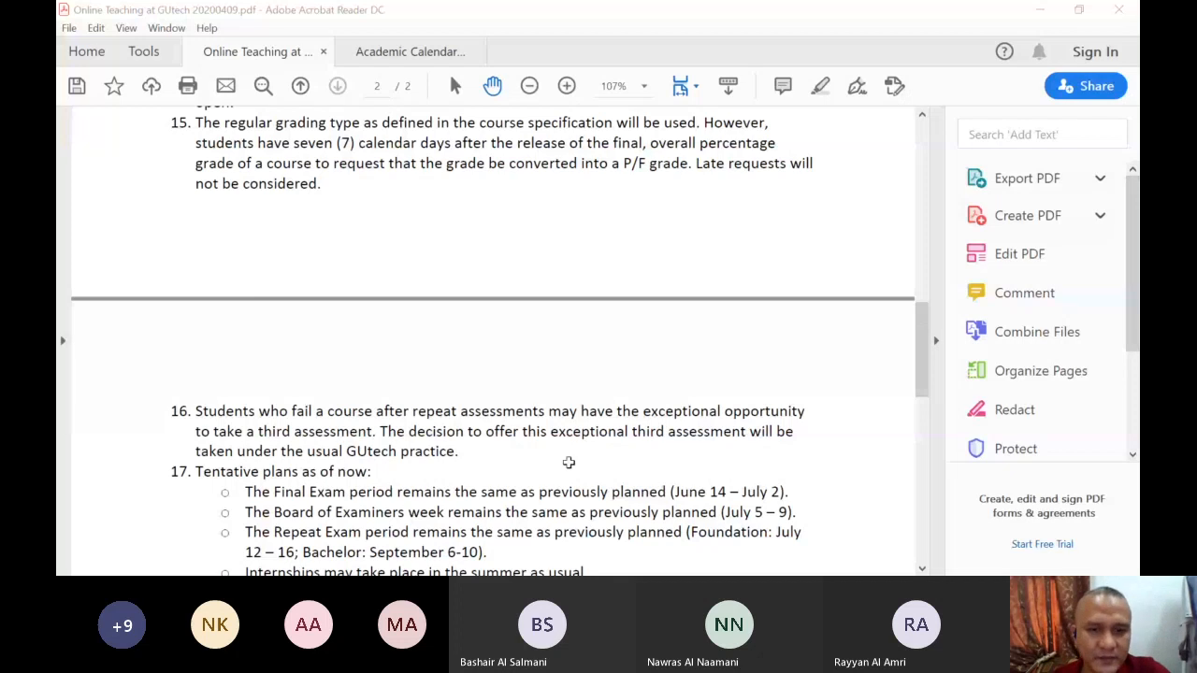
pyautogui.moveTo(550, 460)
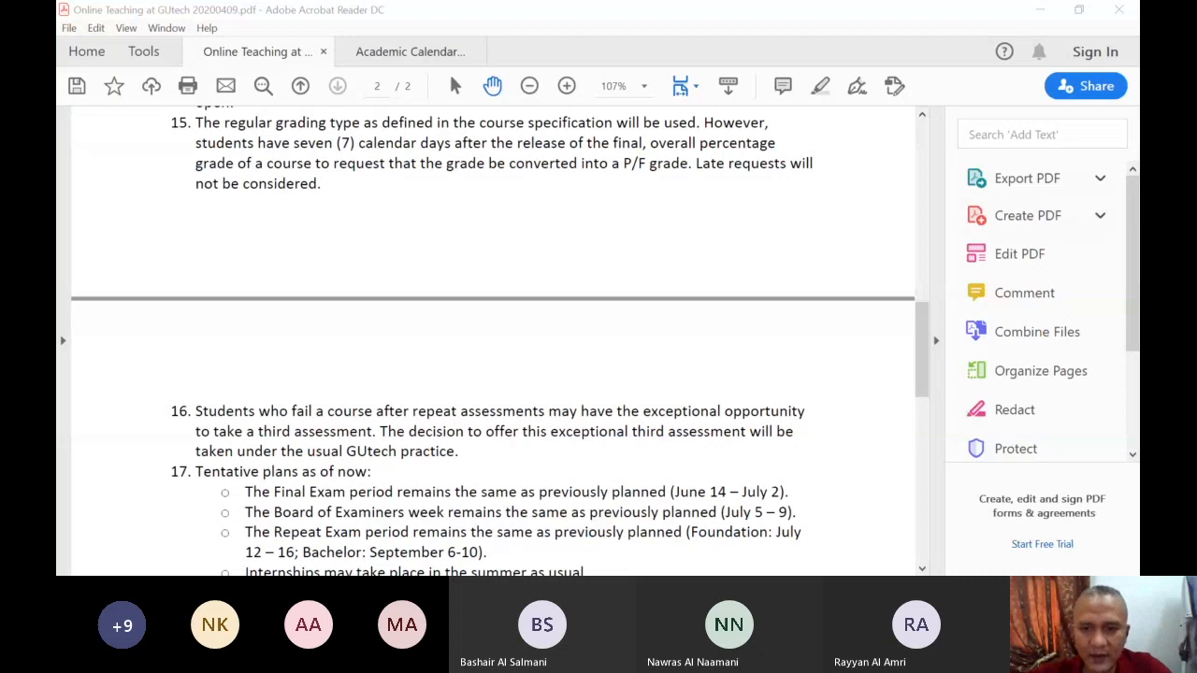
pyautogui.moveTo(615, 500)
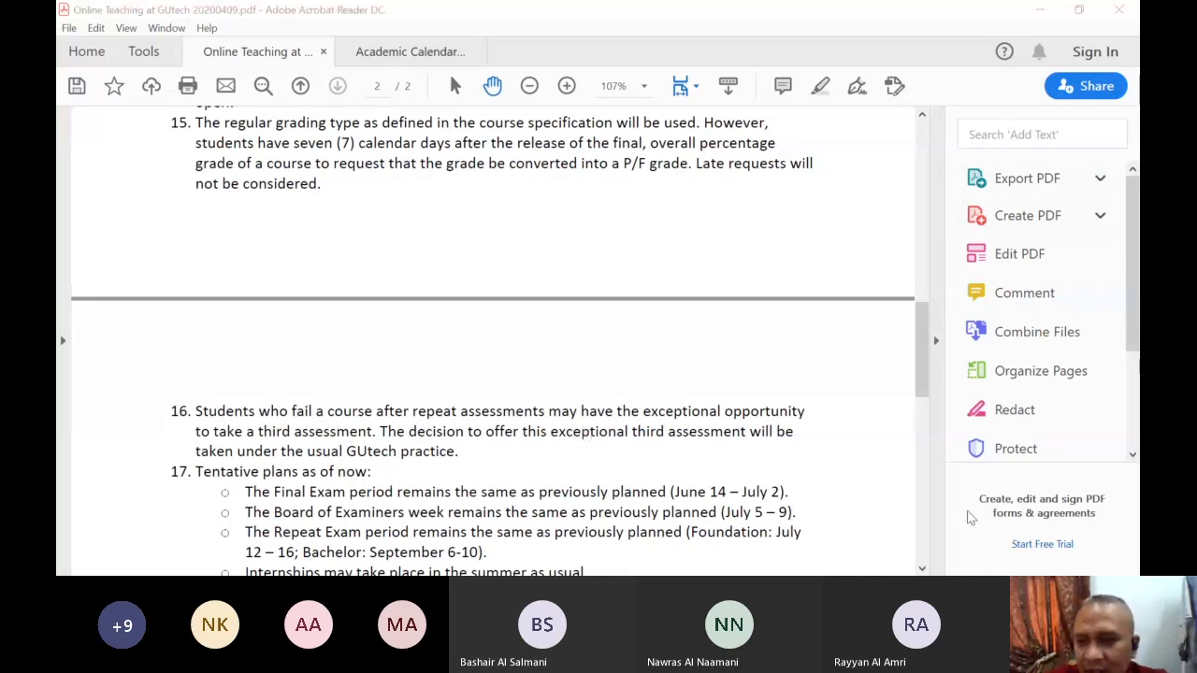
pyautogui.moveTo(968, 514)
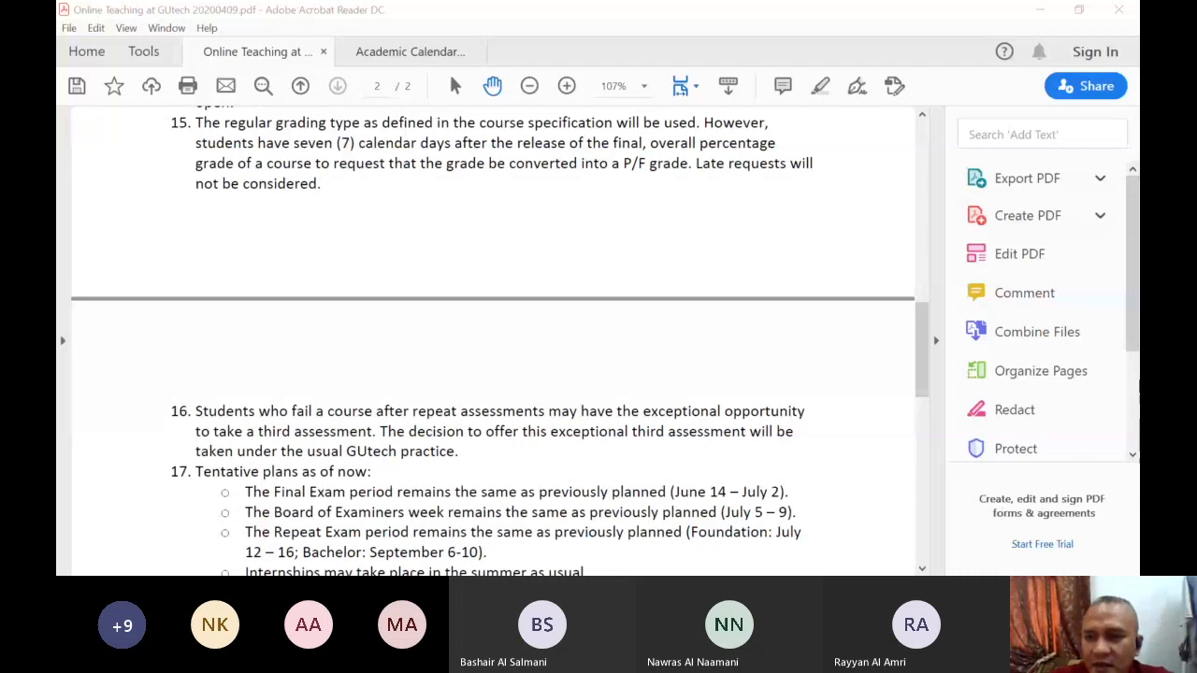
pyautogui.moveTo(715, 453)
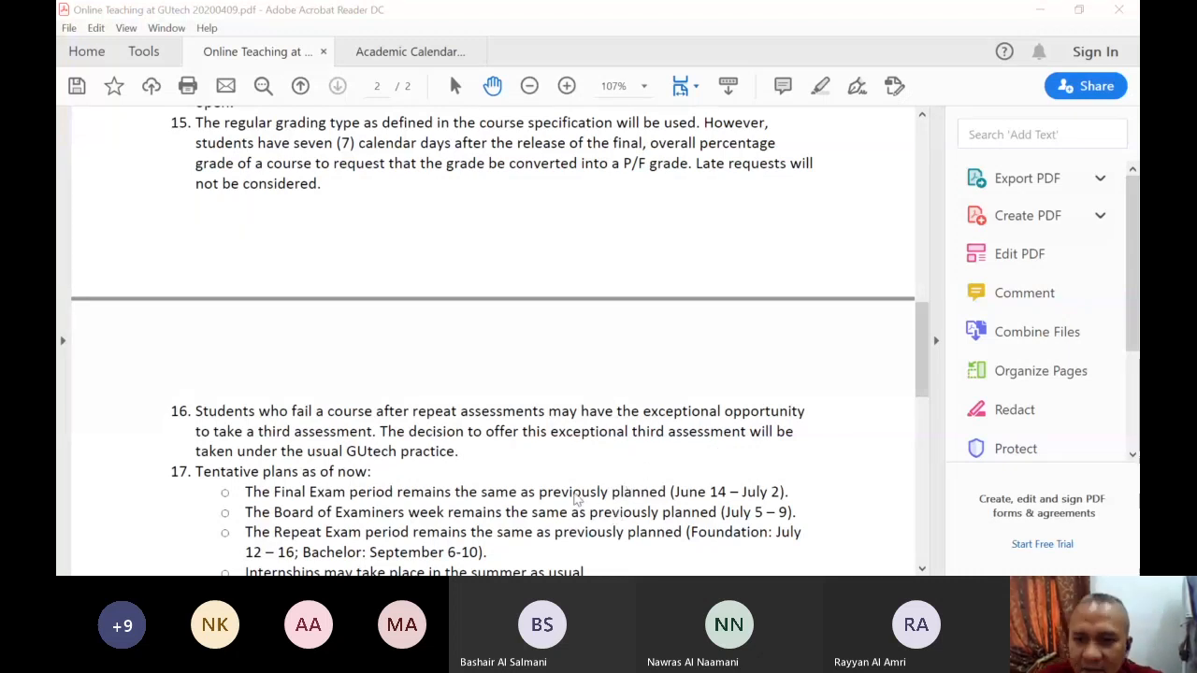
pyautogui.moveTo(453, 419)
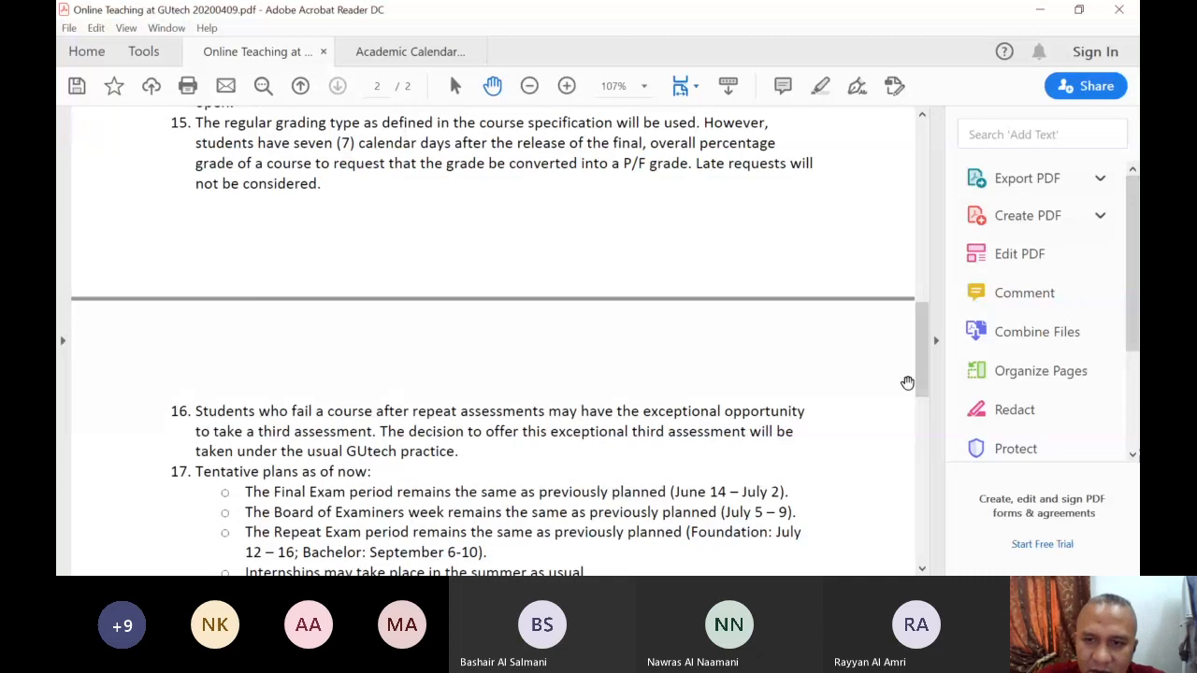
# Scroll the PDF back to the top of page 1 with the title and items 1–6
pyautogui.scroll(-3)
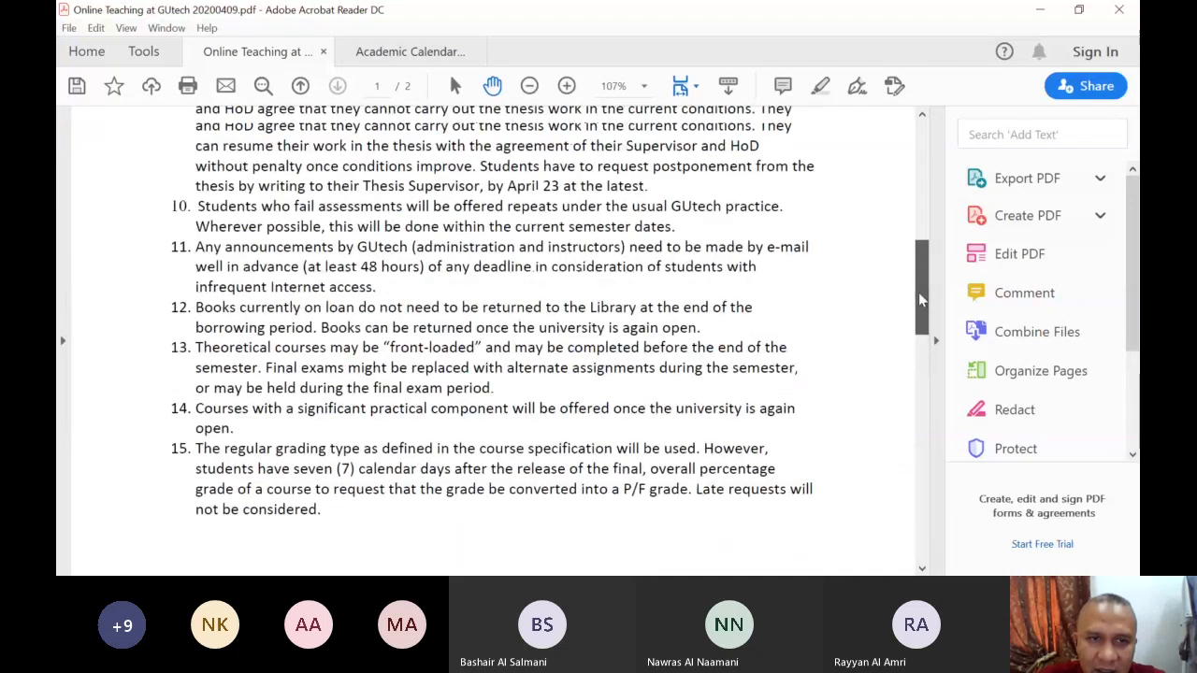
pyautogui.scroll(-3)
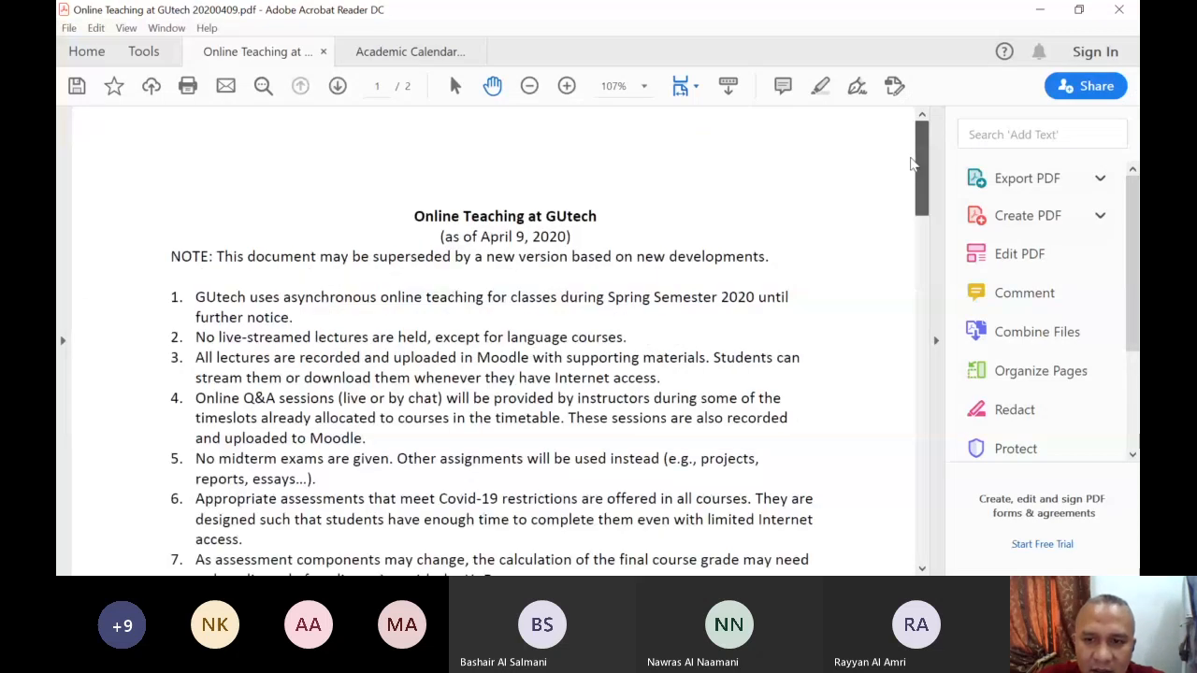
pyautogui.scroll(-3)
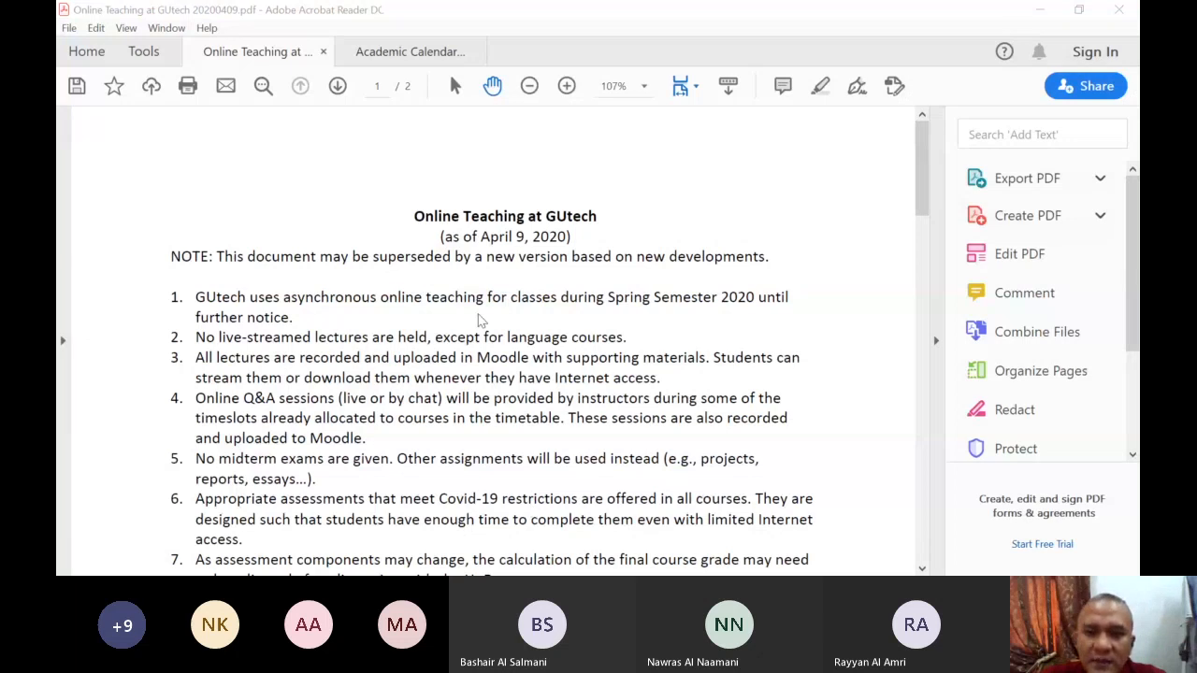
pyautogui.moveTo(495, 346)
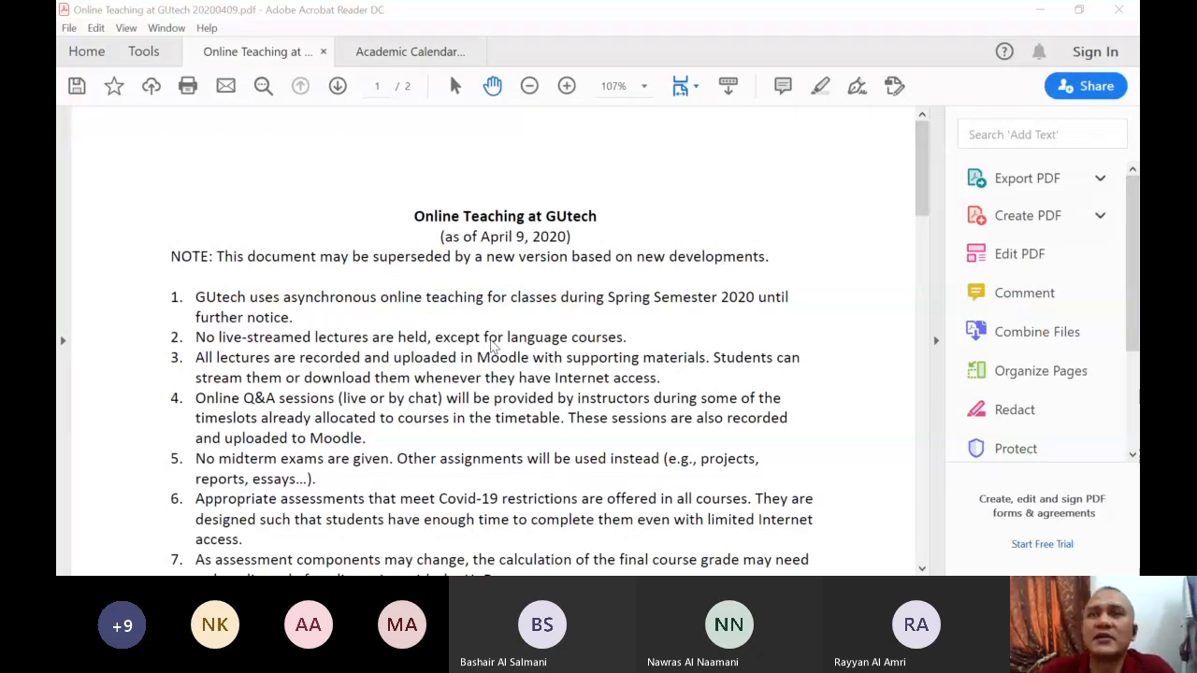
pyautogui.moveTo(864, 494)
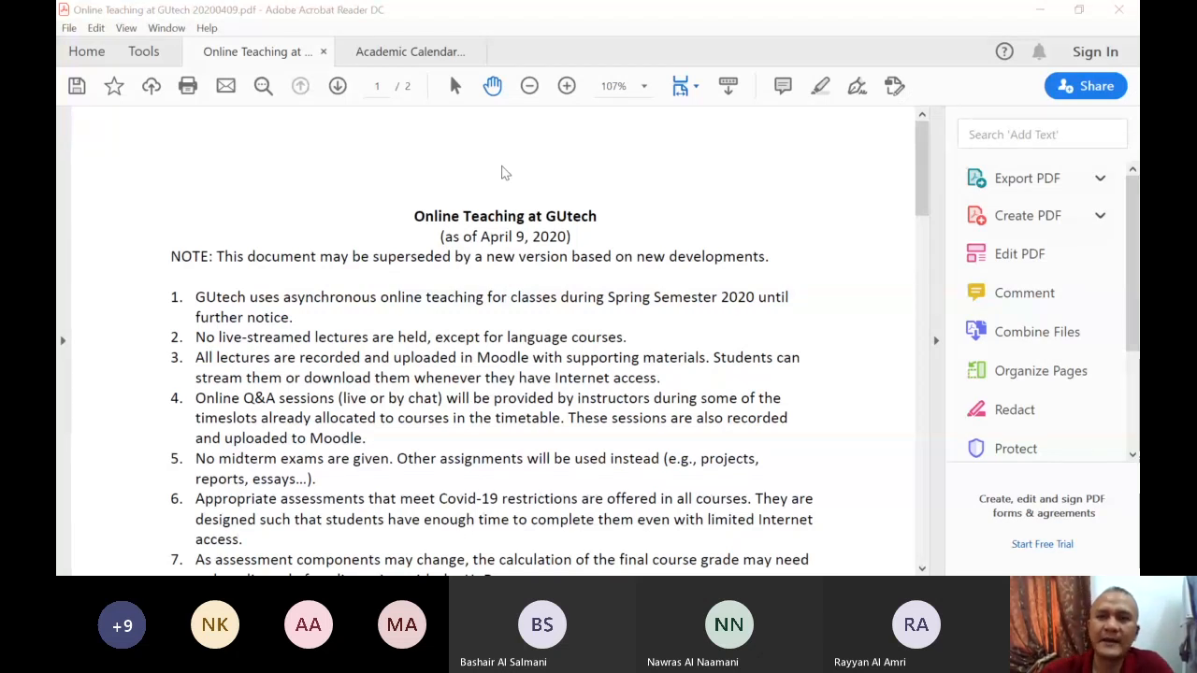
pyautogui.moveTo(346, 265)
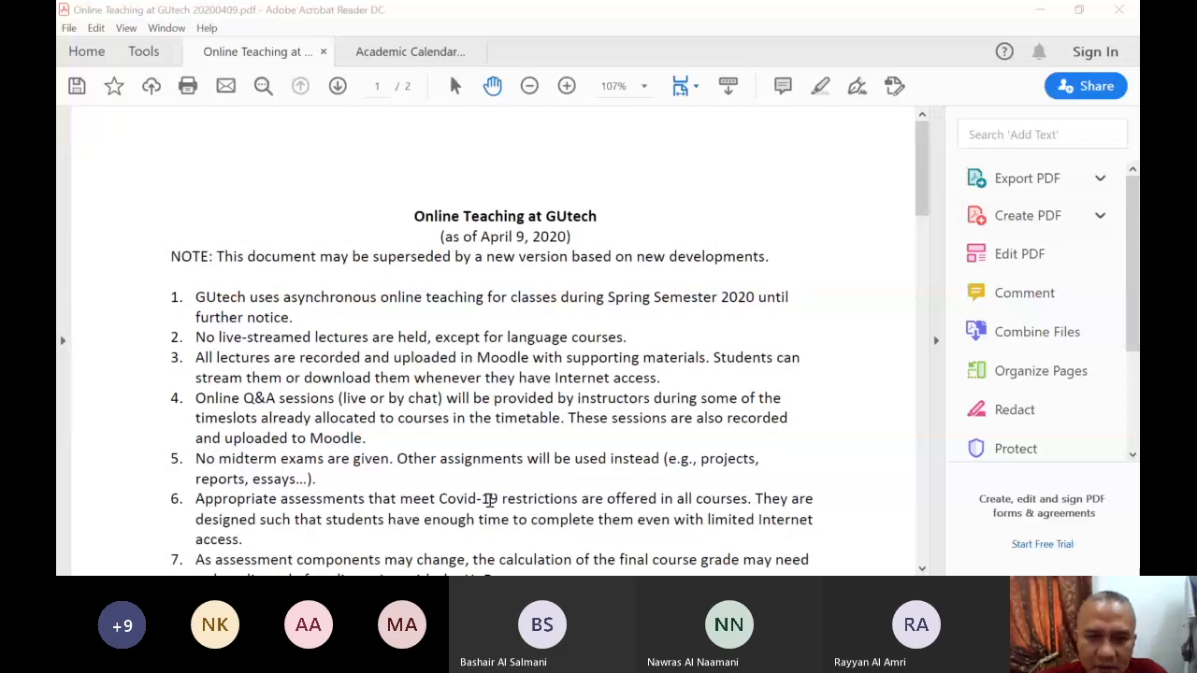
pyautogui.moveTo(587, 357)
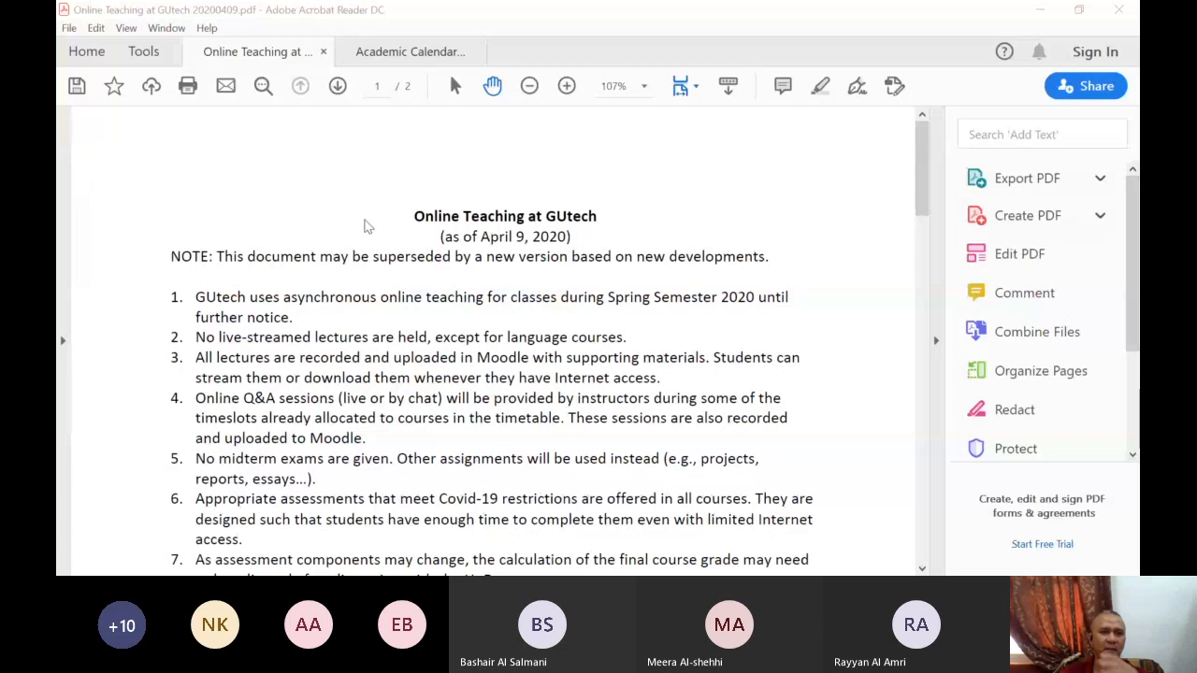
pyautogui.moveTo(191, 197)
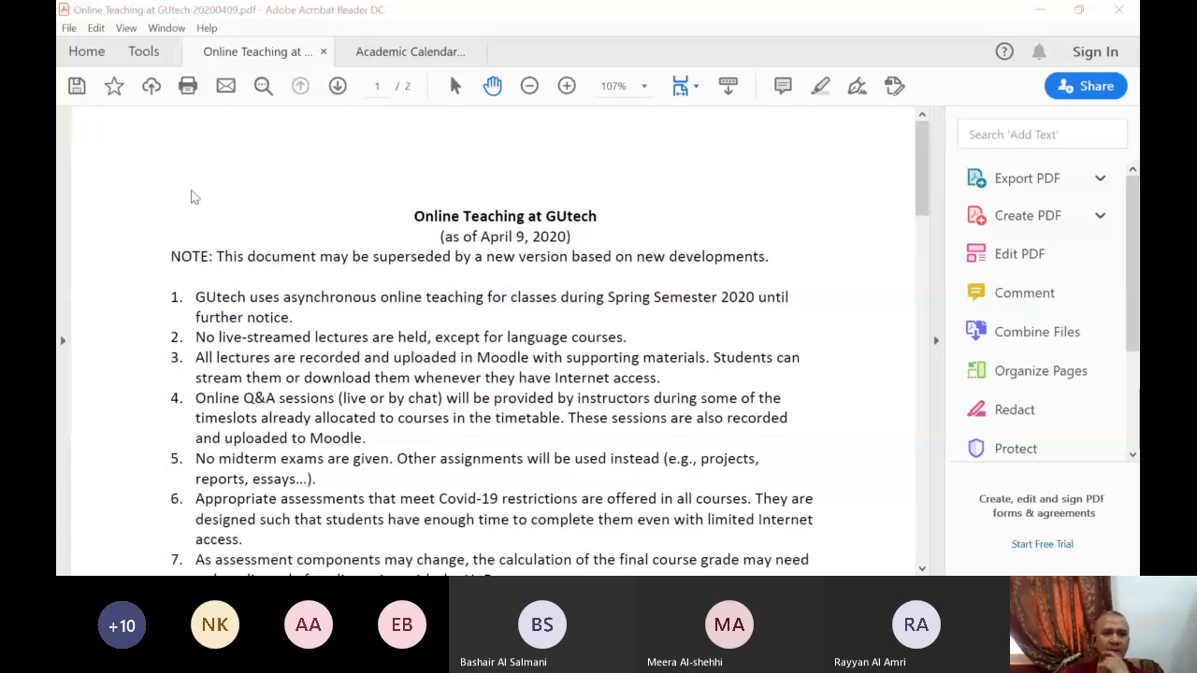
pyautogui.moveTo(533, 486)
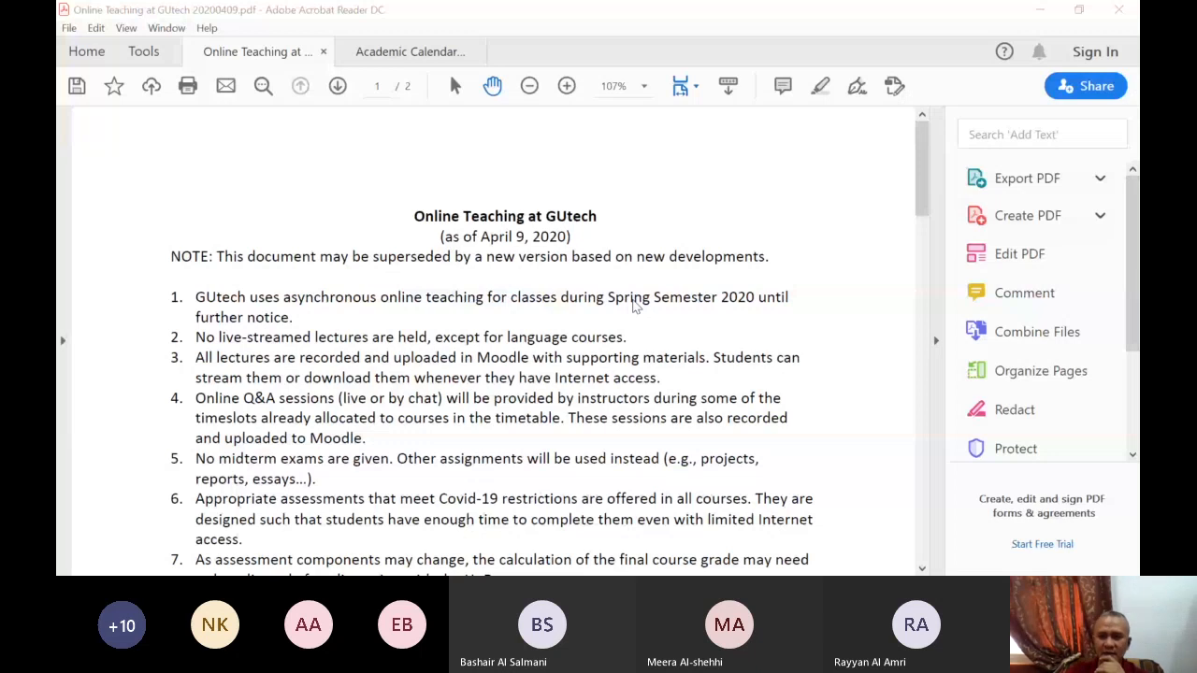
pyautogui.moveTo(1111, 451)
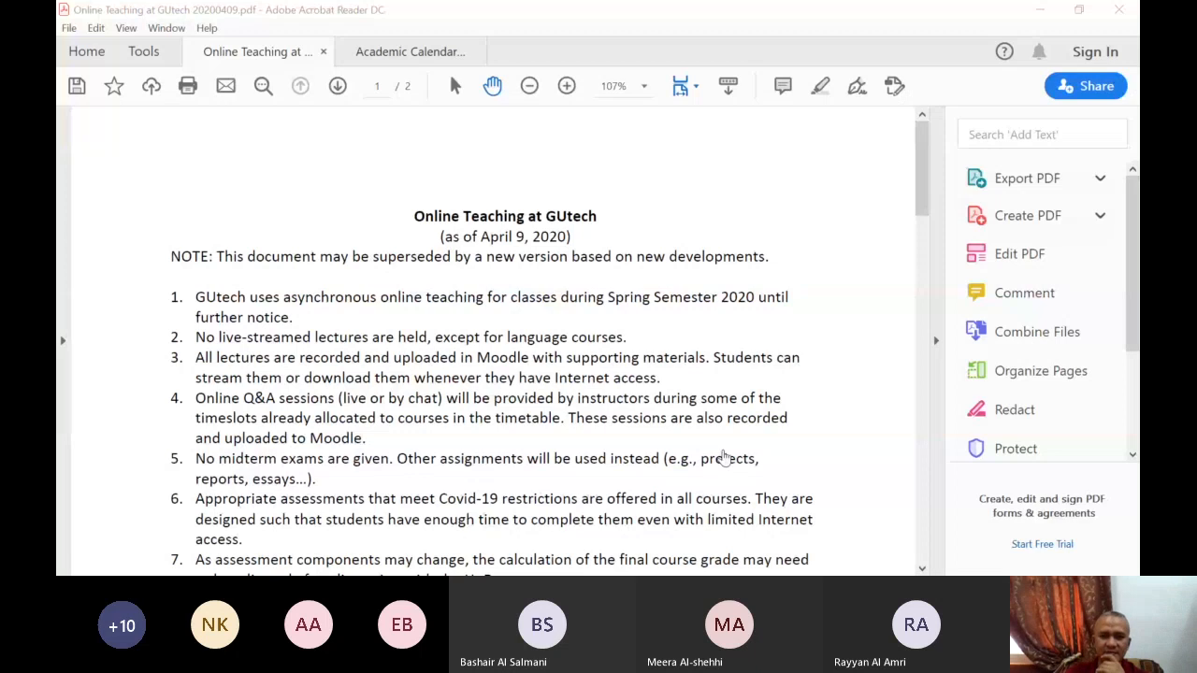
pyautogui.moveTo(710, 459)
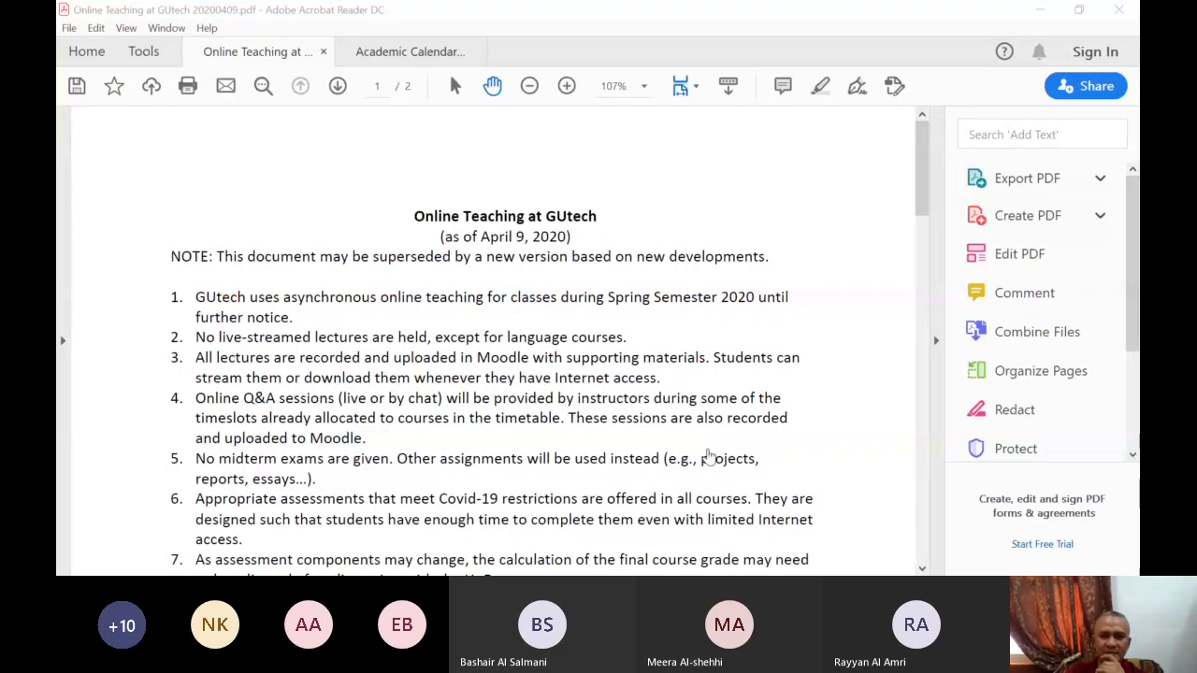
pyautogui.moveTo(776, 468)
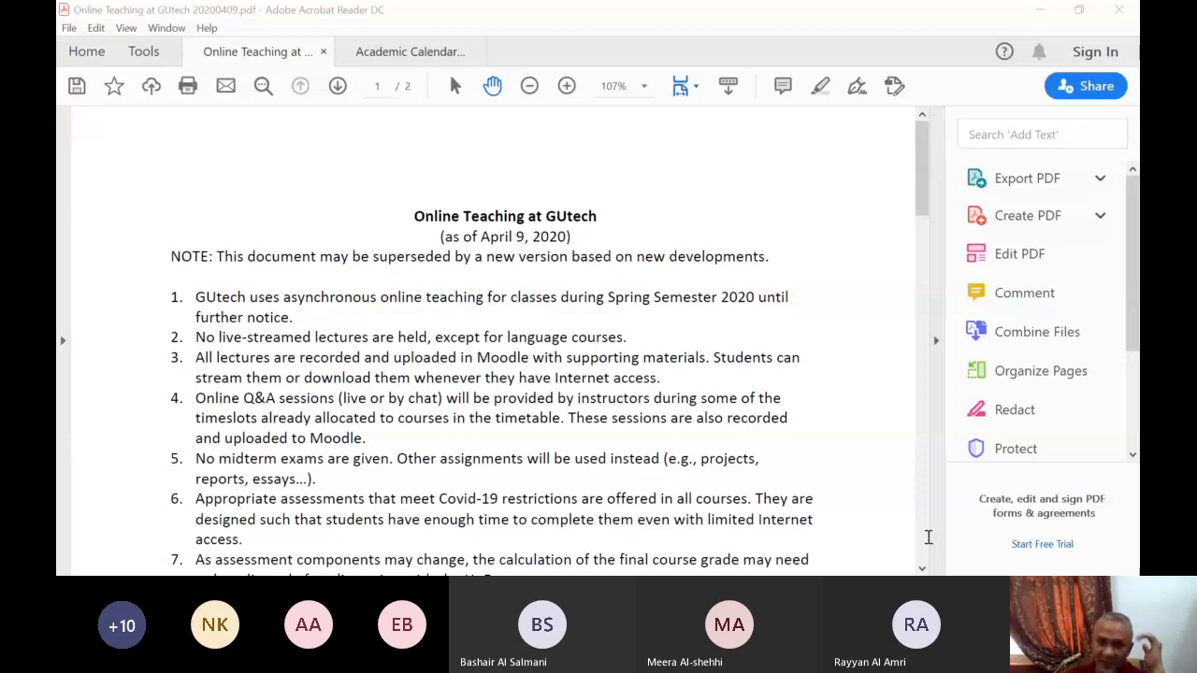
pyautogui.moveTo(812, 546)
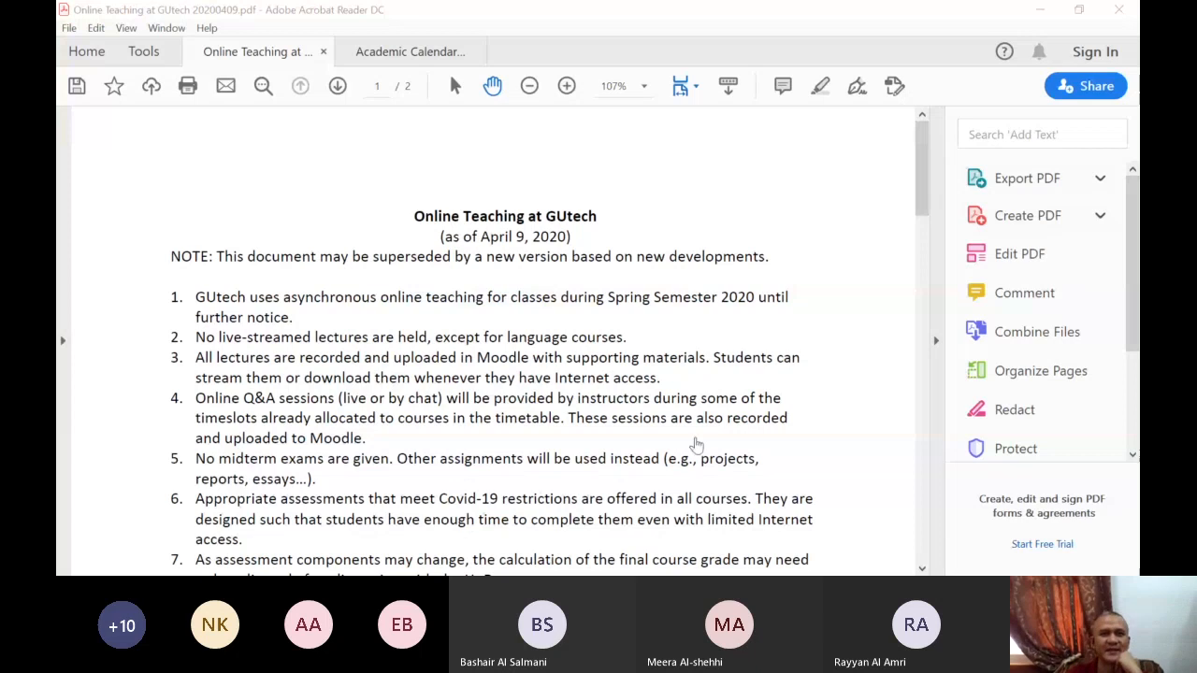
pyautogui.moveTo(598, 33)
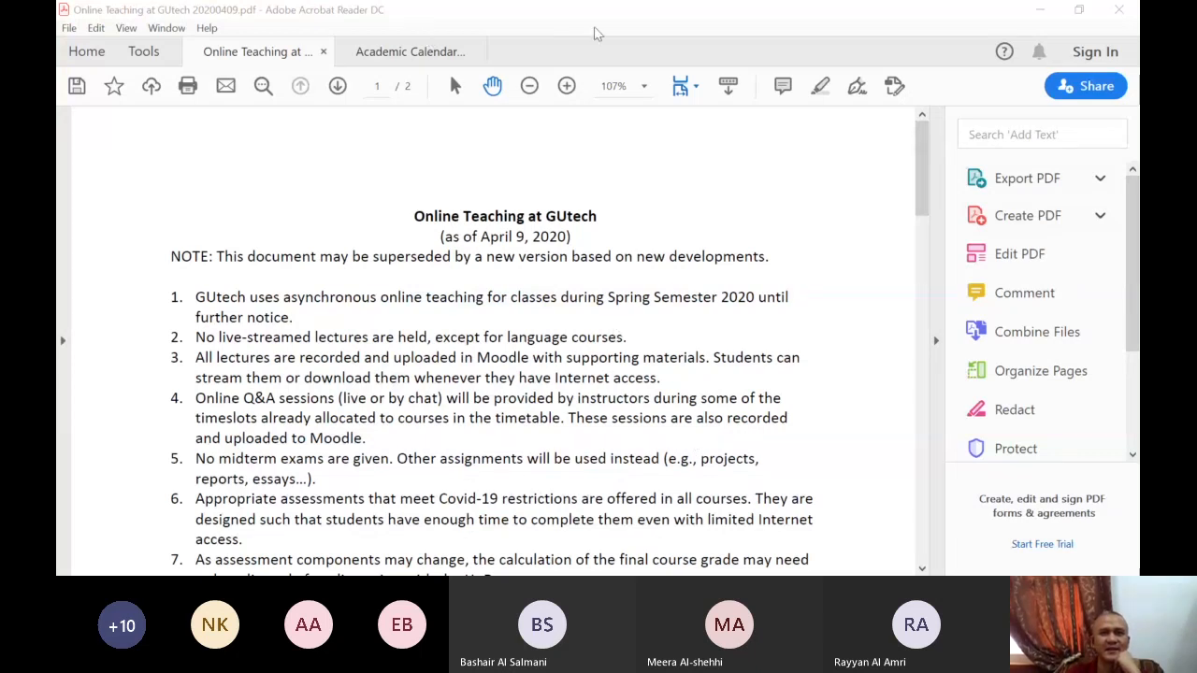
pyautogui.moveTo(655, 26)
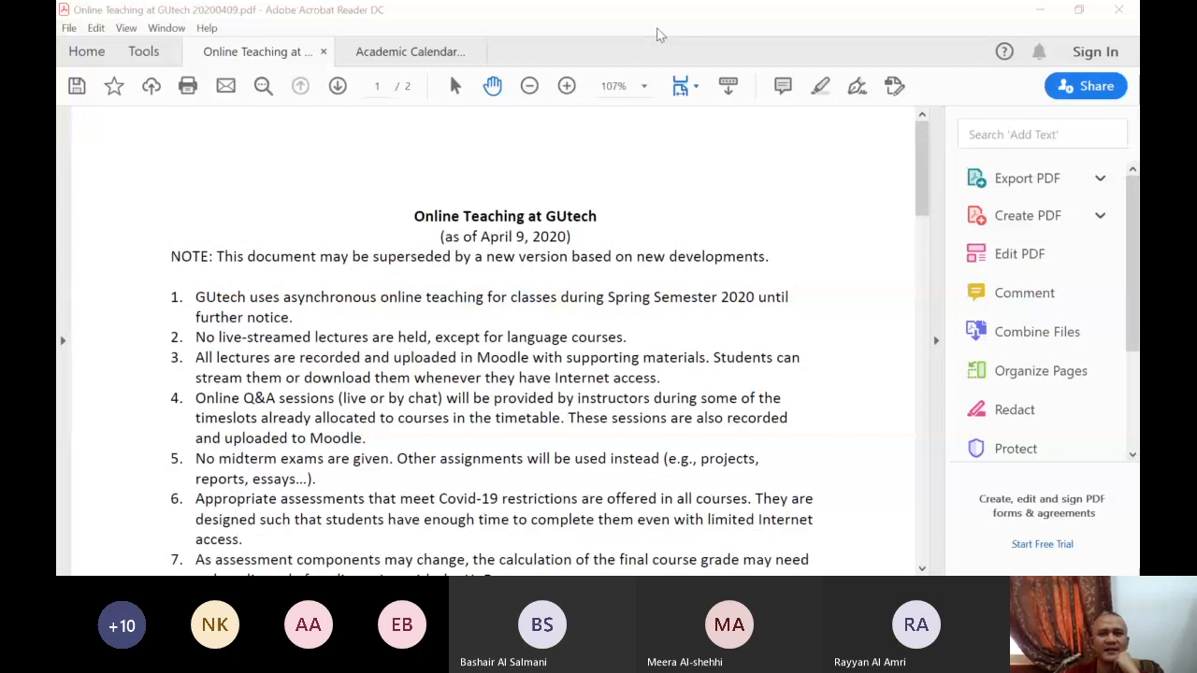
pyautogui.moveTo(879, 318)
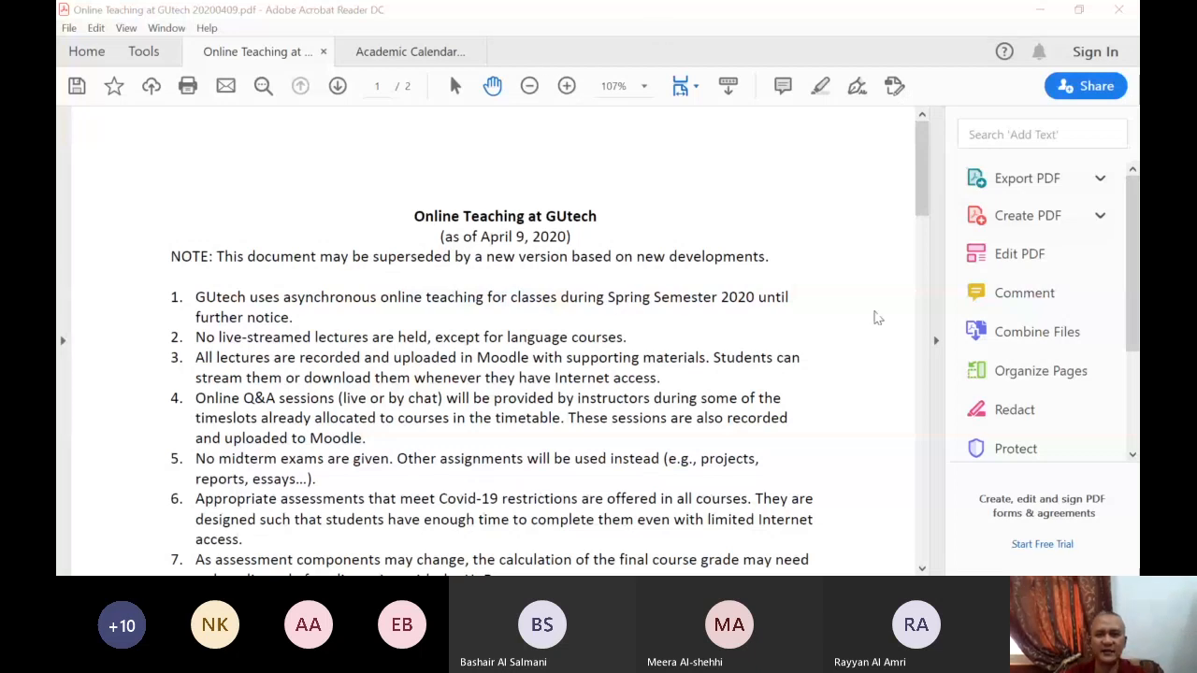
pyautogui.moveTo(714, 455)
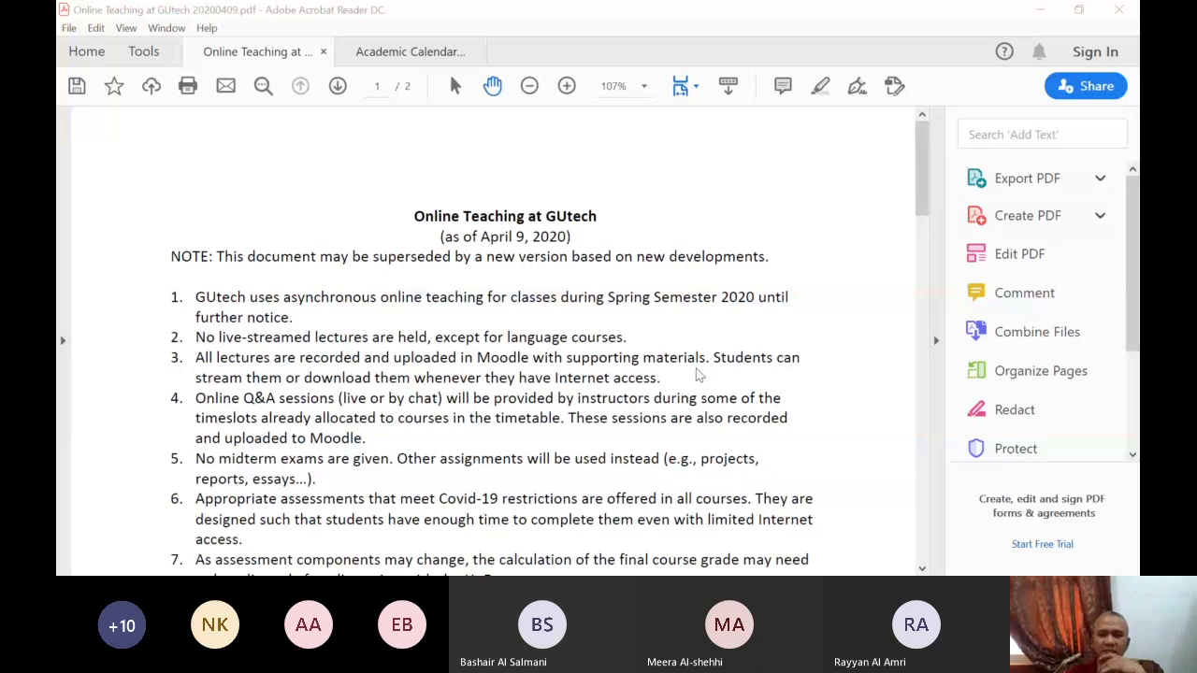
pyautogui.moveTo(685, 383)
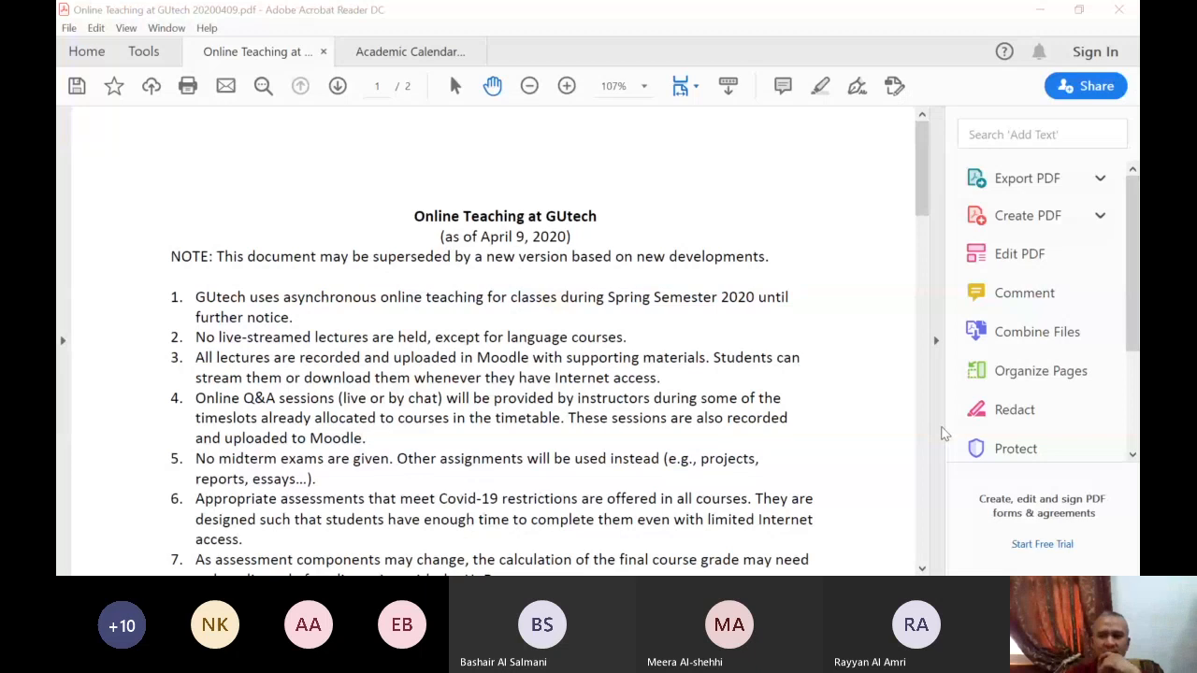
pyautogui.moveTo(780, 531)
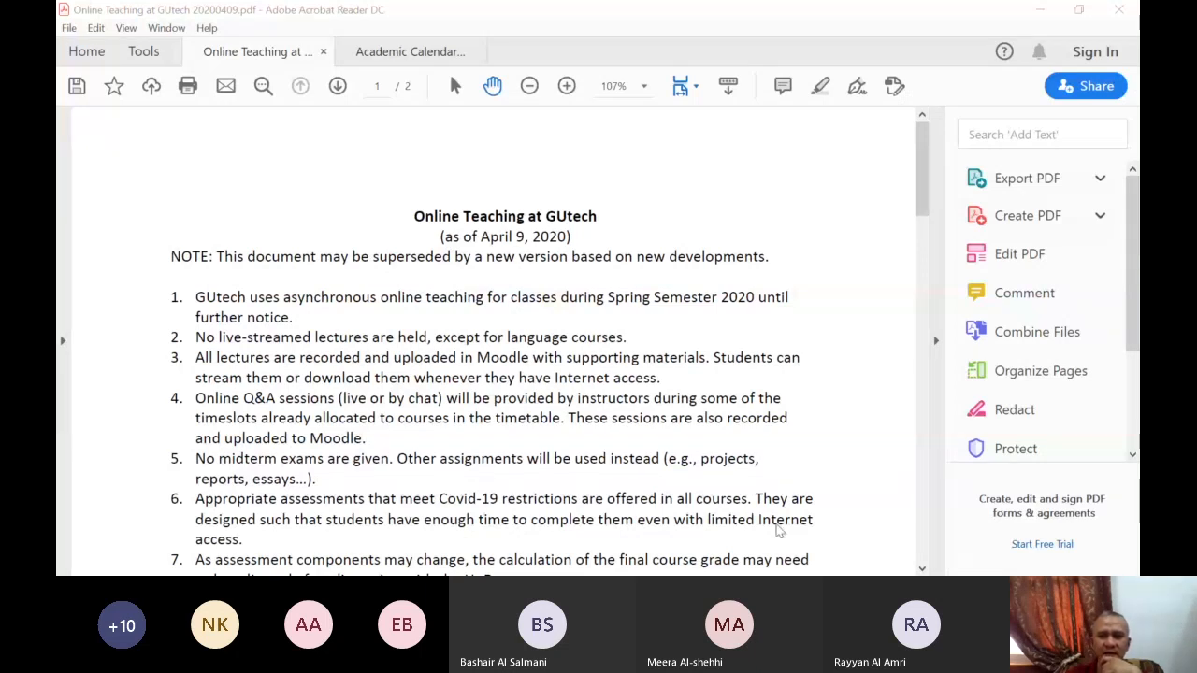
pyautogui.moveTo(789, 546)
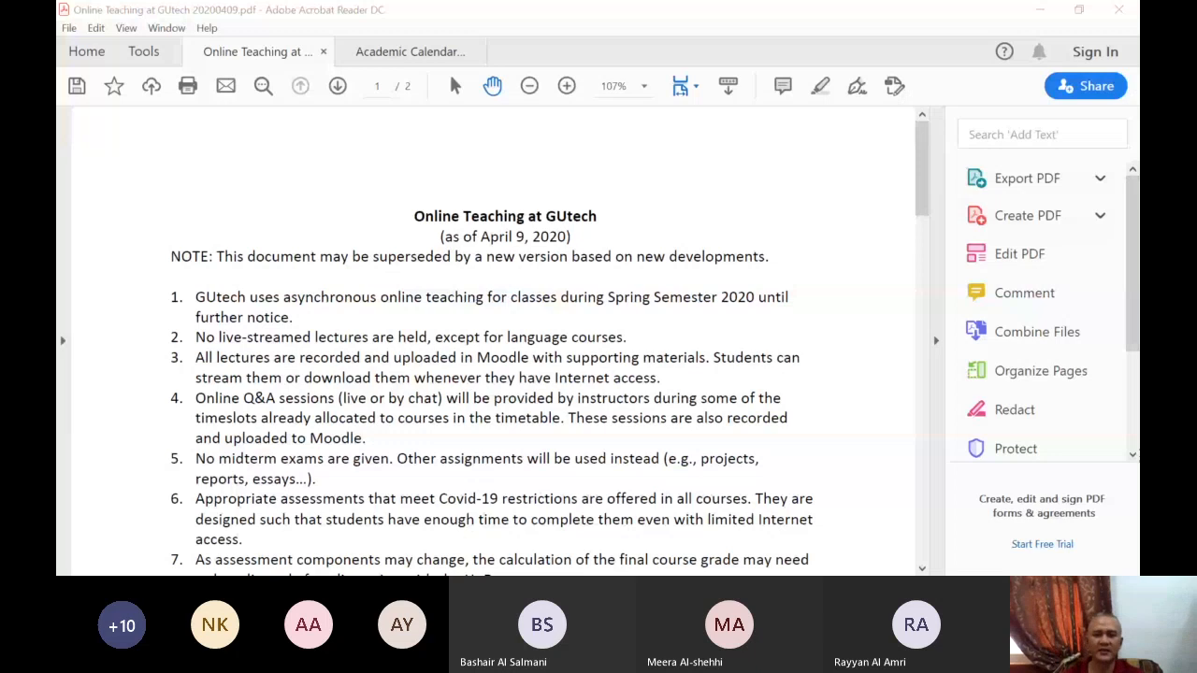
pyautogui.moveTo(627, 445)
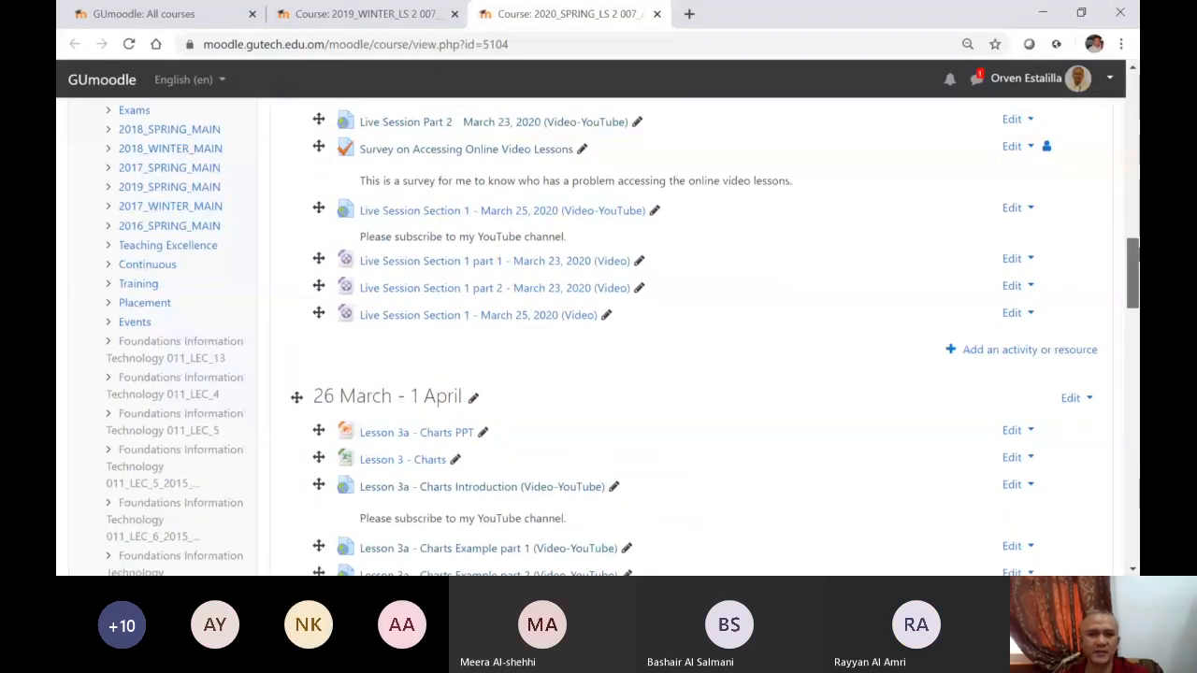
# Scroll the Moodle course page down to Lesson 4 COUNTIF/SUMIF and the empty 9–15 April week
pyautogui.scroll(-3)
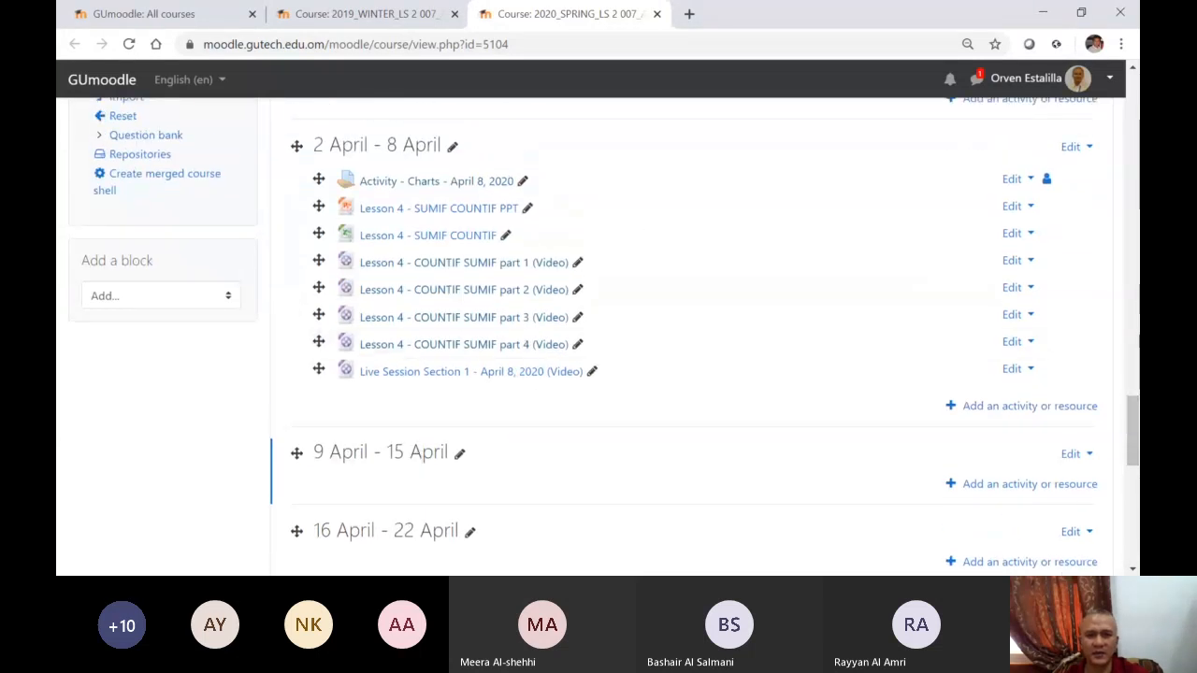
pyautogui.scroll(-3)
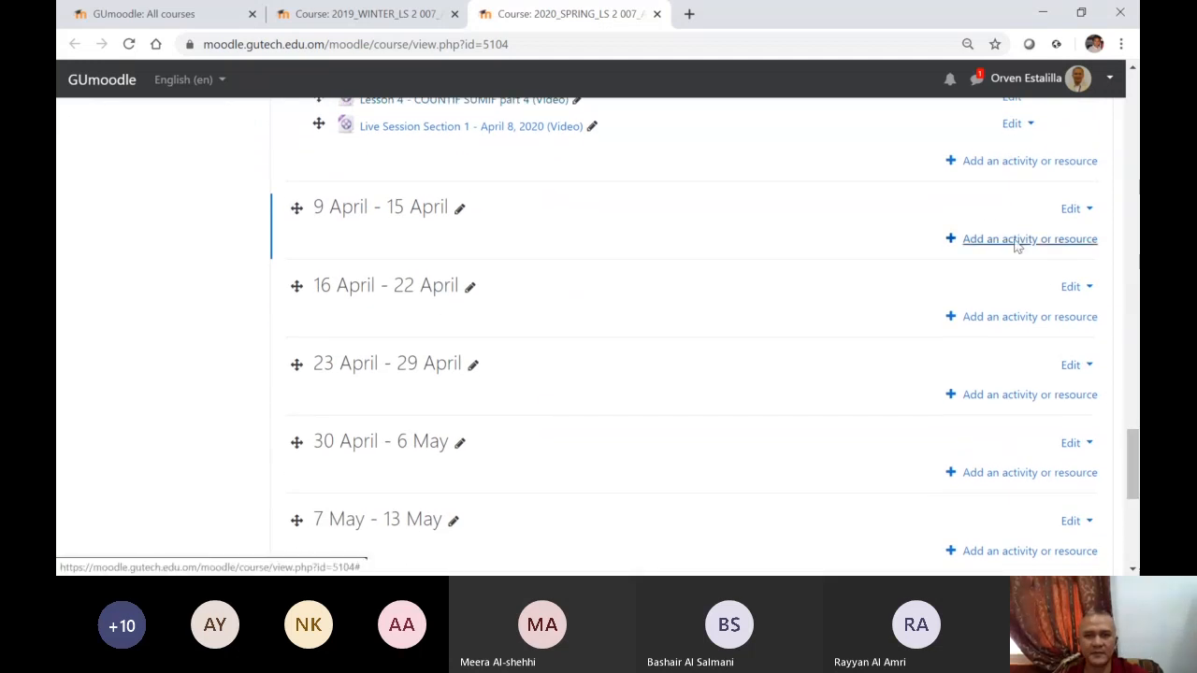
# Create a new assignment named 'Exercise 7 - COUNTIF SUMIF' in the 9–15 April week and start adding a file
pyautogui.click(1029, 240)
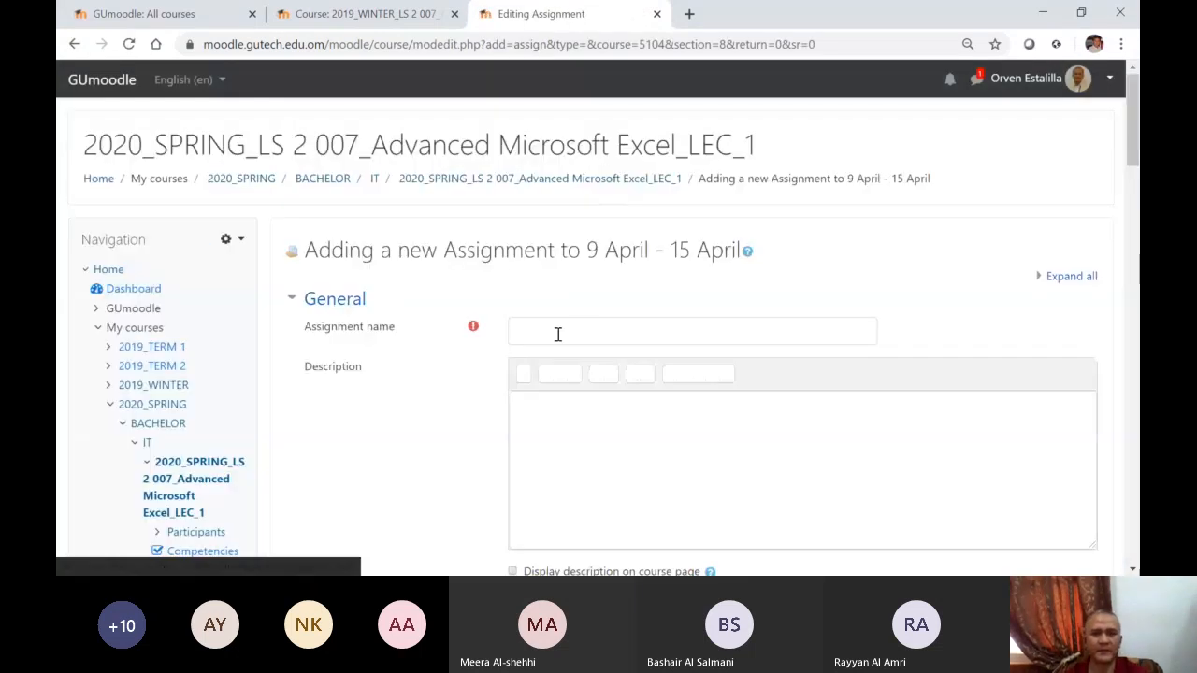
pyautogui.write('Exercise 7 - COUNTIF SUMIF')
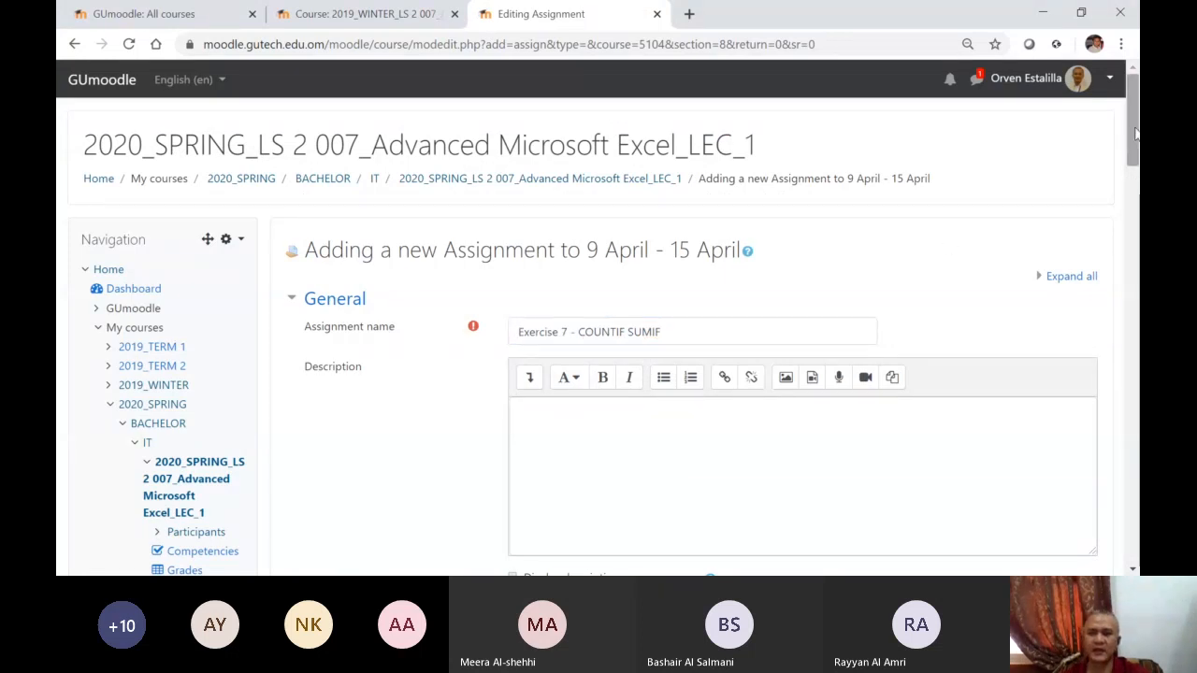
pyautogui.scroll(-3)
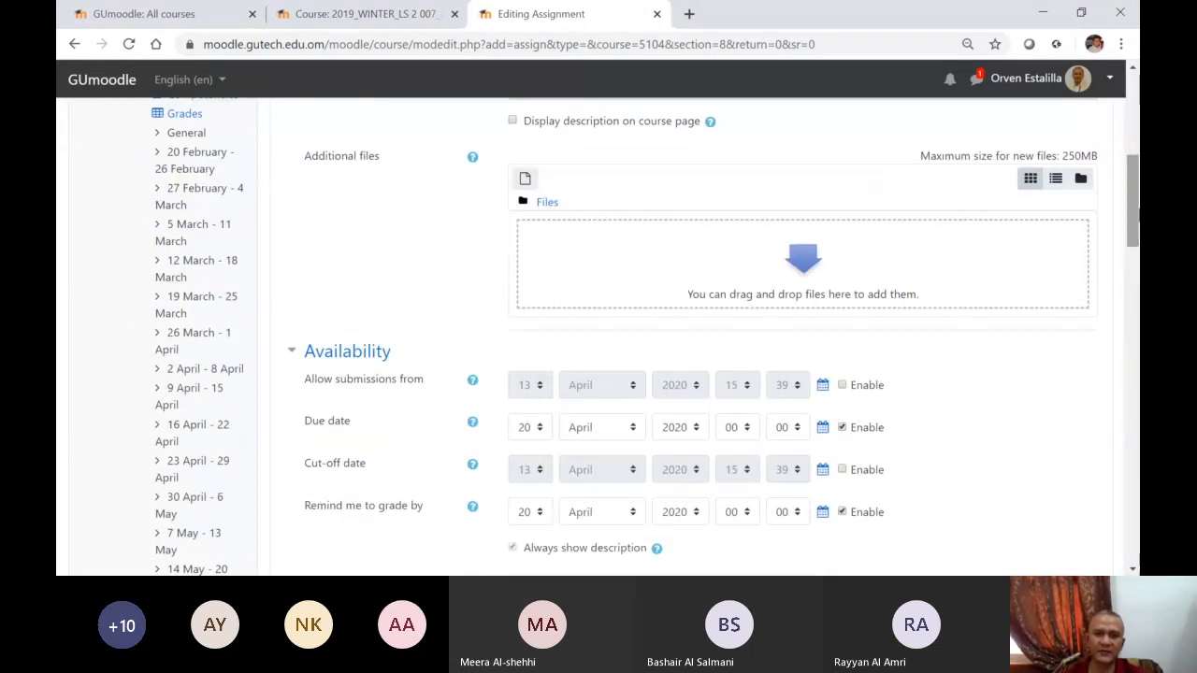
pyautogui.click(524, 180)
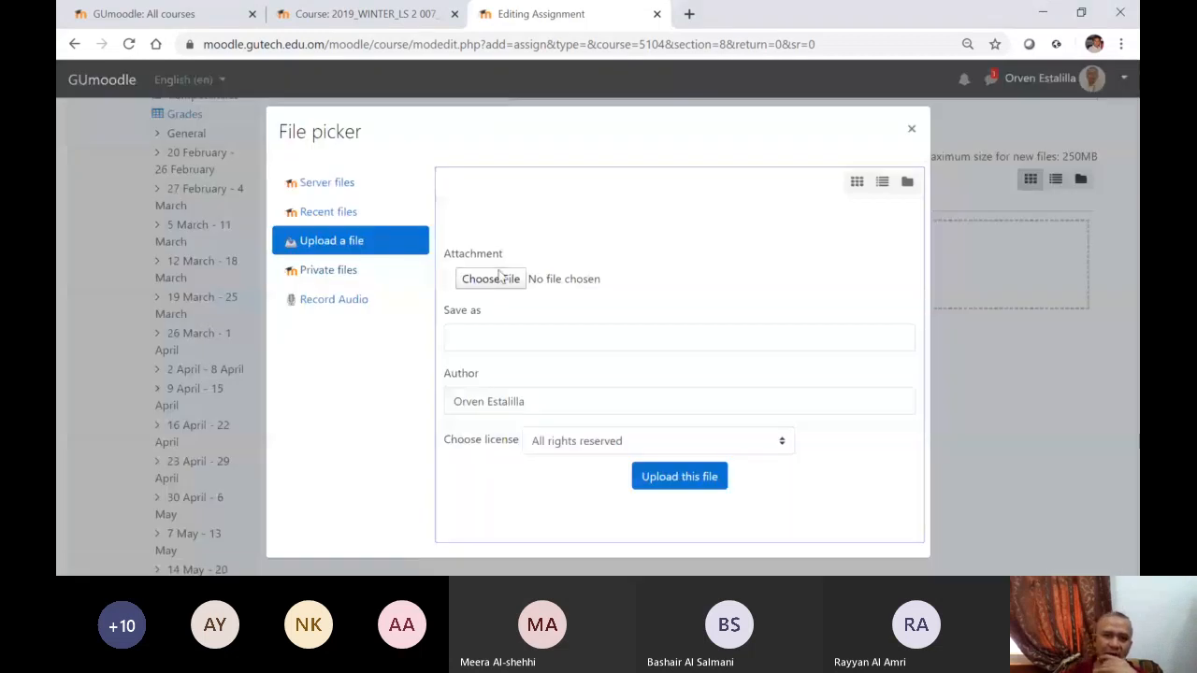
# Upload 'Exercise 7 - CIF SIF.xlsx' from Desktop > GUTech Files > SS2020 > Exercises as an additional file
pyautogui.click(490, 278)
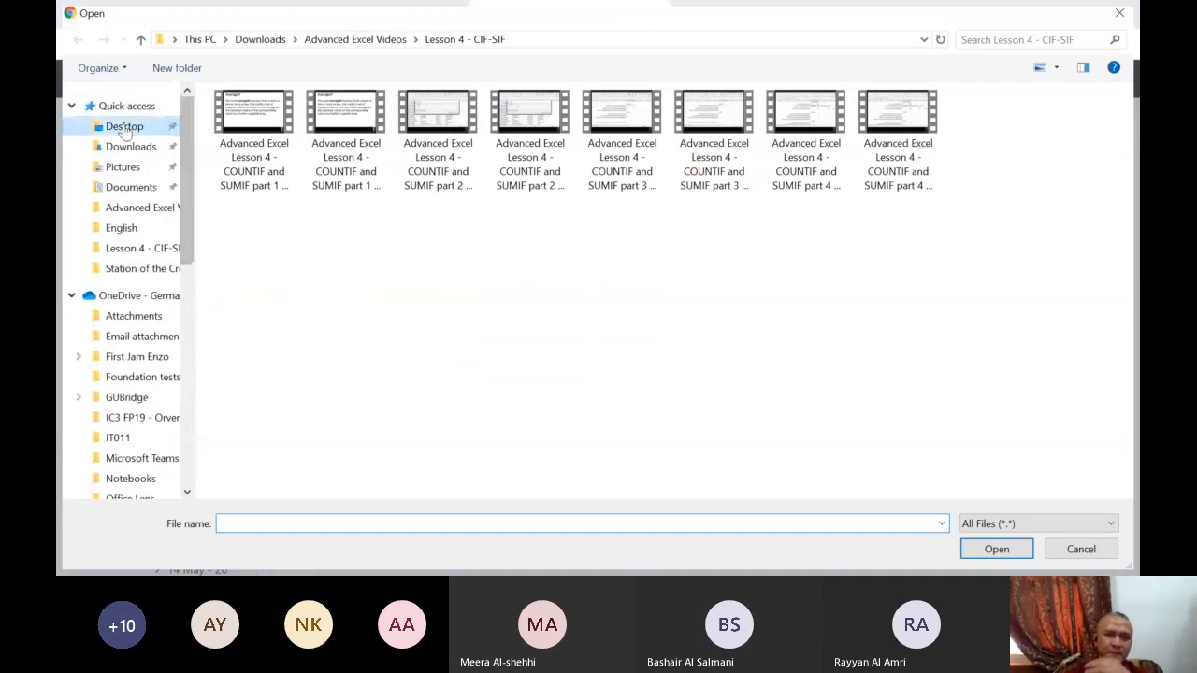
pyautogui.click(124, 128)
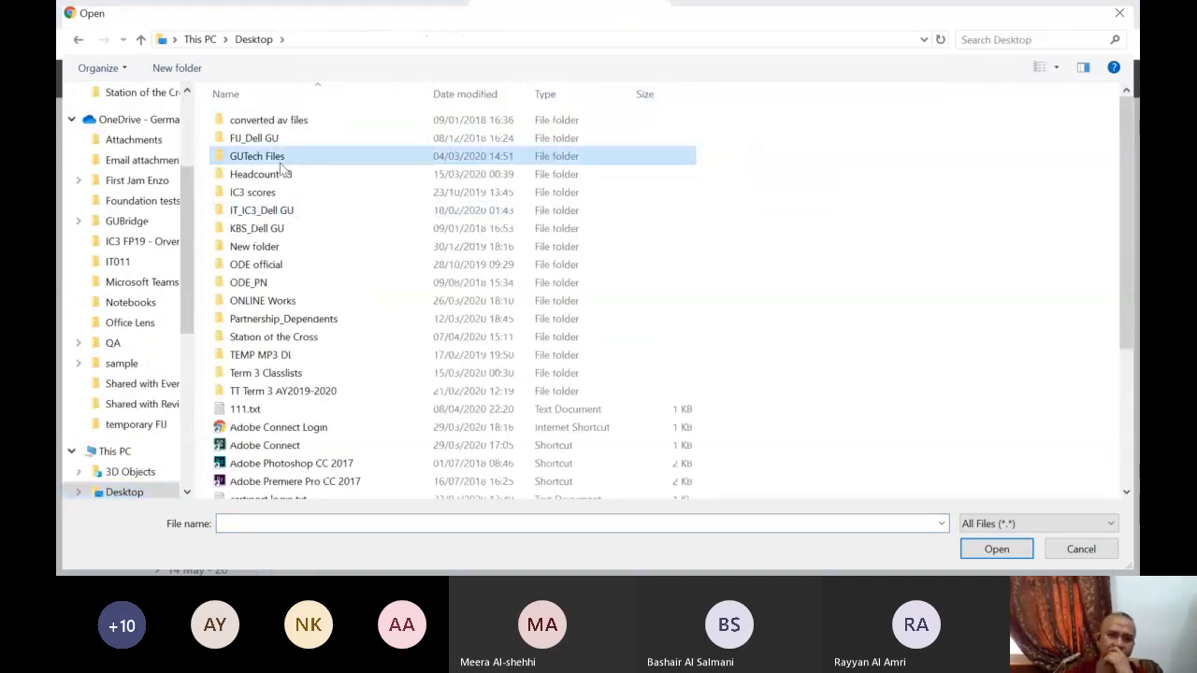
pyautogui.doubleClick(258, 155)
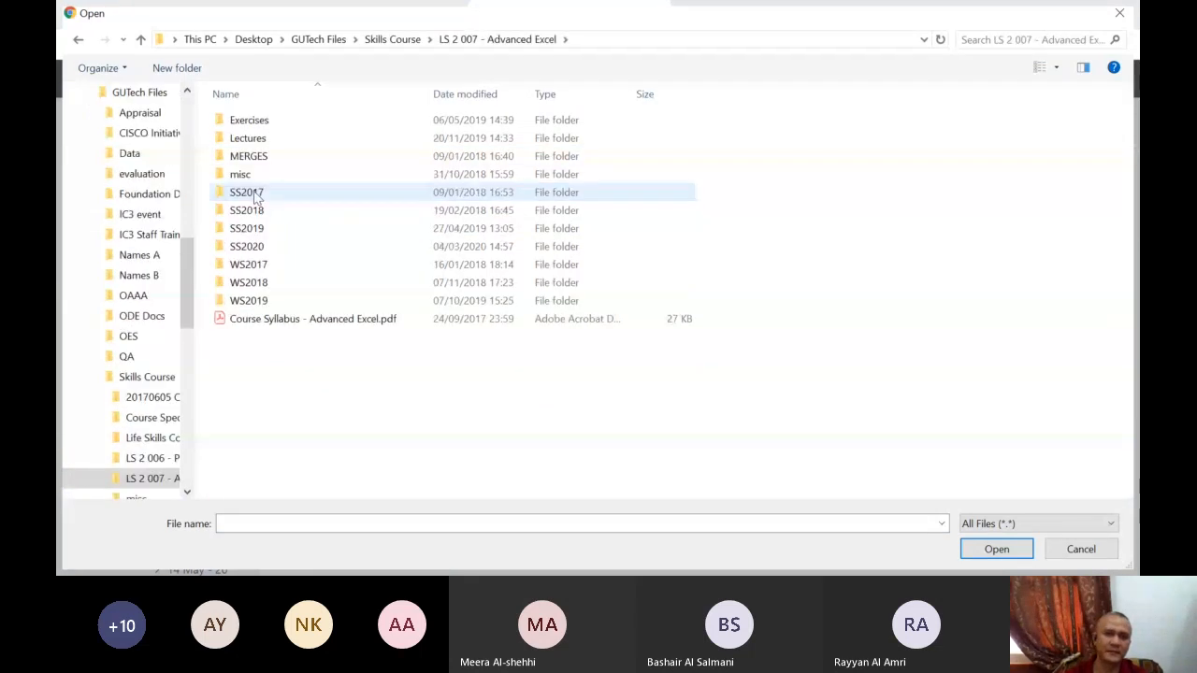
pyautogui.doubleClick(246, 247)
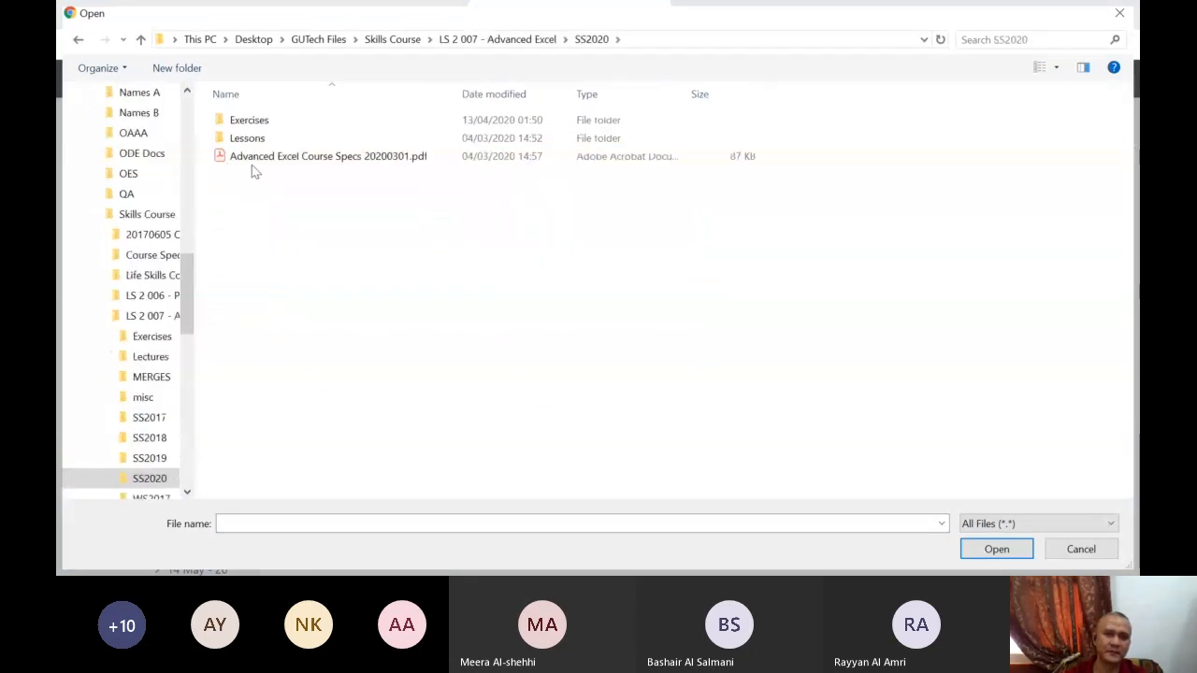
pyautogui.doubleClick(249, 120)
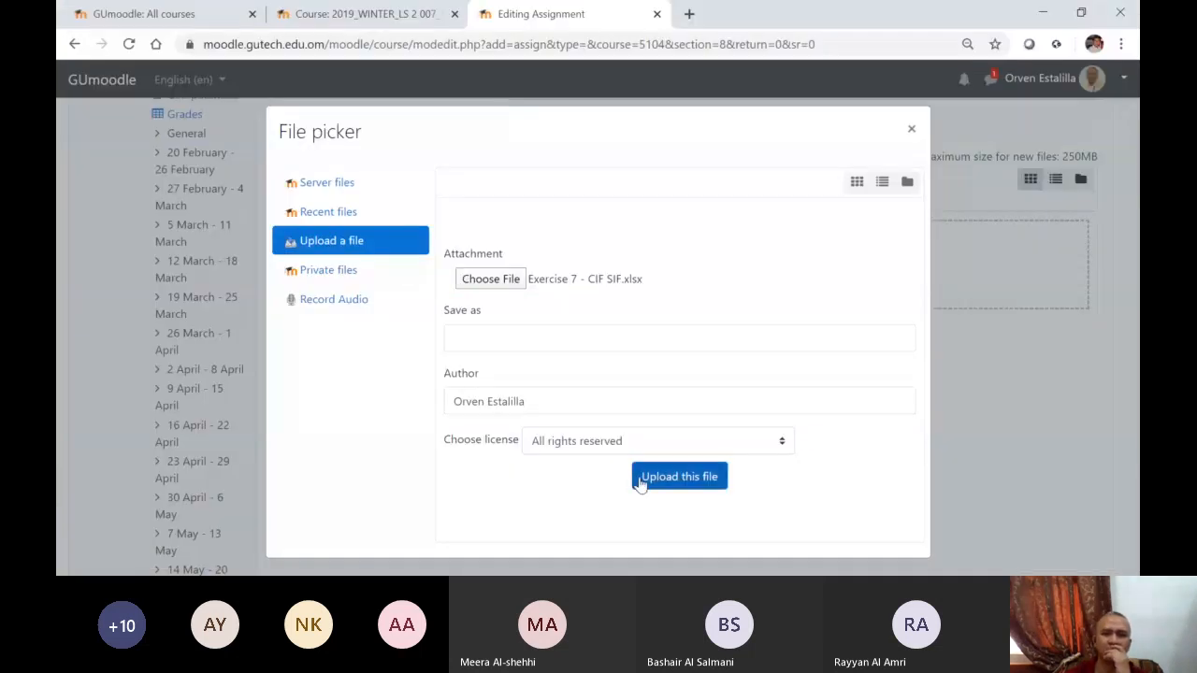
pyautogui.click(679, 477)
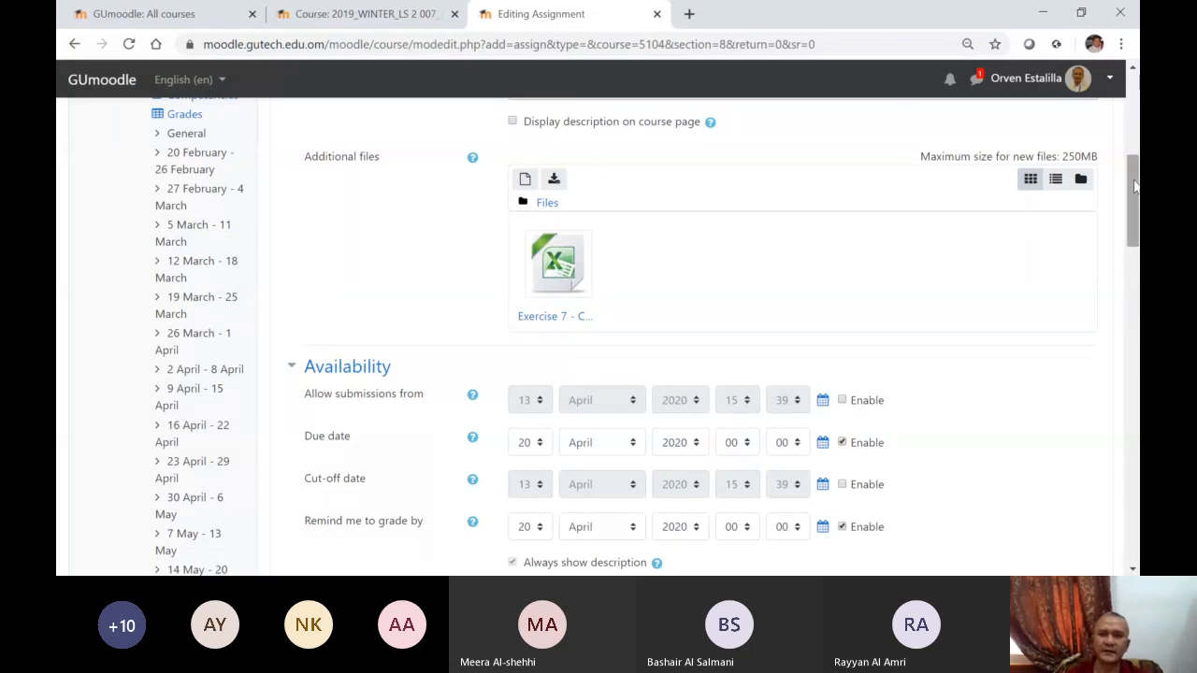
# Set the due date to 20 April 2020 23:59 and the grading reminder to 21 April
pyautogui.scroll(-3)
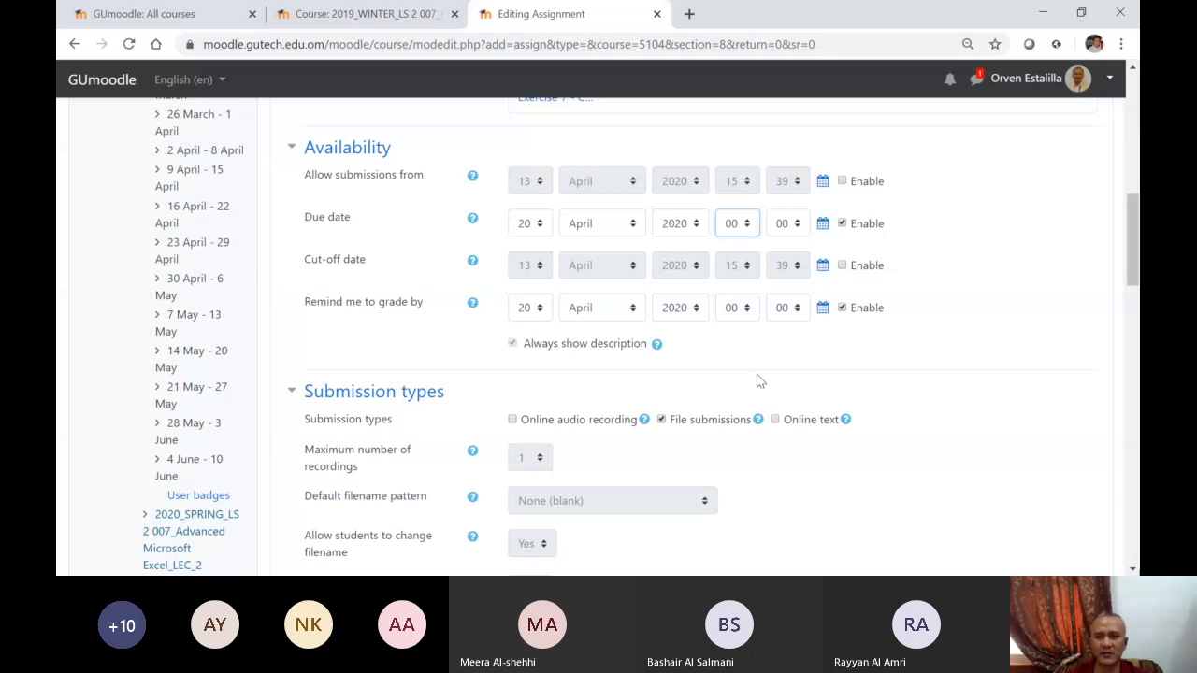
pyautogui.click(748, 219)
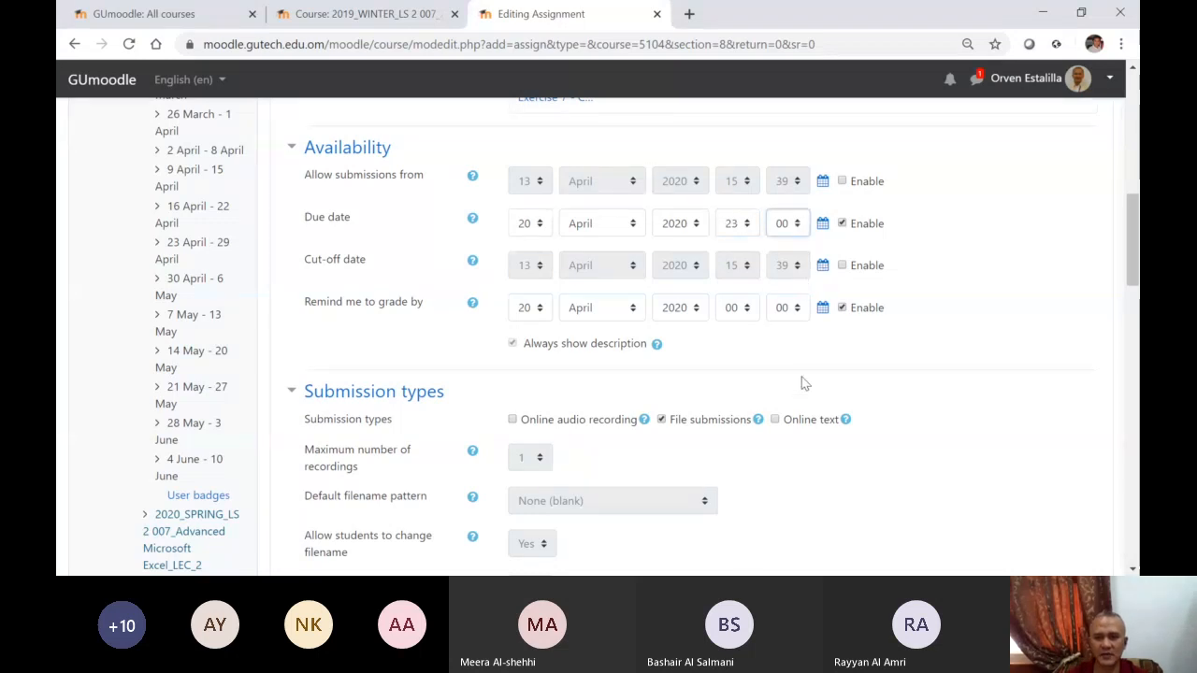
pyautogui.click(783, 222)
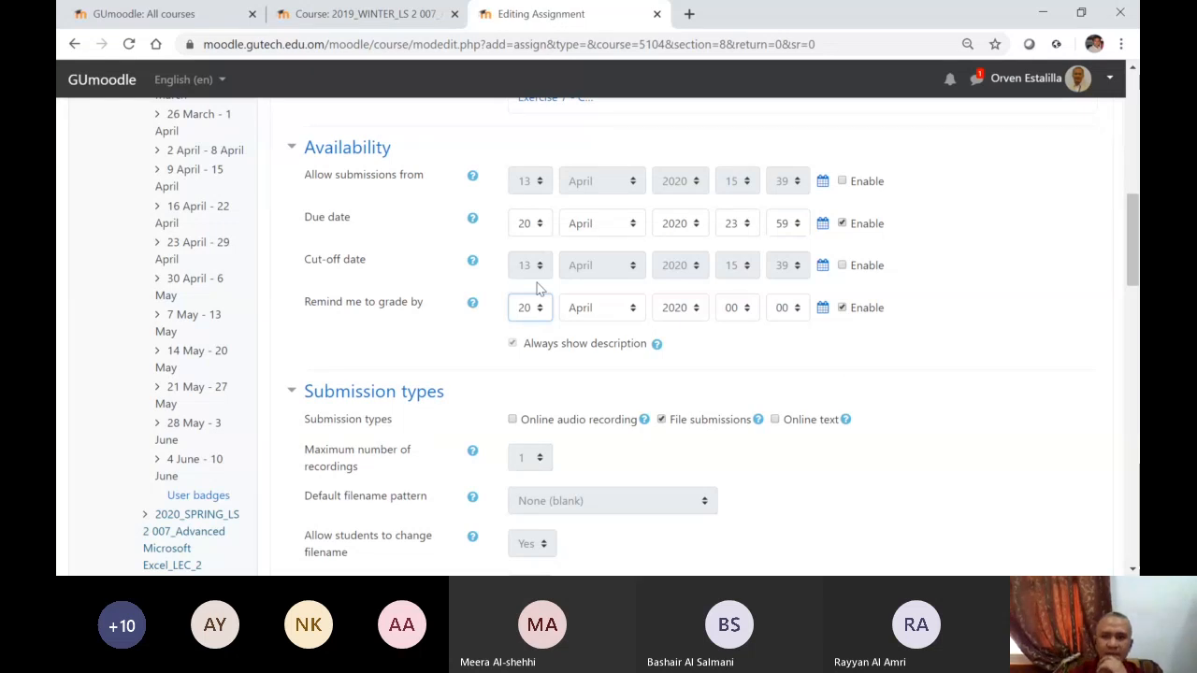
pyautogui.click(540, 303)
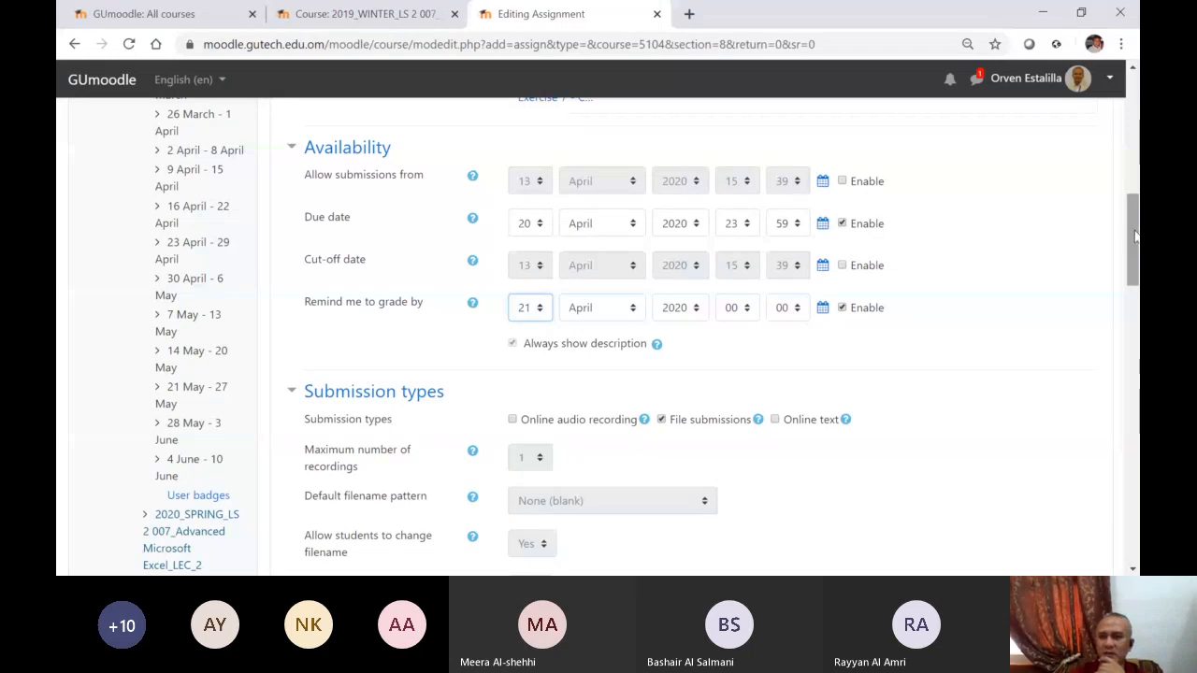
pyautogui.scroll(-3)
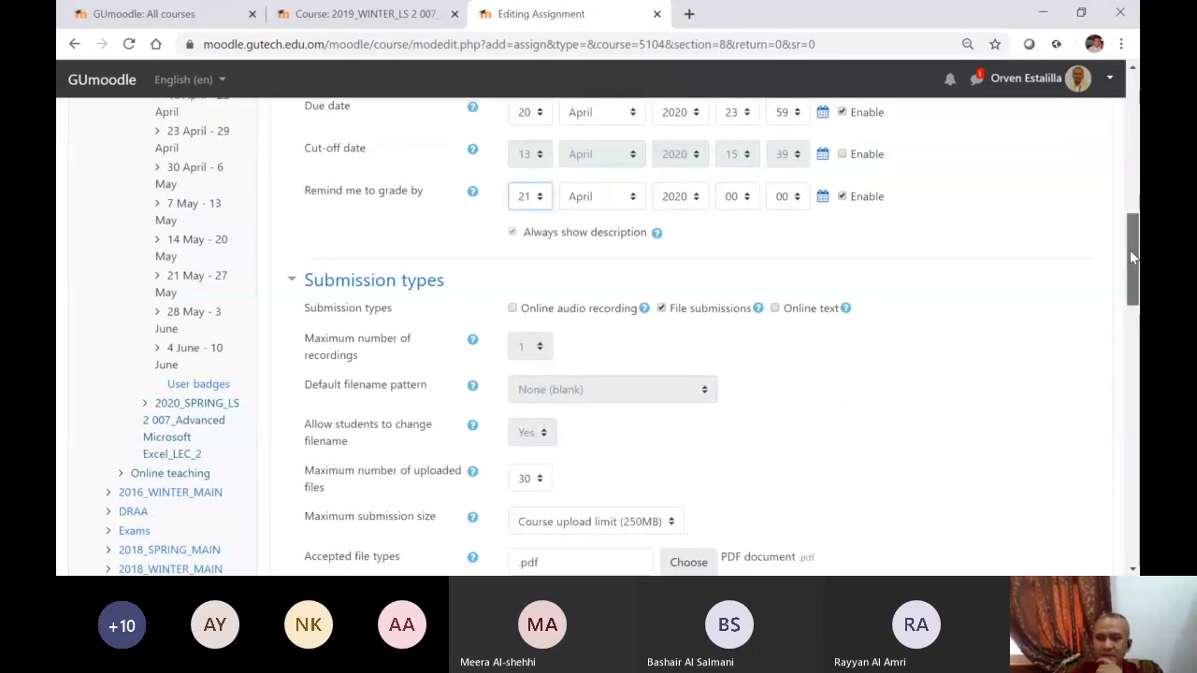
# Change accepted submission file types from .pdf to all file types
pyautogui.scroll(-3)
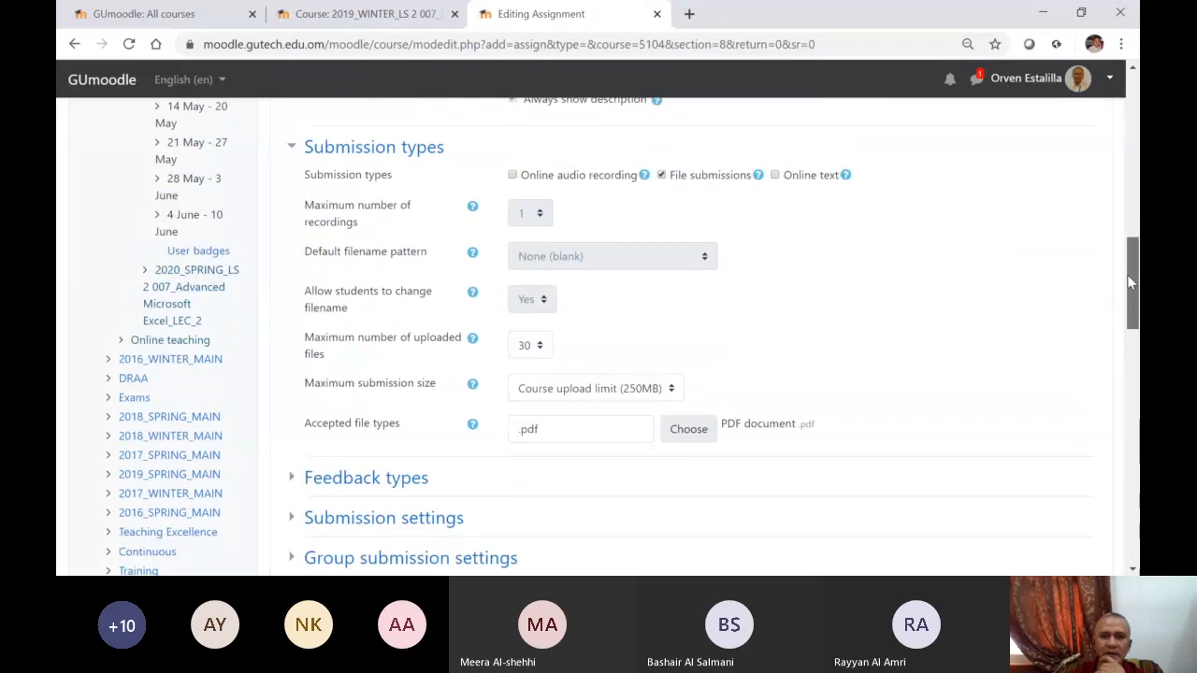
pyautogui.scroll(-3)
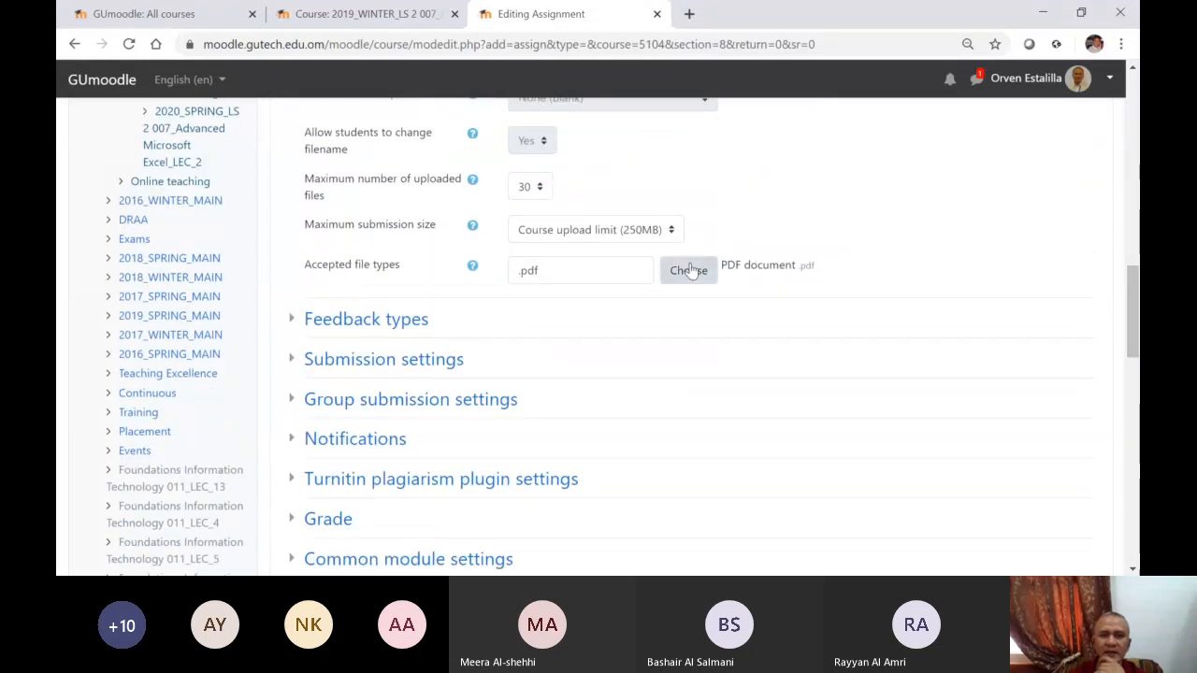
pyautogui.click(688, 269)
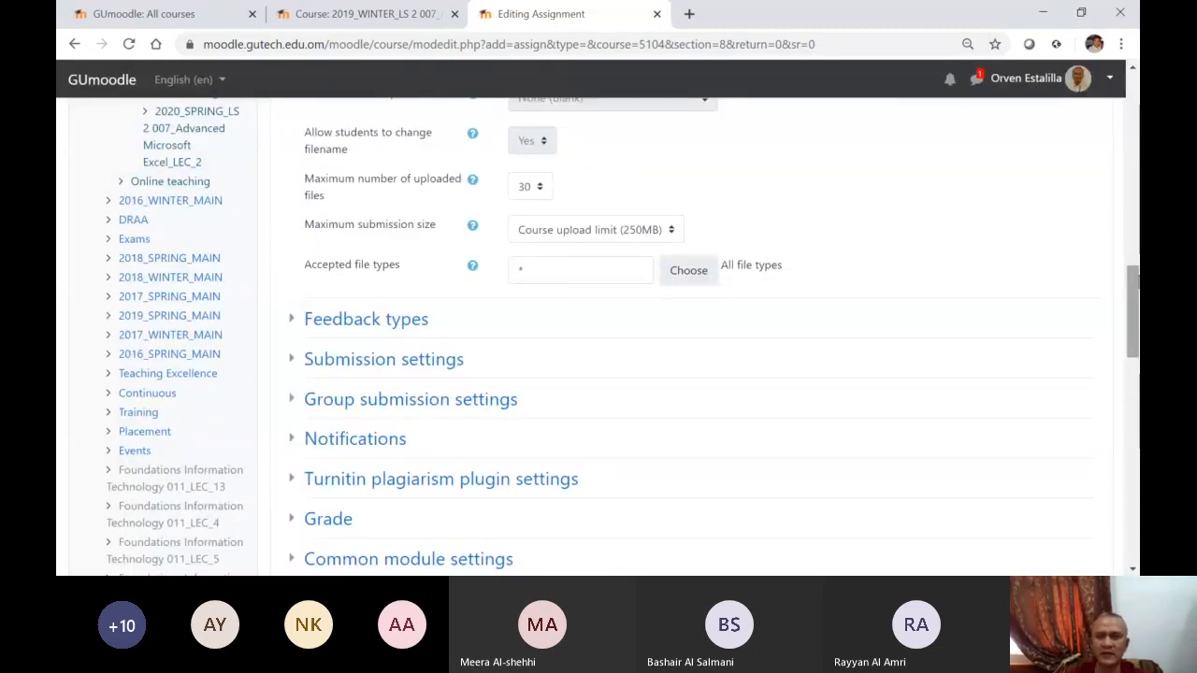
pyautogui.scroll(-3)
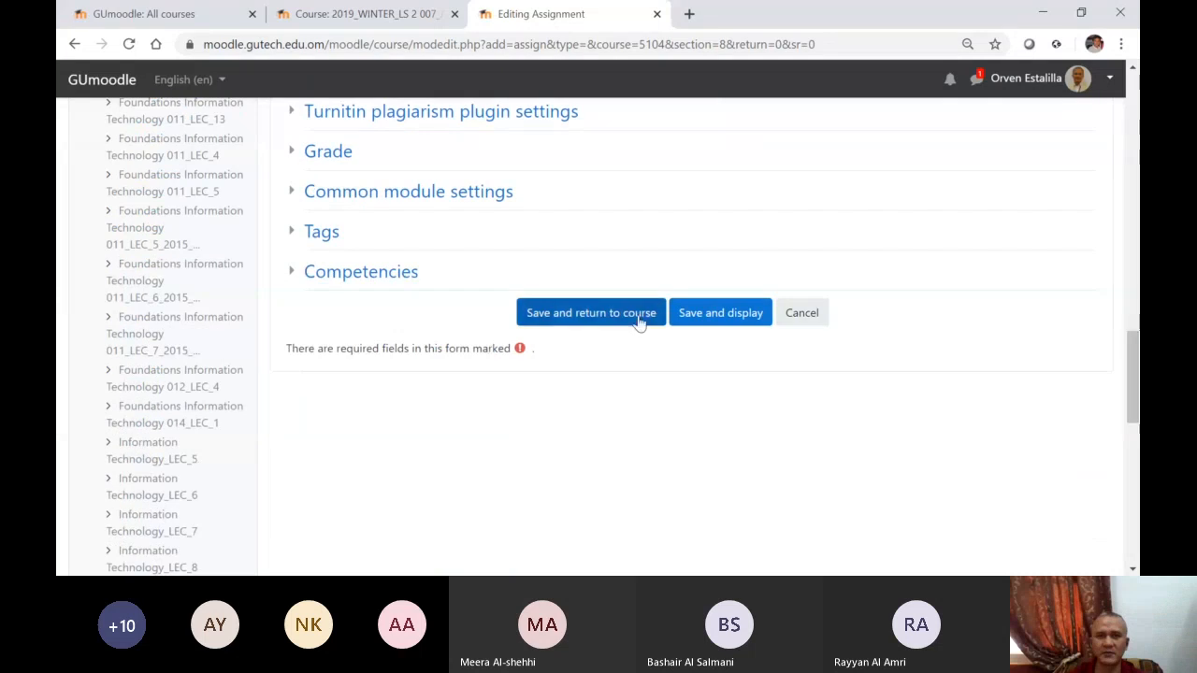
# Save the assignment and return to the course page
pyautogui.click(591, 312)
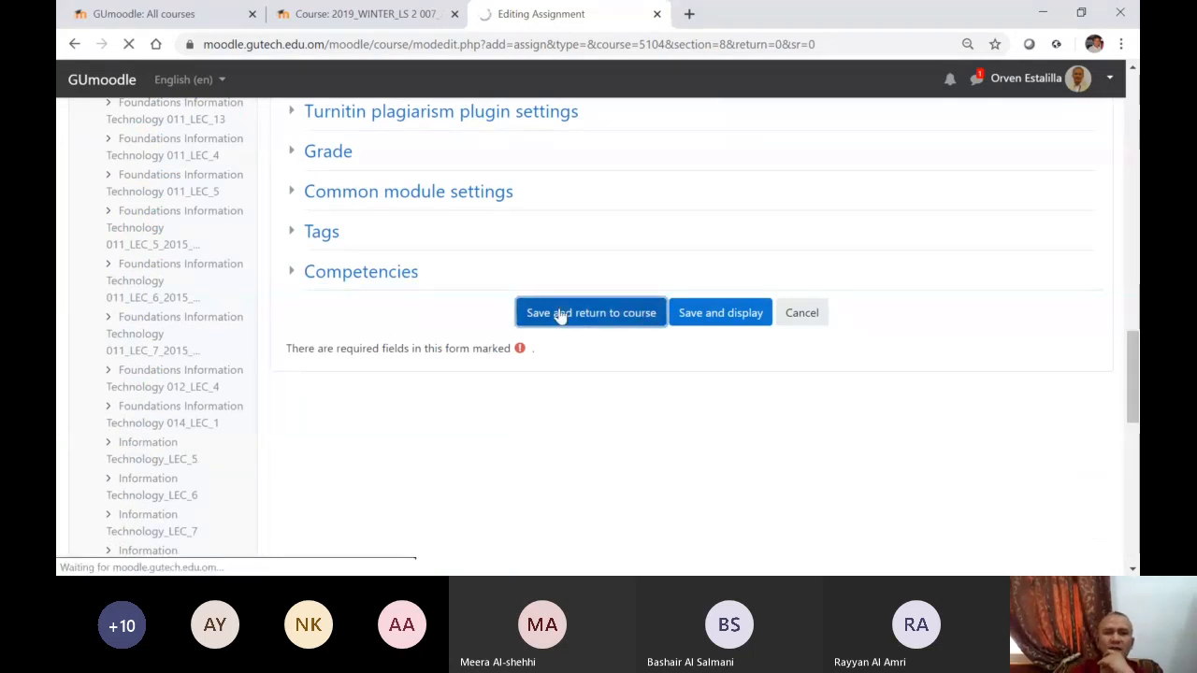
pyautogui.click(591, 313)
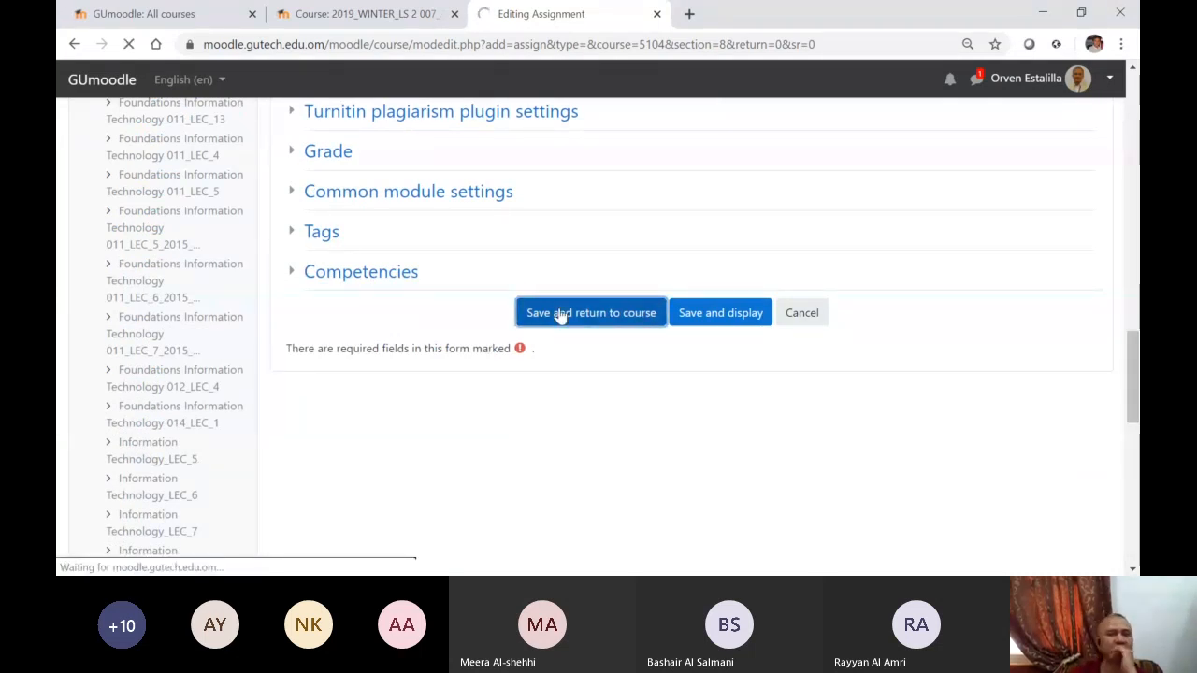
pyautogui.click(591, 312)
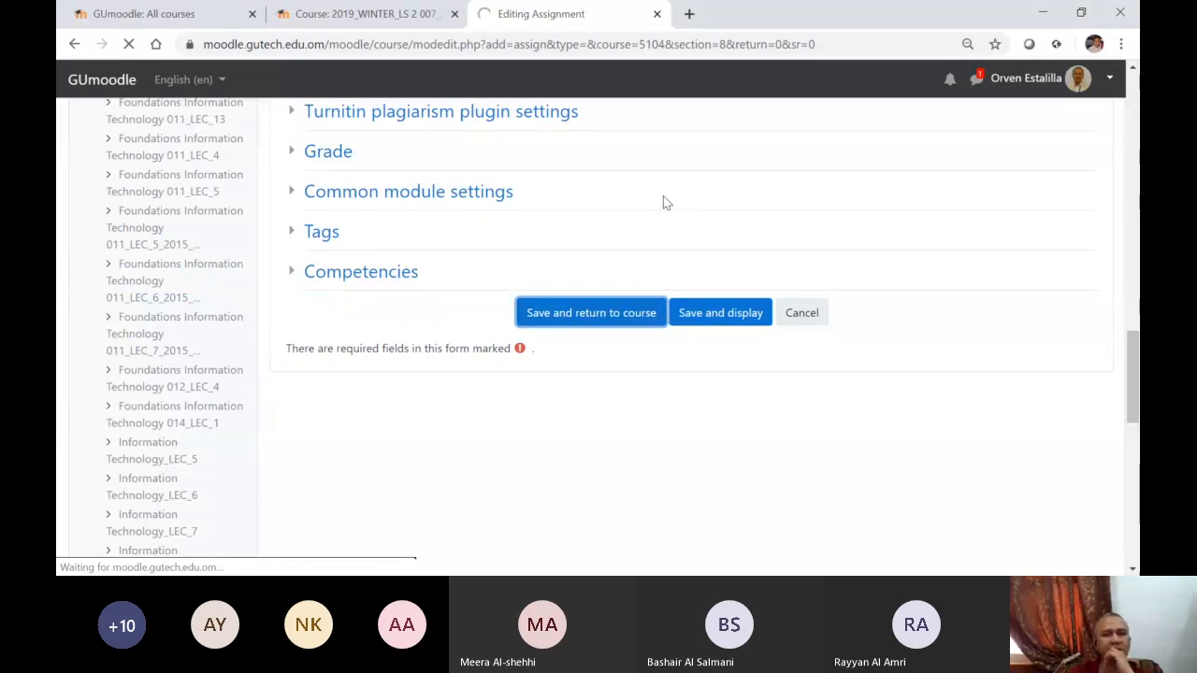
pyautogui.click(591, 312)
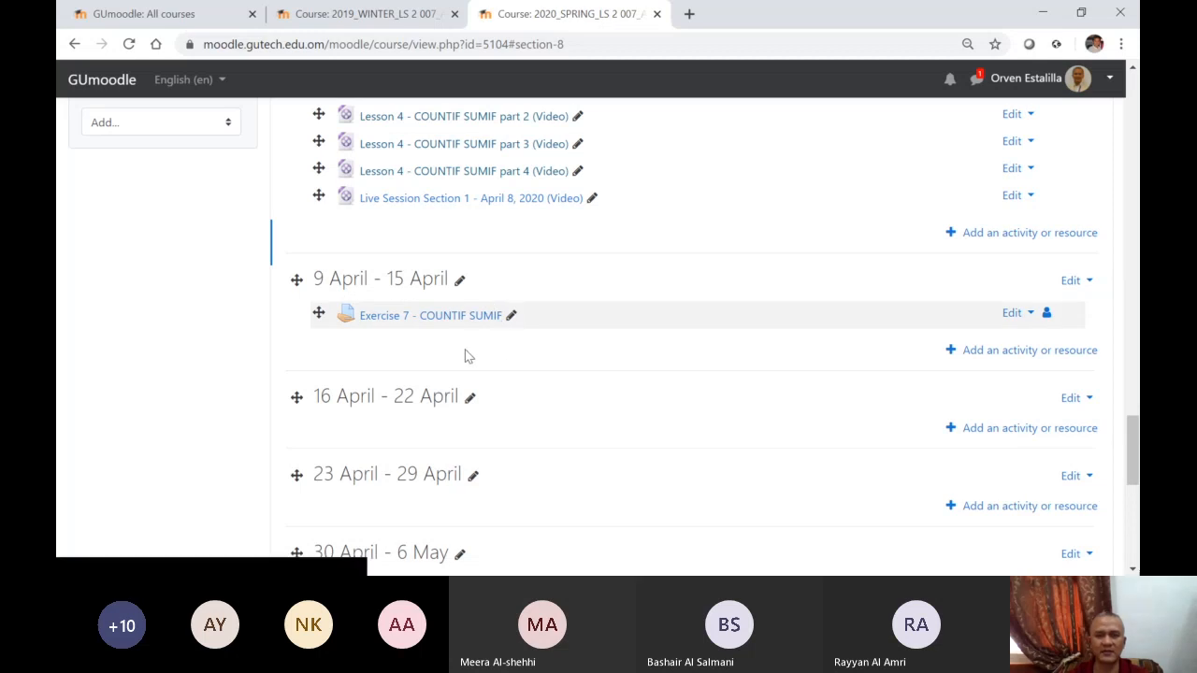
pyautogui.moveTo(624, 374)
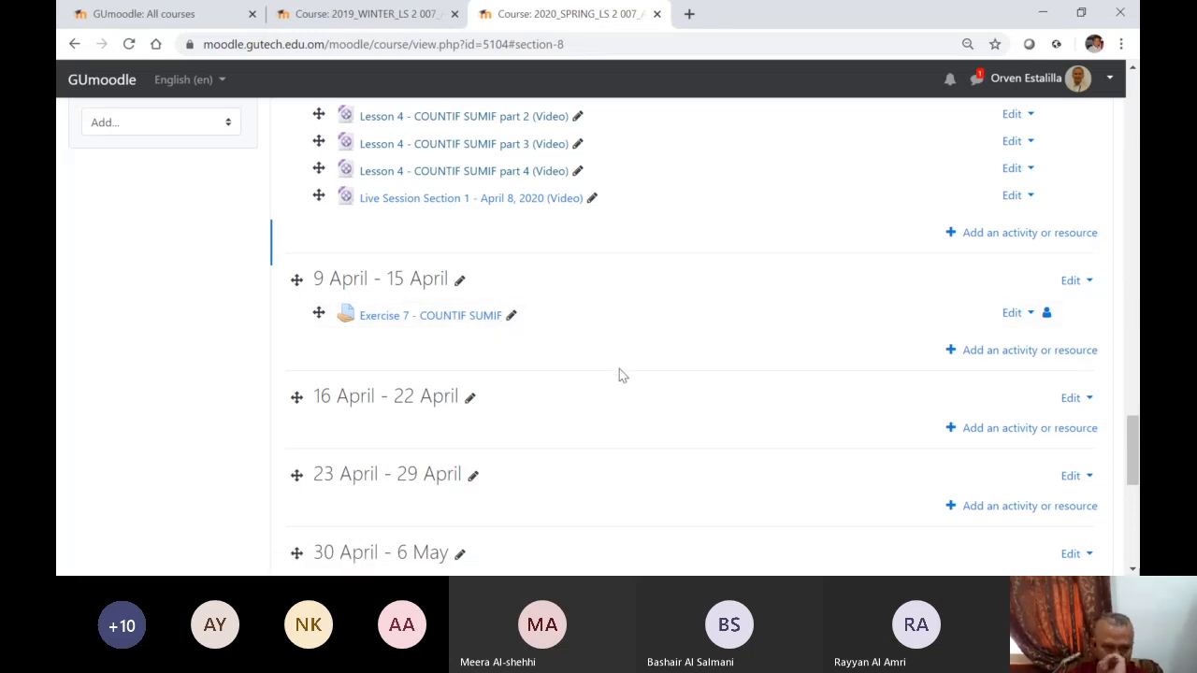
pyautogui.moveTo(1133, 451)
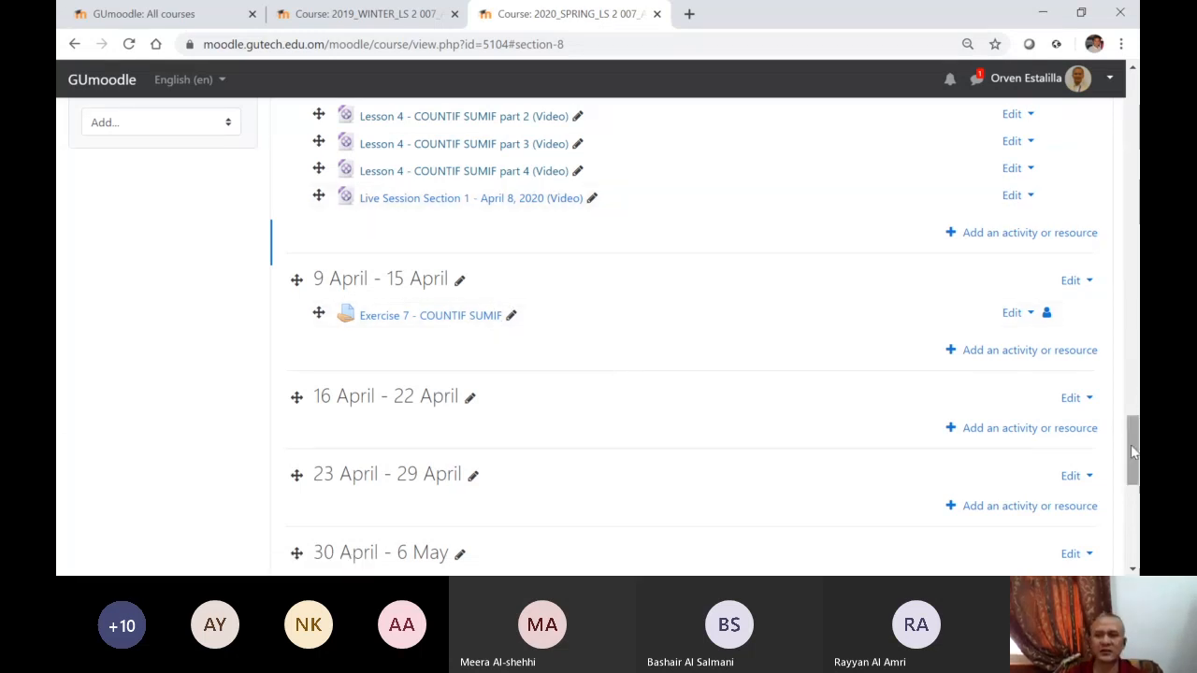
pyautogui.scroll(3)
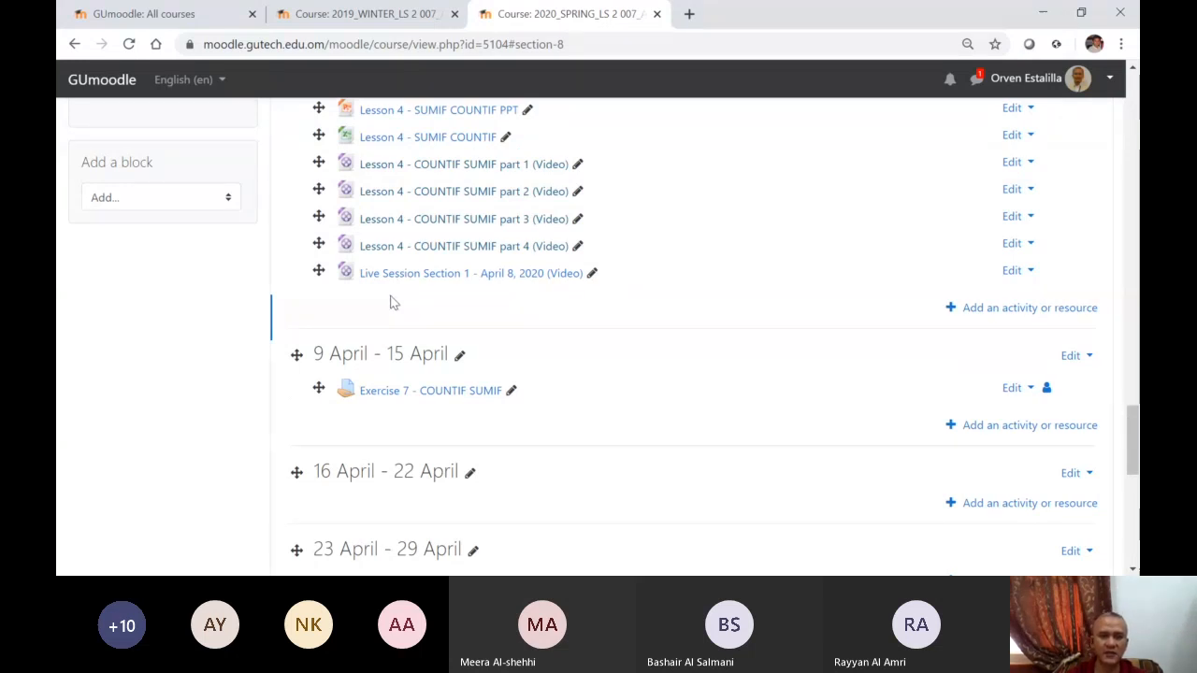
pyautogui.moveTo(422, 415)
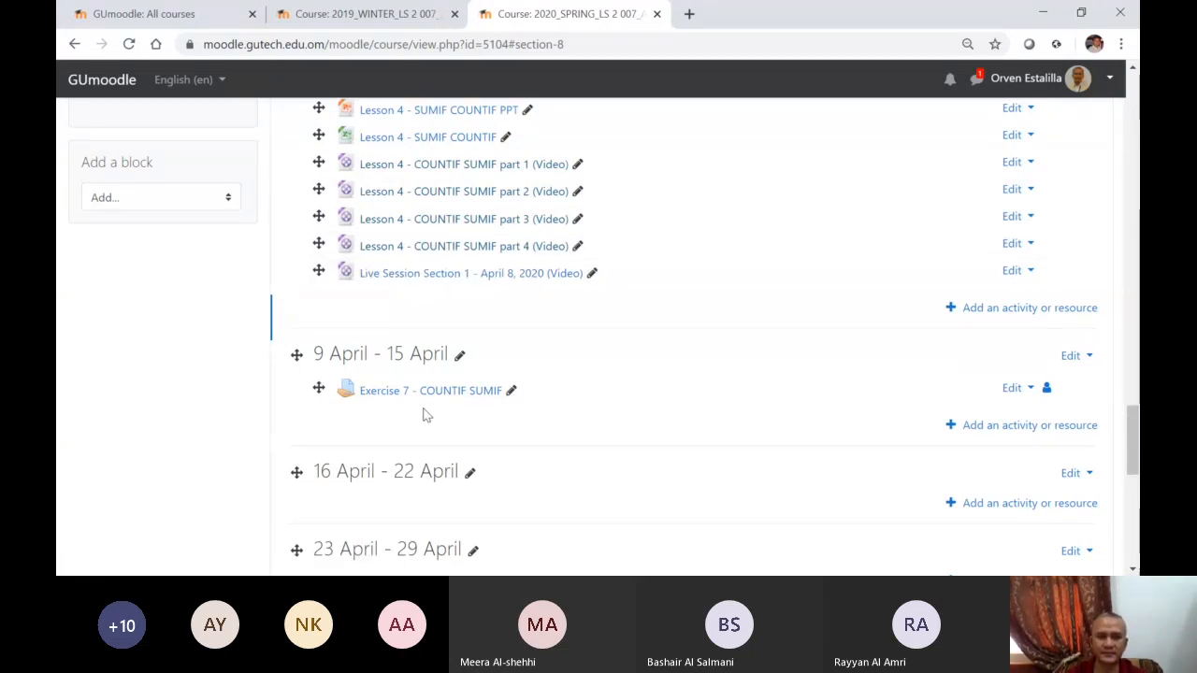
pyautogui.moveTo(467, 415)
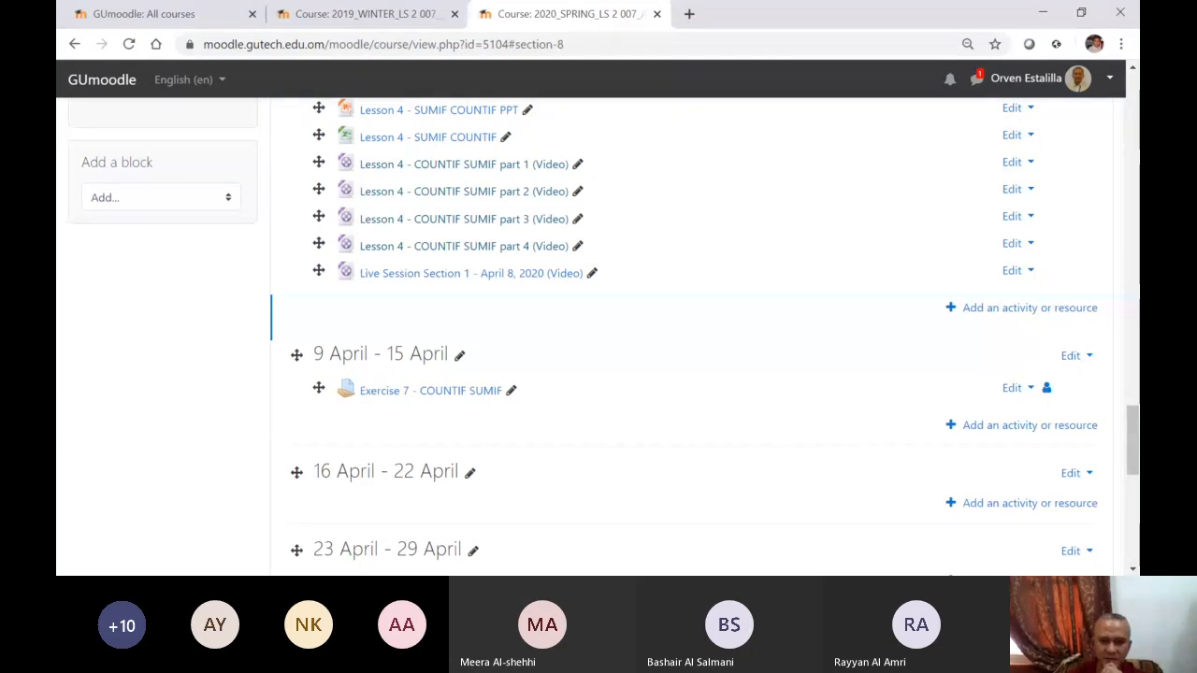
pyautogui.moveTo(1021, 550)
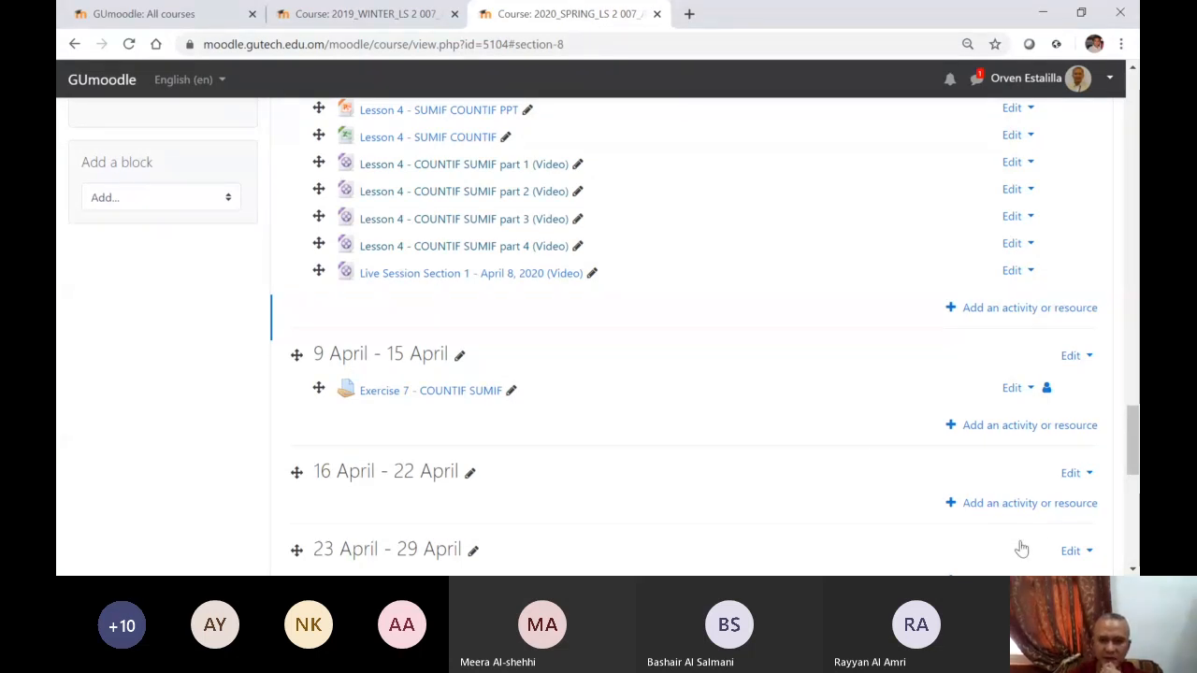